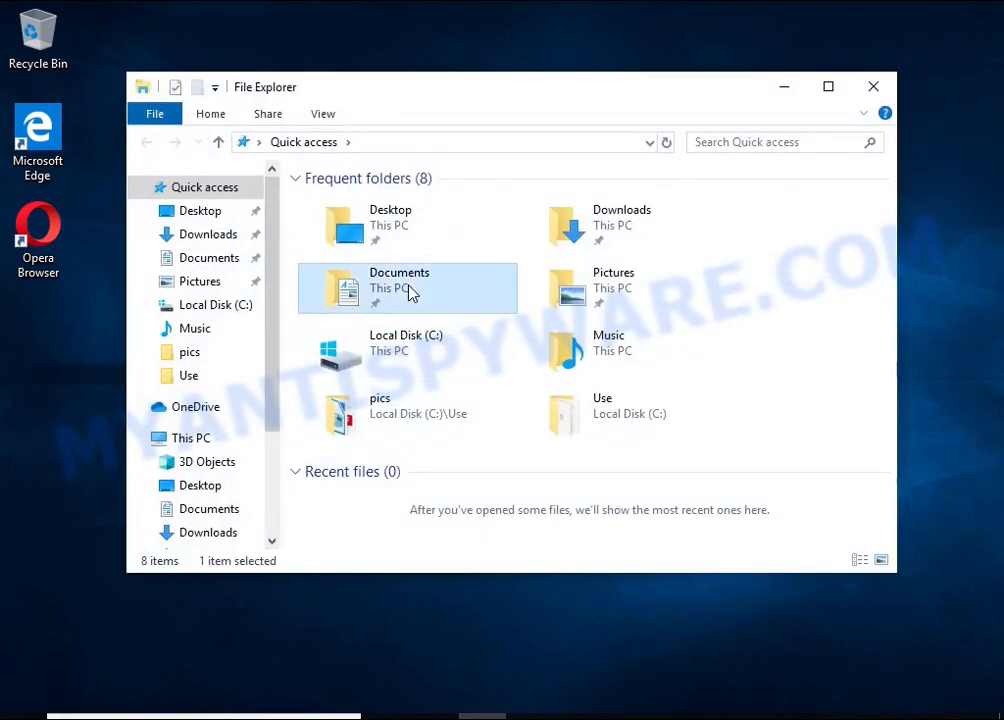
- In Documents, strip .ccza from an encrypted file and try opening the resulting PDF
{"action": "double_click", "coordinate": [407, 288]}
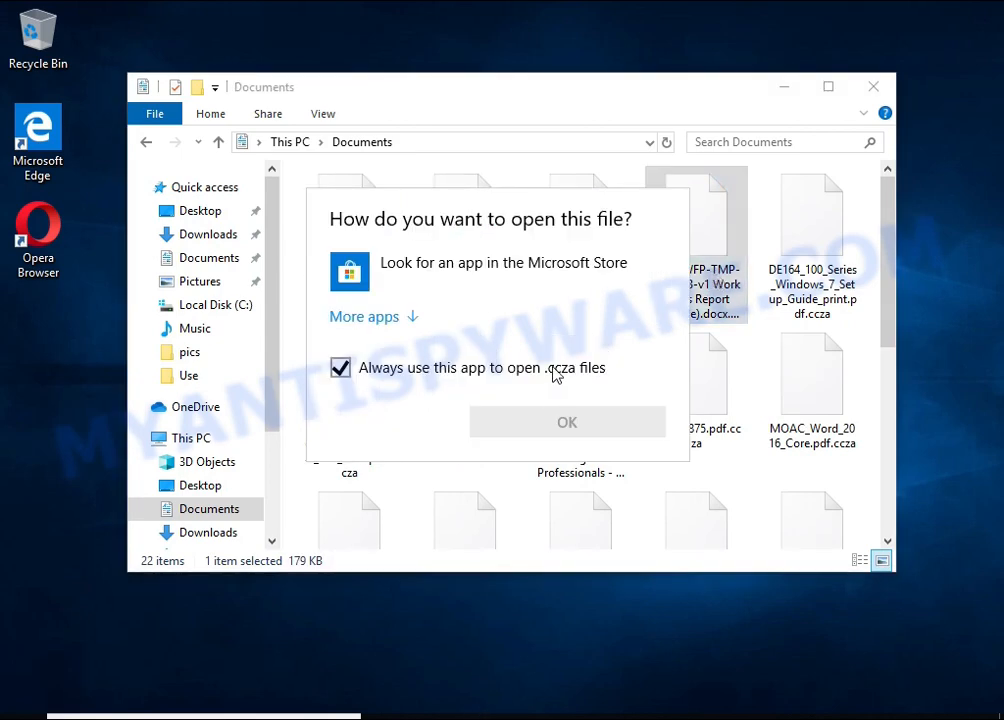
{"action": "right_click", "coordinate": [465, 230]}
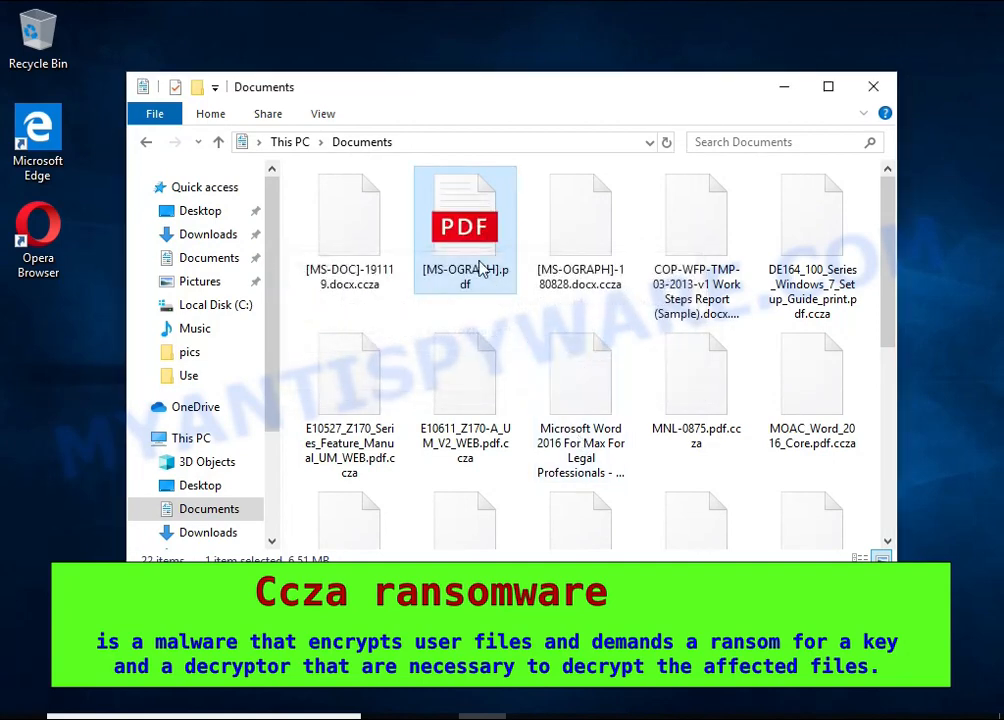
{"action": "double_click", "coordinate": [465, 225]}
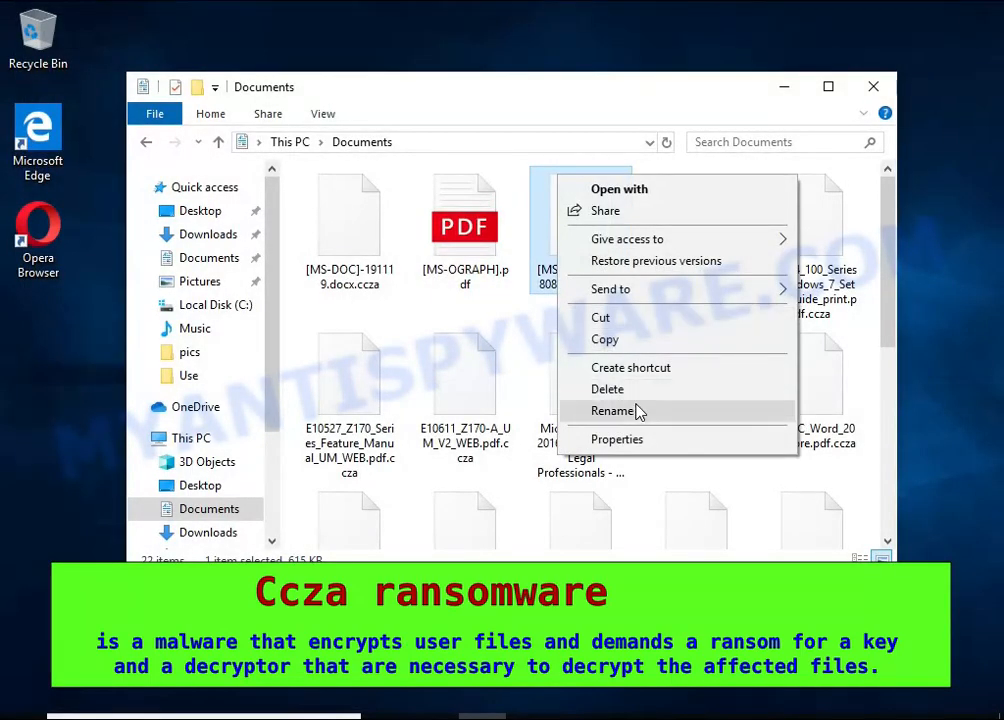
- Rename MS-OGRAPH-180828 to .docx, let LibreOffice attempt repair, and dismiss the failure message
{"action": "left_click", "coordinate": [613, 411]}
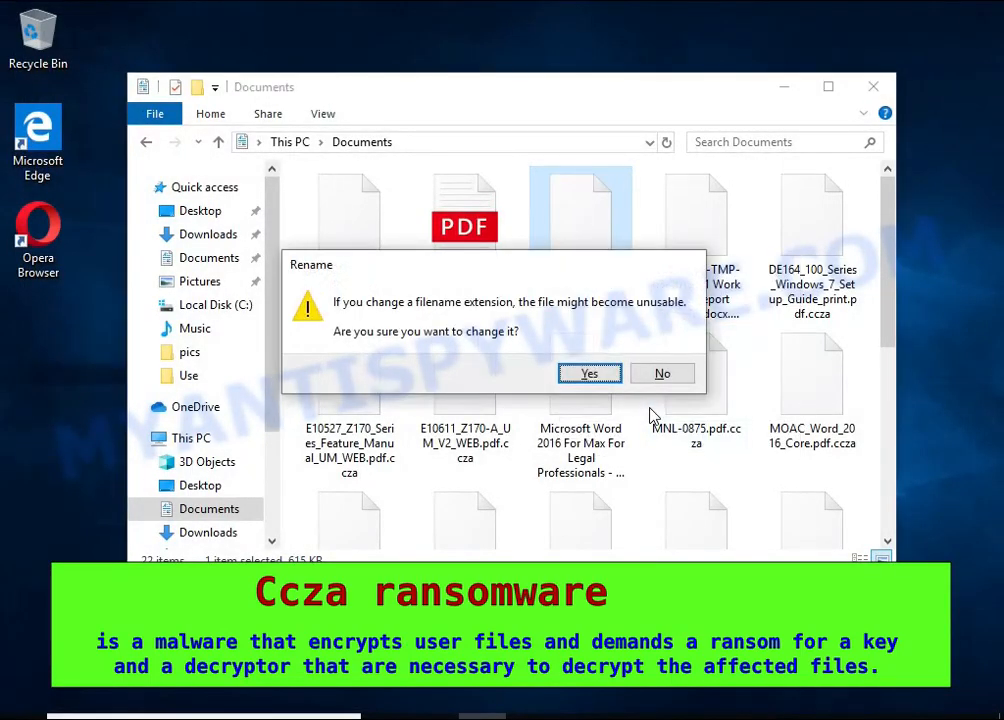
{"action": "left_click", "coordinate": [589, 373]}
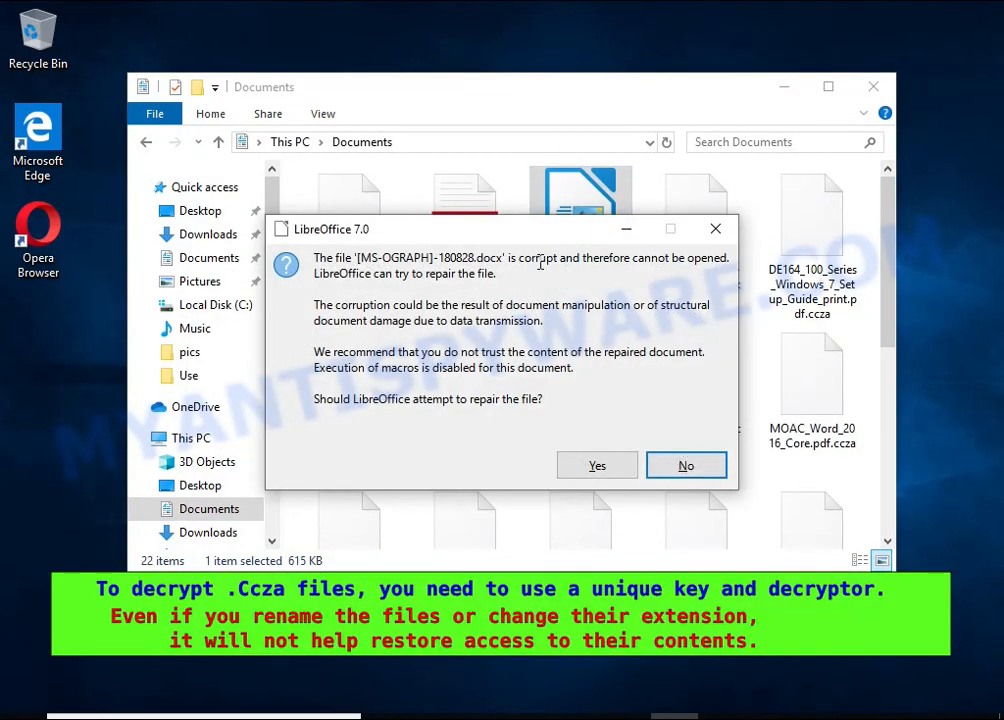
{"action": "left_click", "coordinate": [597, 465]}
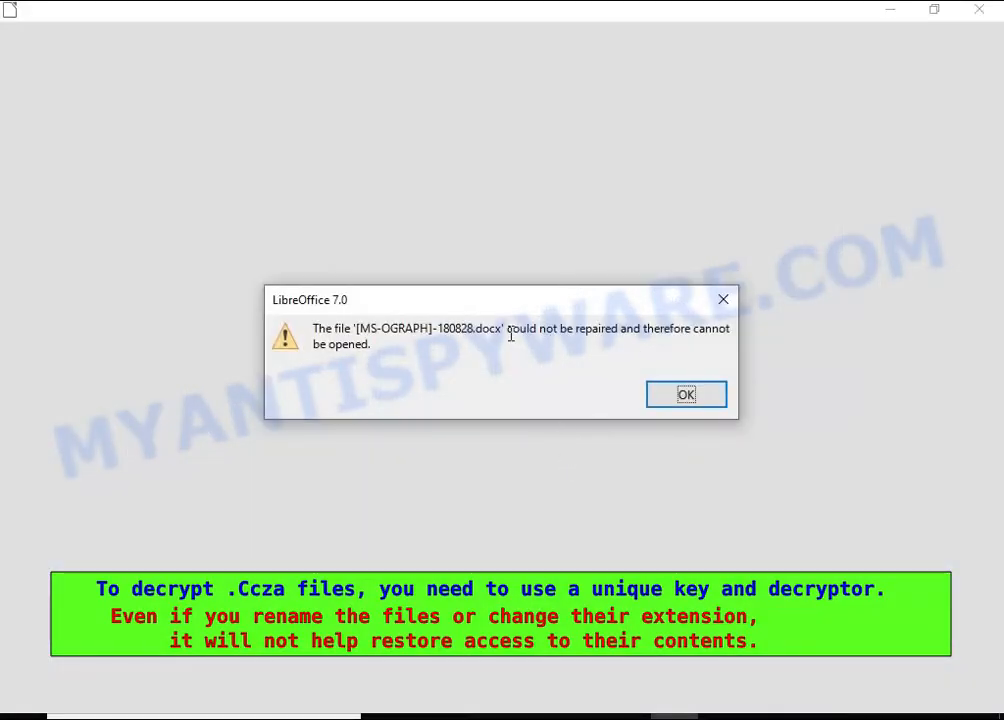
{"action": "left_click", "coordinate": [686, 394]}
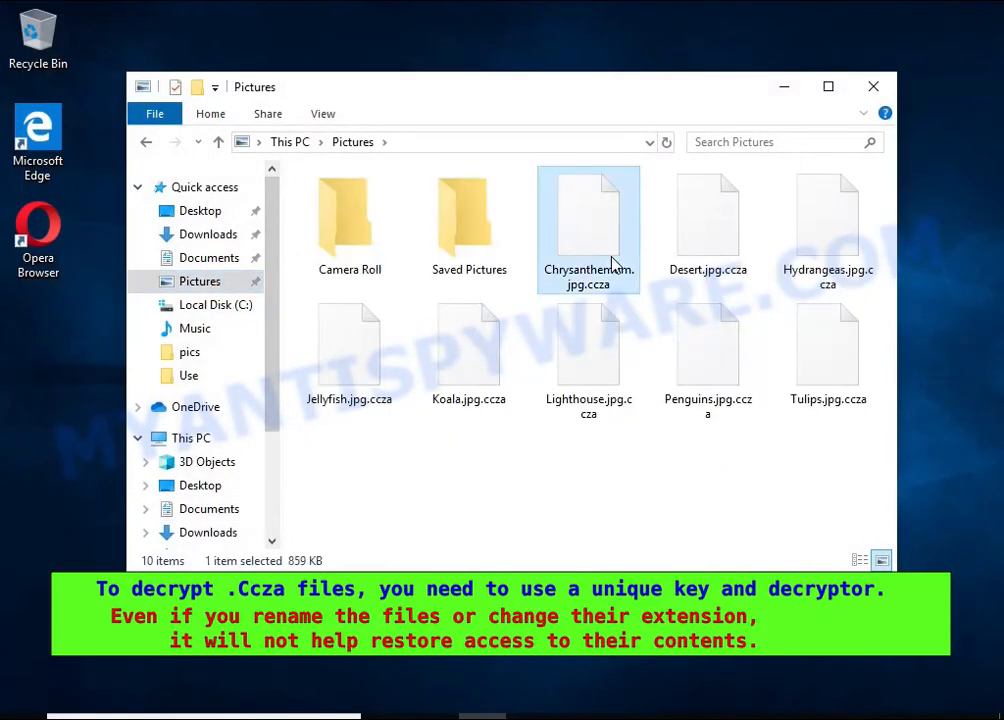
- Rename Desert.jpg.ccza to Desert.jpg, accepting the extension-change warning
{"action": "double_click", "coordinate": [588, 220]}
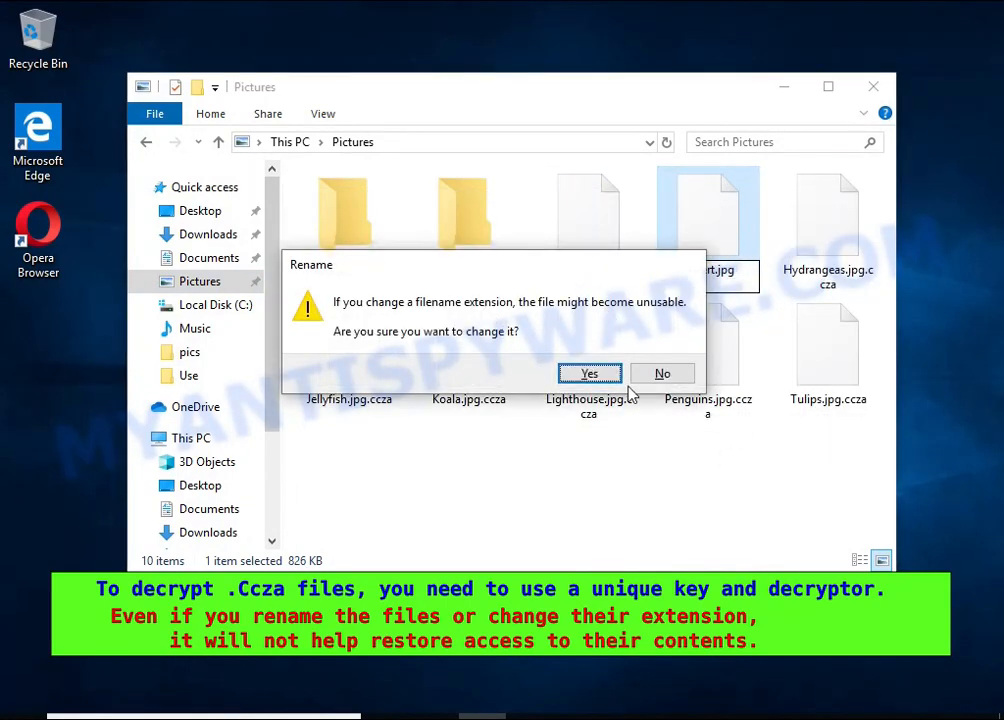
{"action": "left_click", "coordinate": [589, 373]}
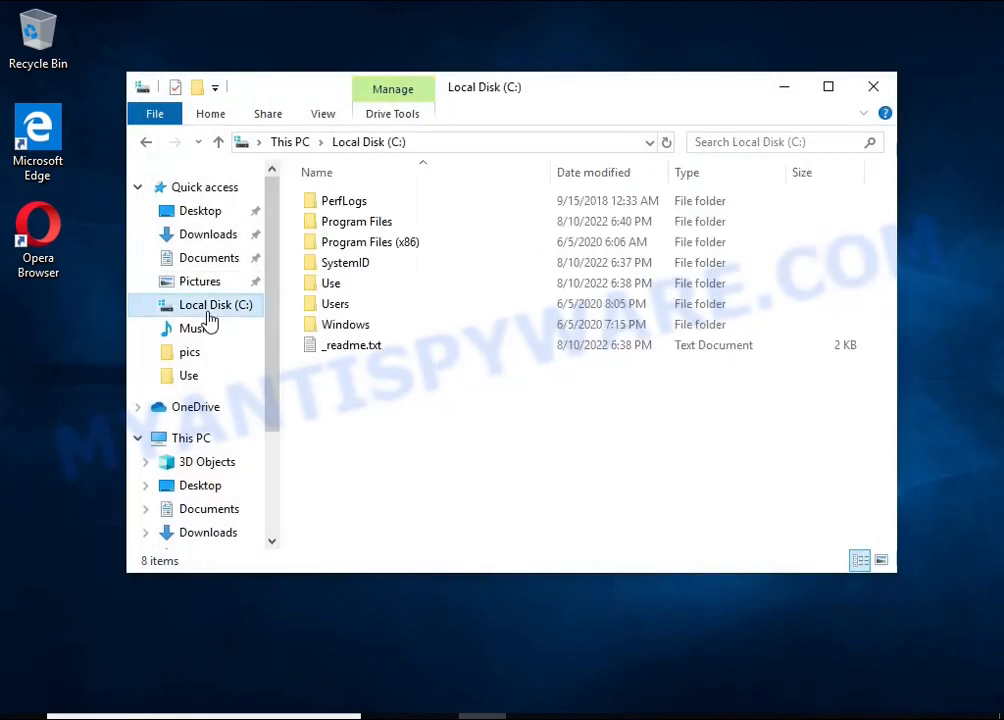
- Open _readme.txt in Notepad, highlight the sentence about encrypted files, then close it
{"action": "double_click", "coordinate": [351, 344]}
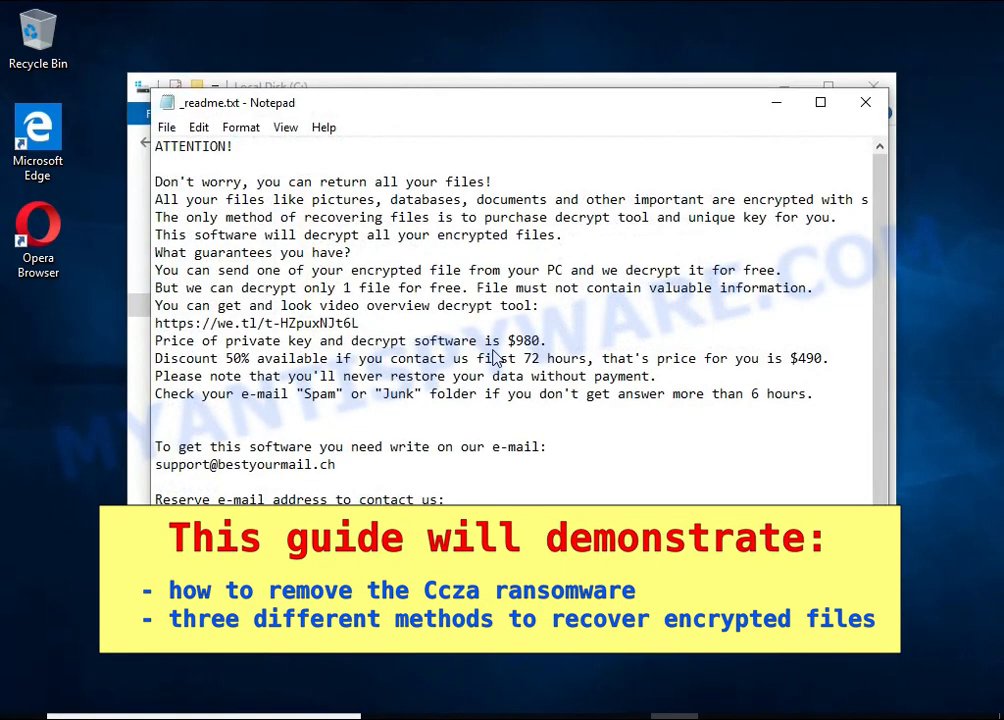
{"action": "left_click_drag", "start_coordinate": [155, 199], "coordinate": [665, 199]}
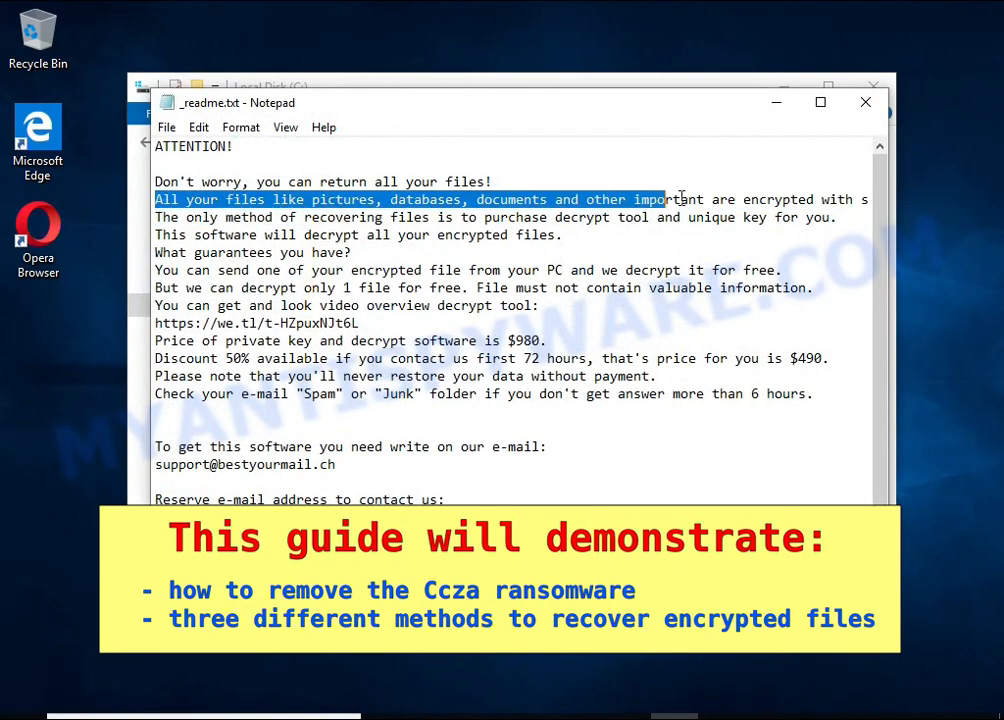
{"action": "left_click_drag", "start_coordinate": [660, 199], "coordinate": [815, 199]}
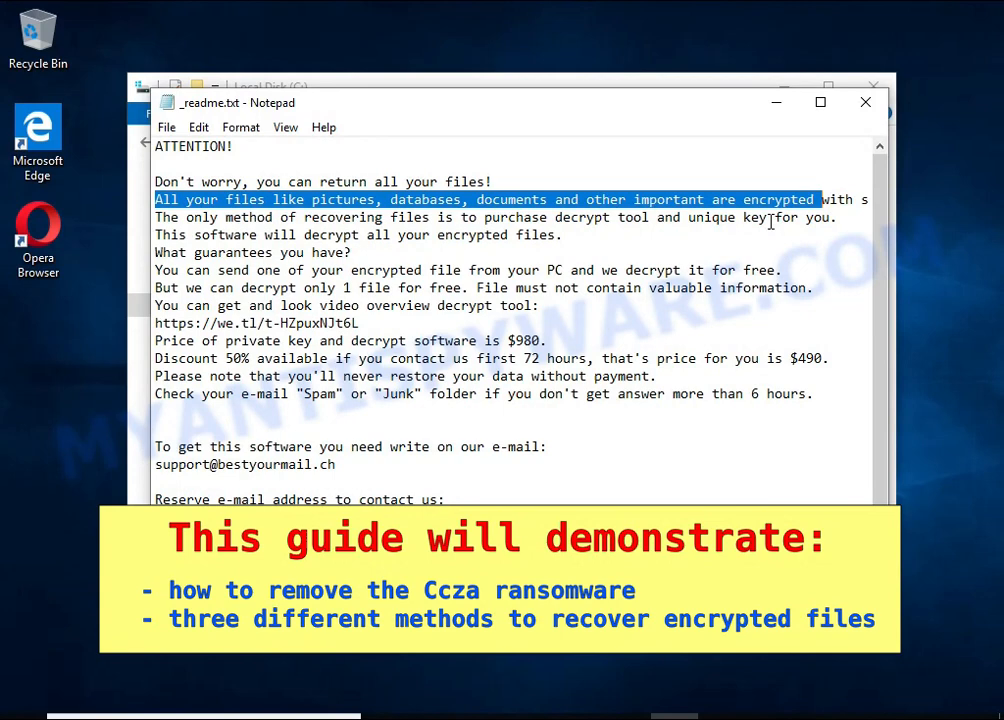
{"action": "double_click", "coordinate": [780, 199]}
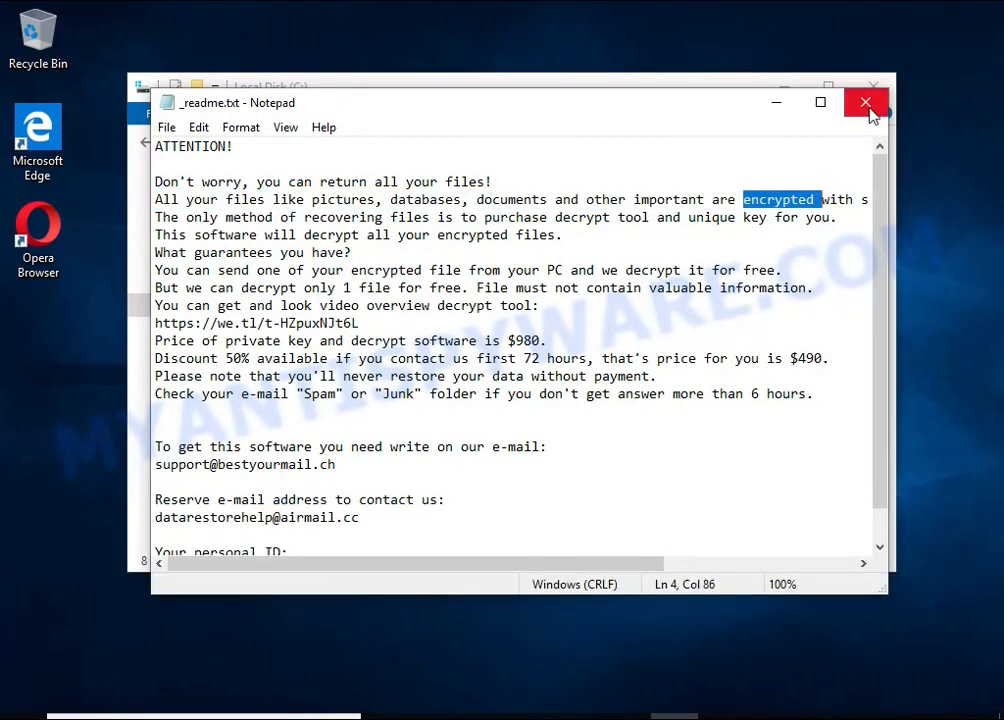
{"action": "left_click", "coordinate": [865, 102]}
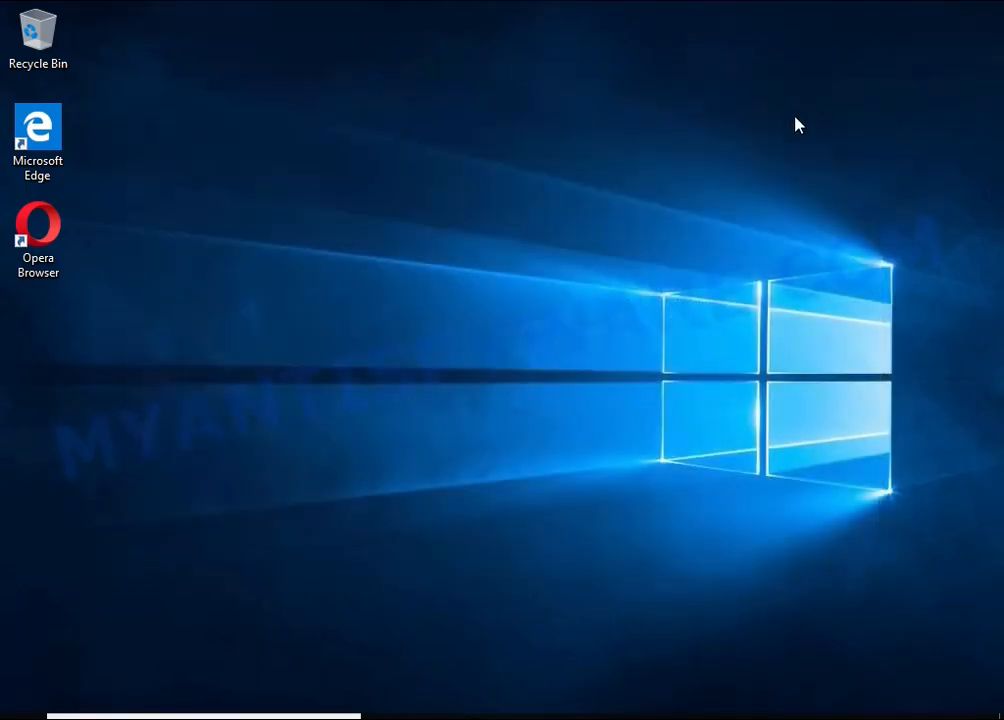
{"action": "mouse_move", "coordinate": [473, 390]}
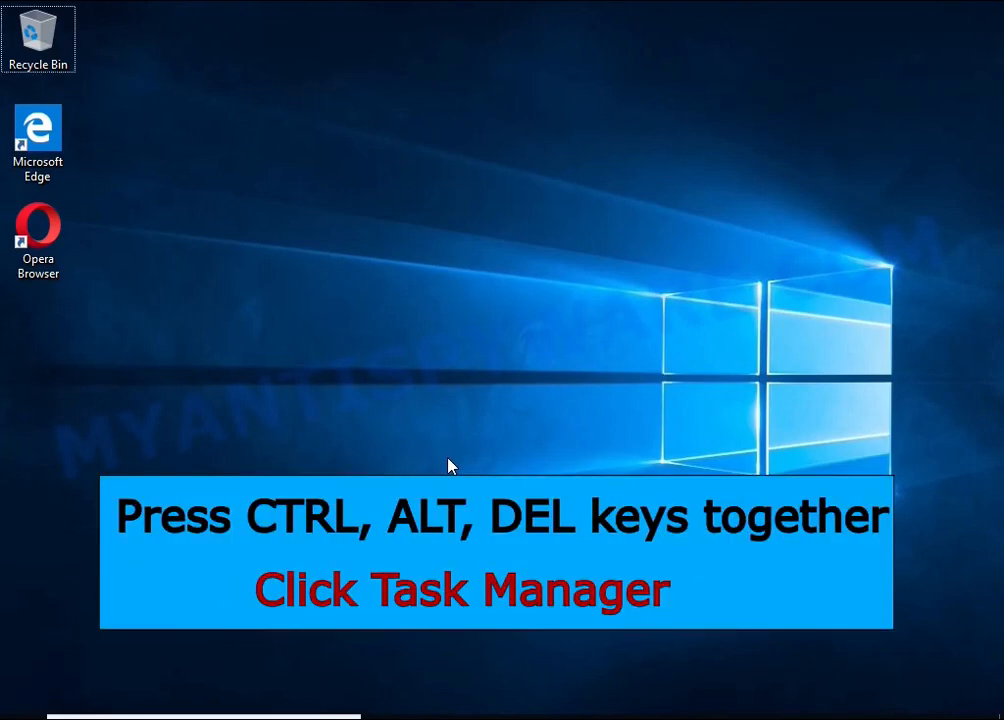
- Launch Task Manager from the Ctrl+Alt+Del security screen
{"action": "key", "text": "ctrl+alt+delete"}
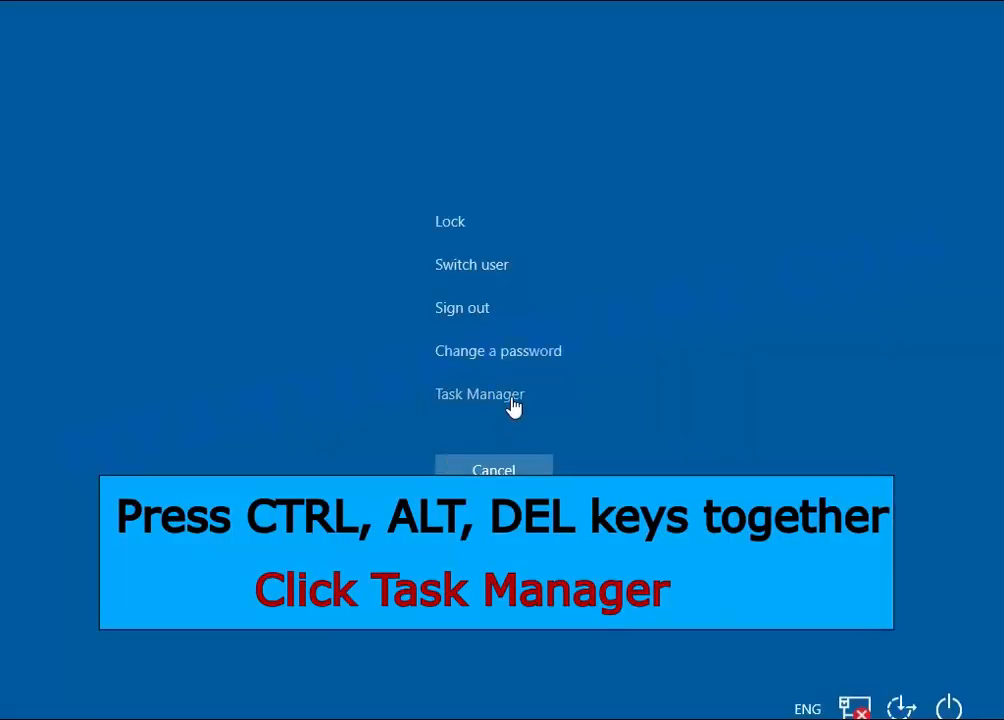
{"action": "left_click", "coordinate": [479, 393]}
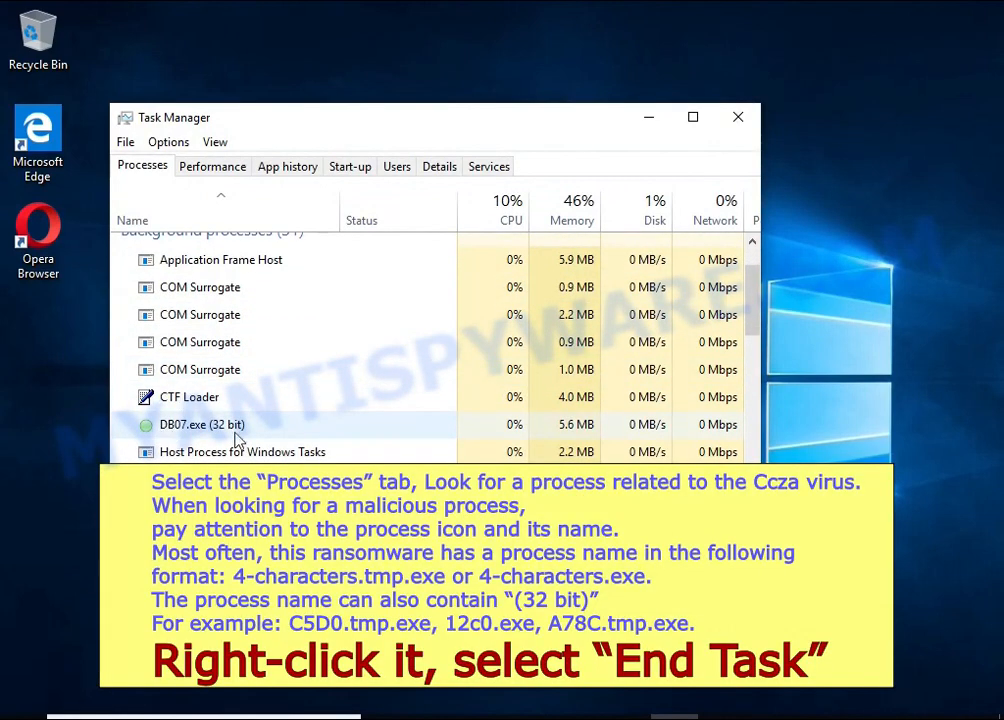
- End the DB07.exe (32 bit) task and scroll the processes list to confirm it's gone
{"action": "right_click", "coordinate": [200, 424]}
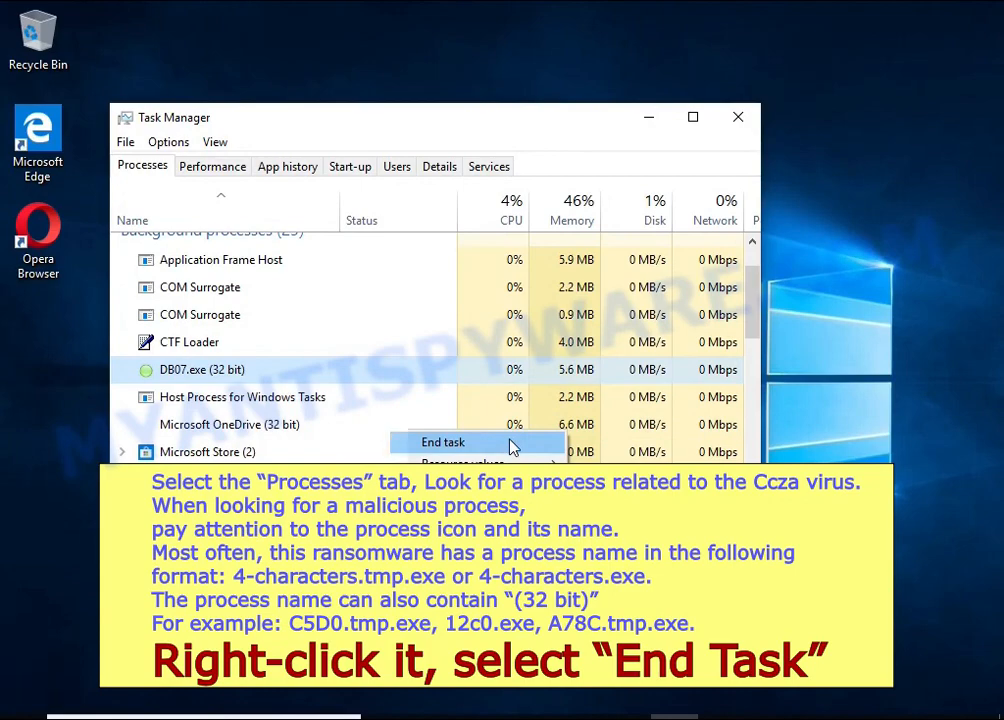
{"action": "left_click", "coordinate": [443, 442]}
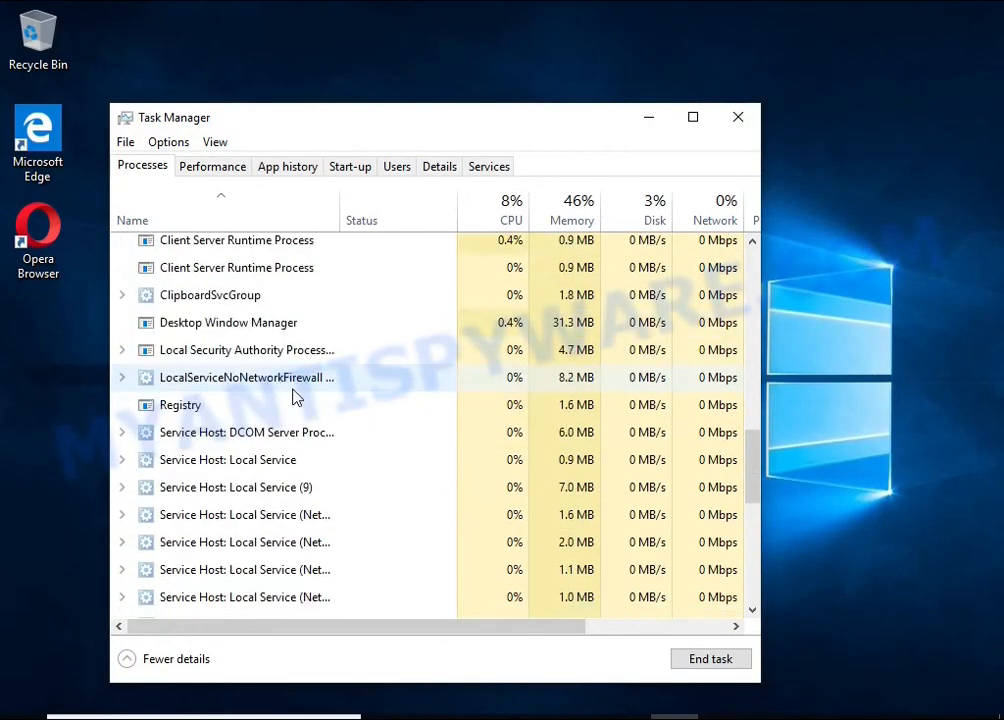
{"action": "scroll", "scroll_direction": "down", "scroll_amount": 3}
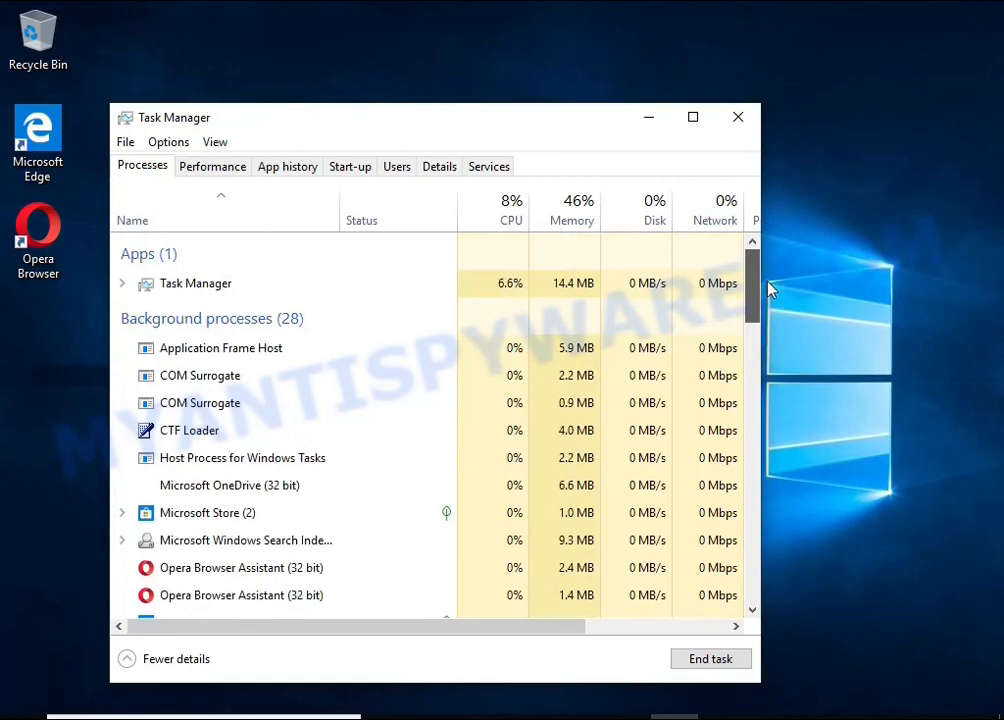
{"action": "mouse_move", "coordinate": [360, 181]}
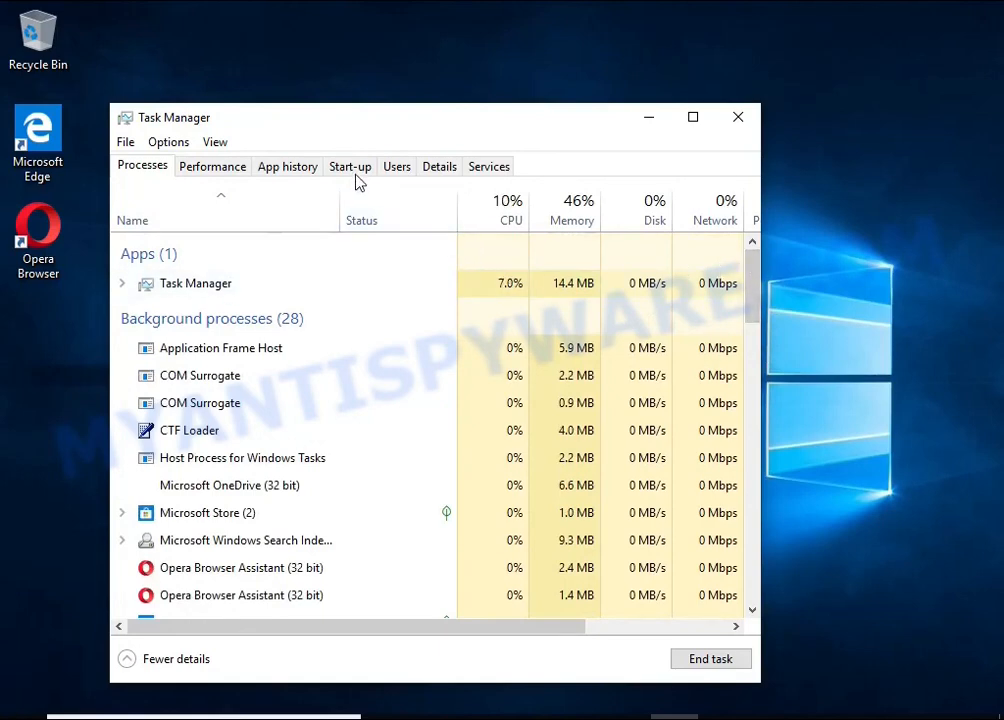
- Disable the DB07.exe entry on the Start-up tab, then close Task Manager
{"action": "left_click", "coordinate": [350, 166]}
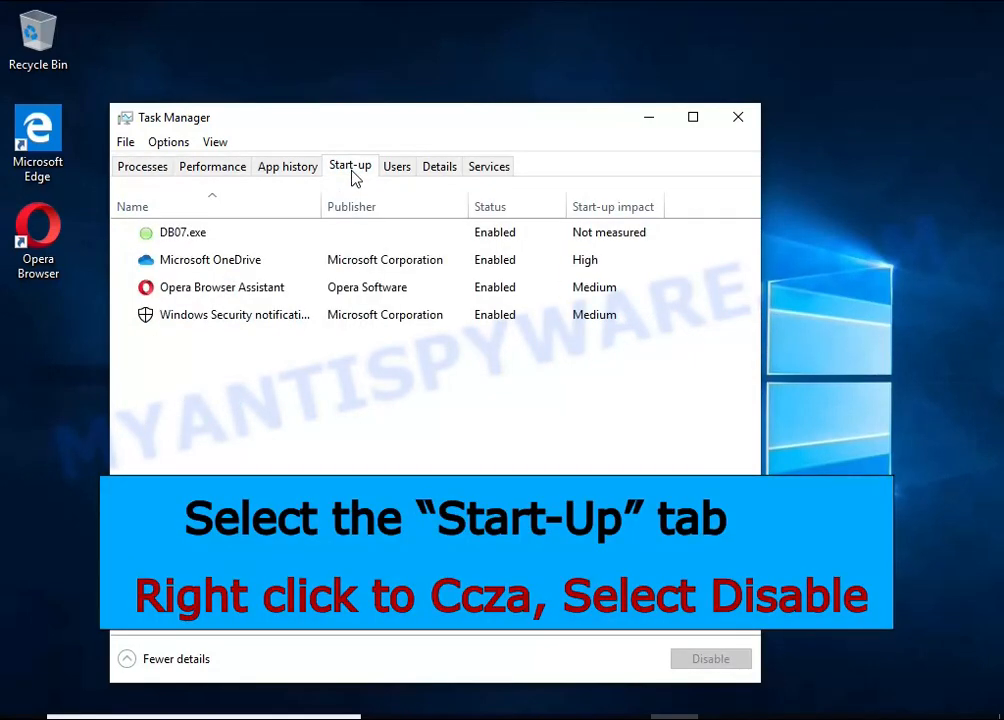
{"action": "left_click", "coordinate": [183, 232]}
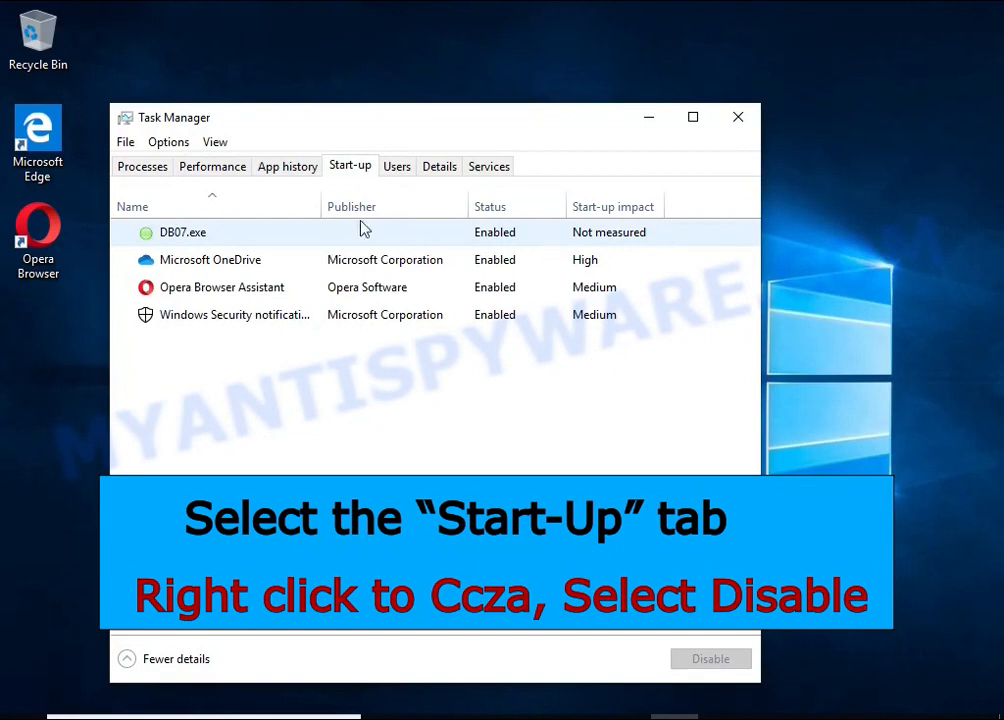
{"action": "mouse_move", "coordinate": [544, 243]}
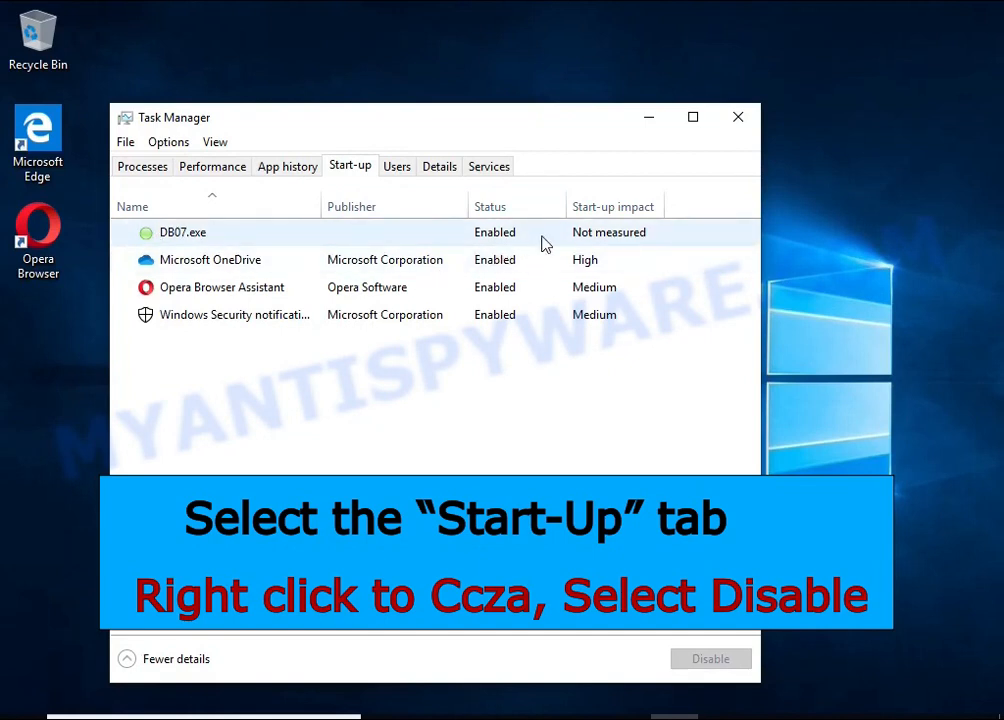
{"action": "right_click", "coordinate": [183, 232]}
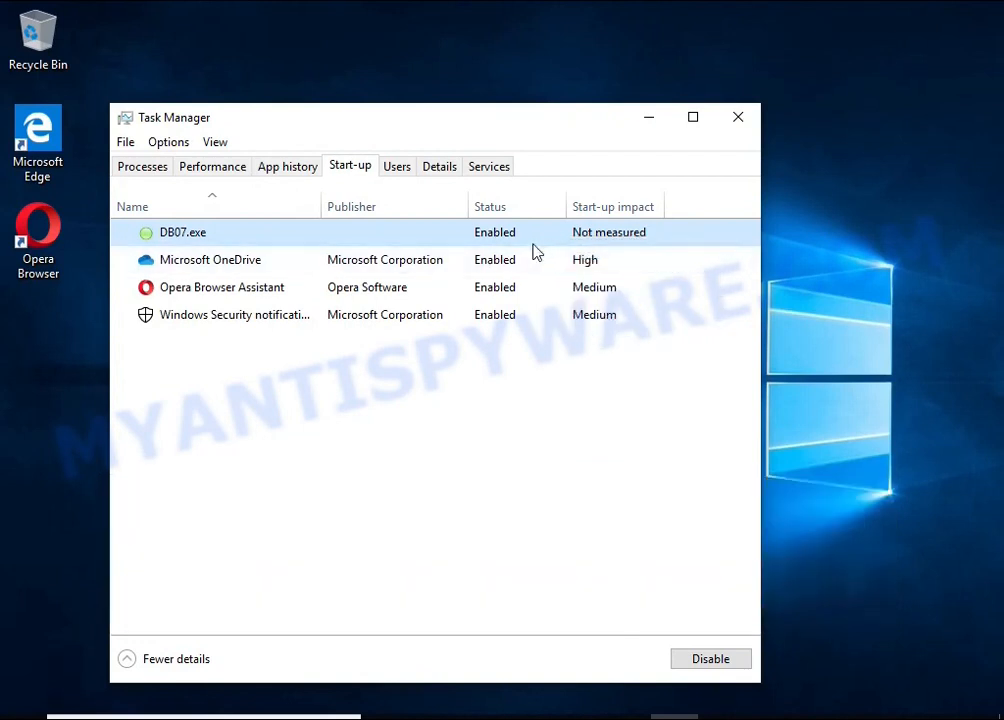
{"action": "left_click", "coordinate": [710, 658]}
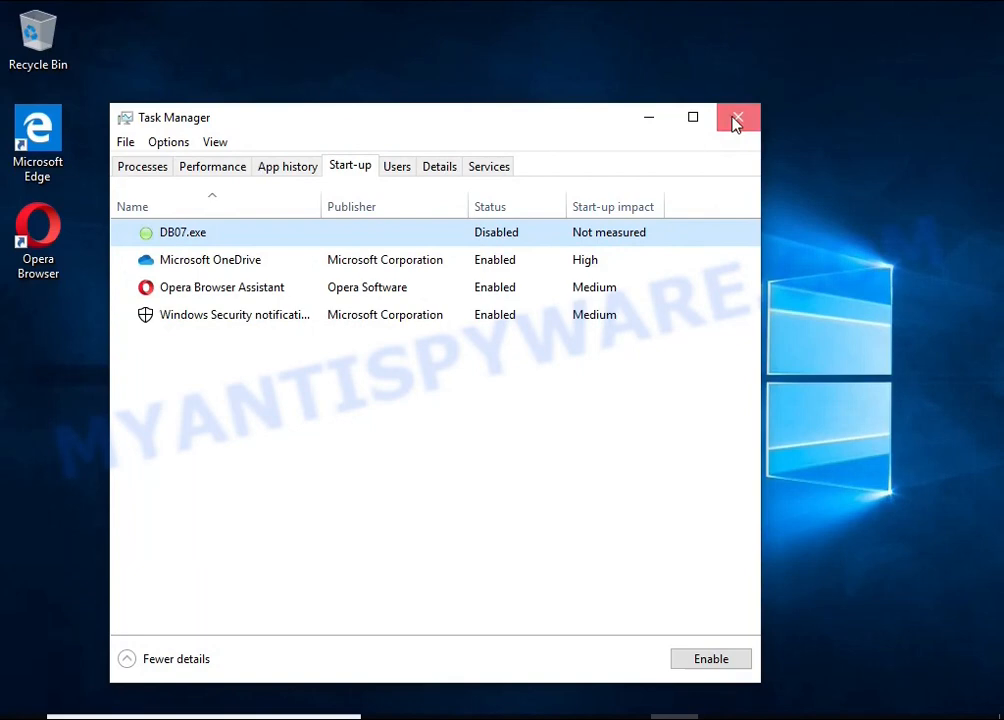
{"action": "left_click", "coordinate": [737, 117]}
{"action": "type", "text": "task she"}
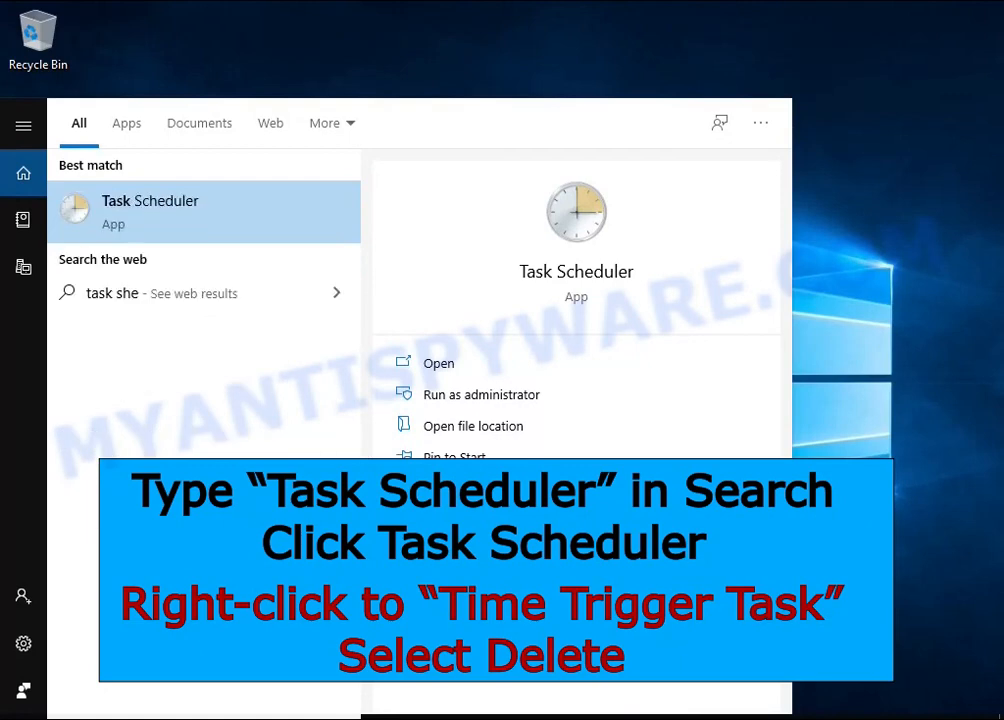
{"action": "mouse_move", "coordinate": [245, 228]}
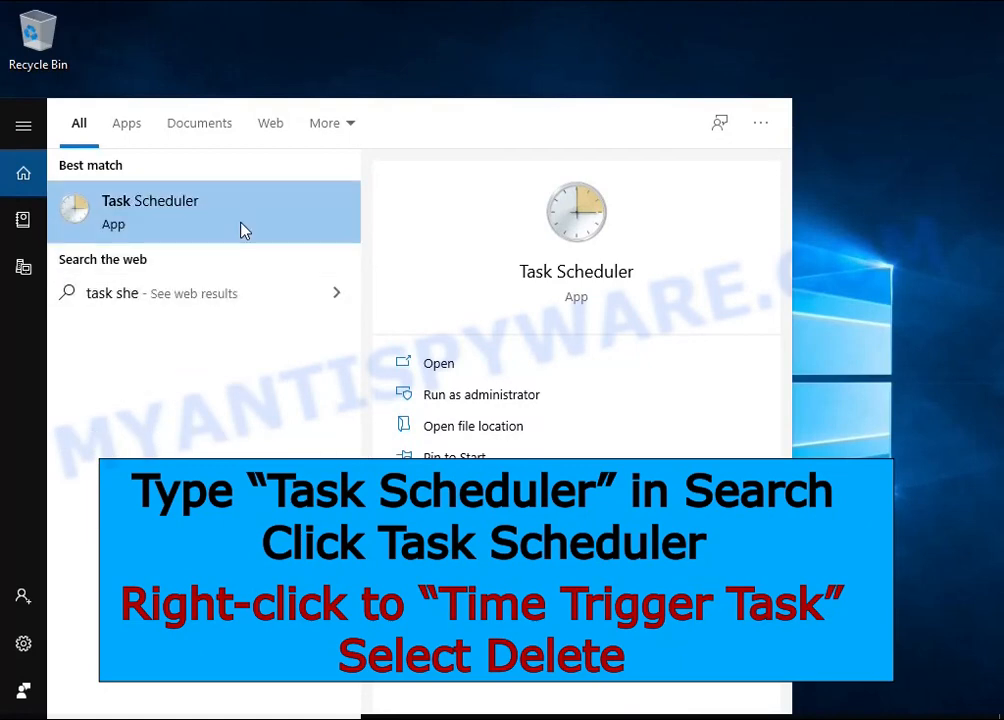
- Launch the Task Scheduler app from the search results
{"action": "left_click", "coordinate": [150, 211]}
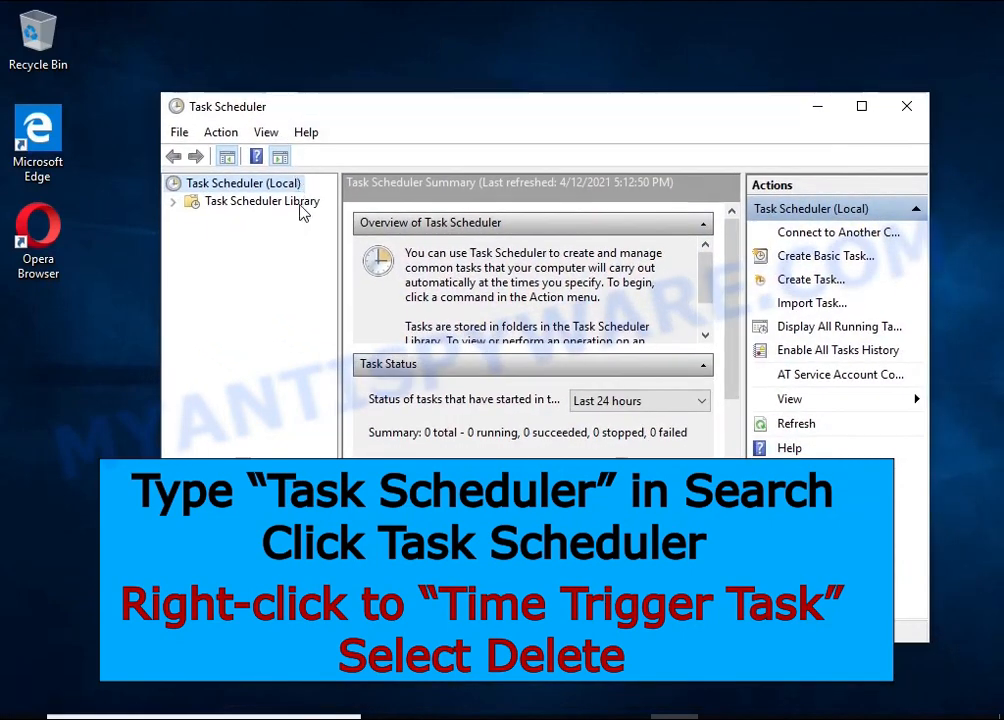
- Delete Time Trigger Task from the Task Scheduler Library, confirm, and close the window
{"action": "left_click", "coordinate": [261, 200]}
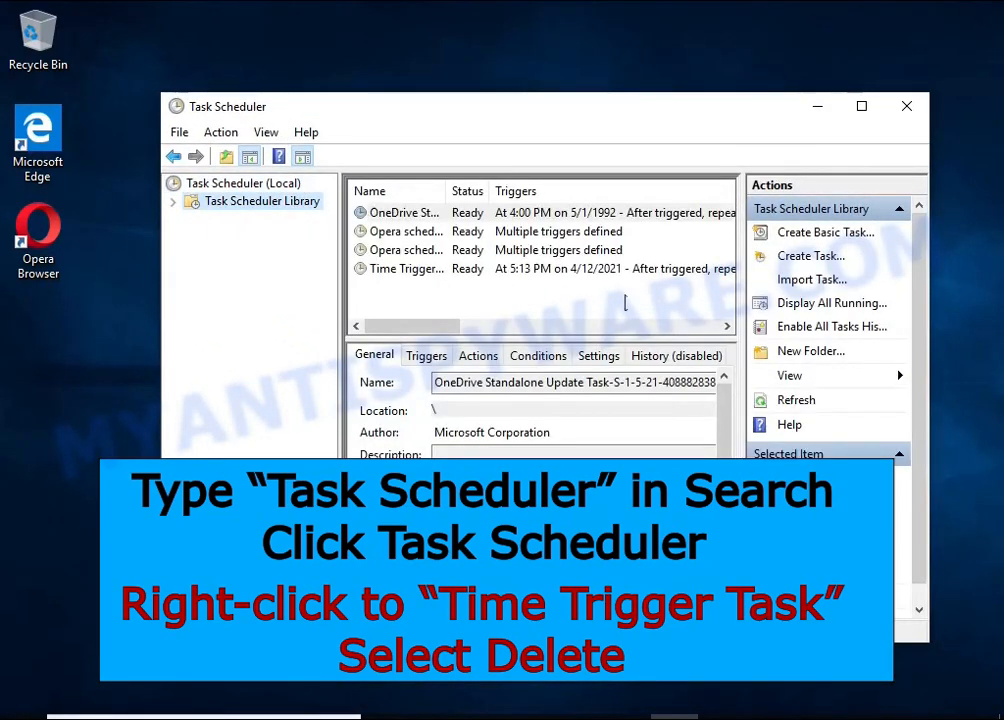
{"action": "left_click", "coordinate": [406, 268]}
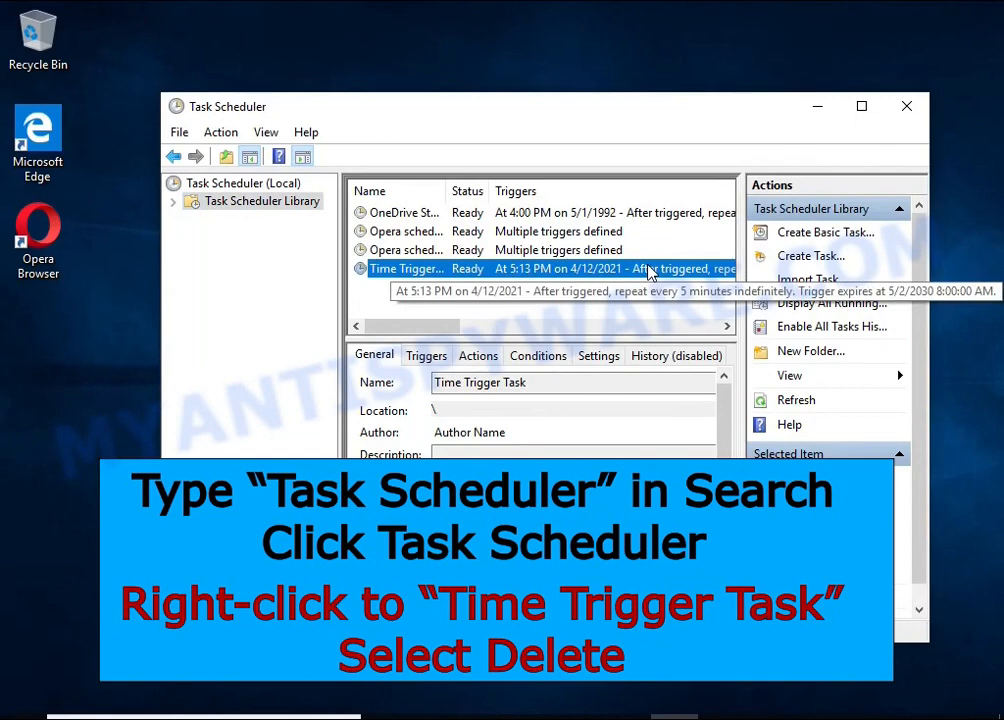
{"action": "right_click", "coordinate": [405, 268]}
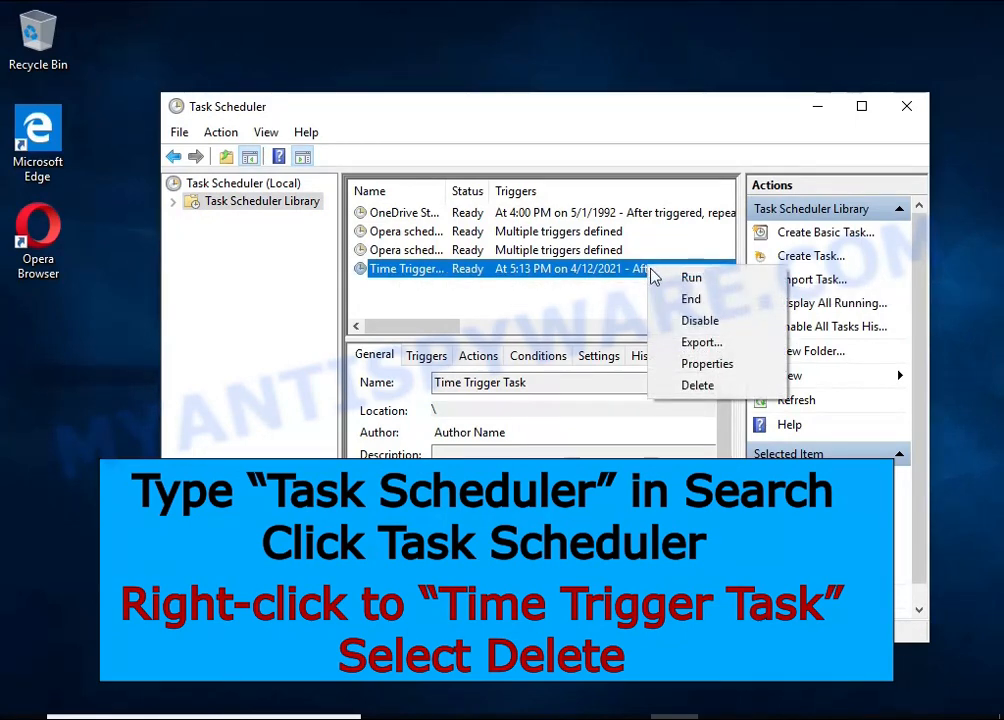
{"action": "mouse_move", "coordinate": [698, 385]}
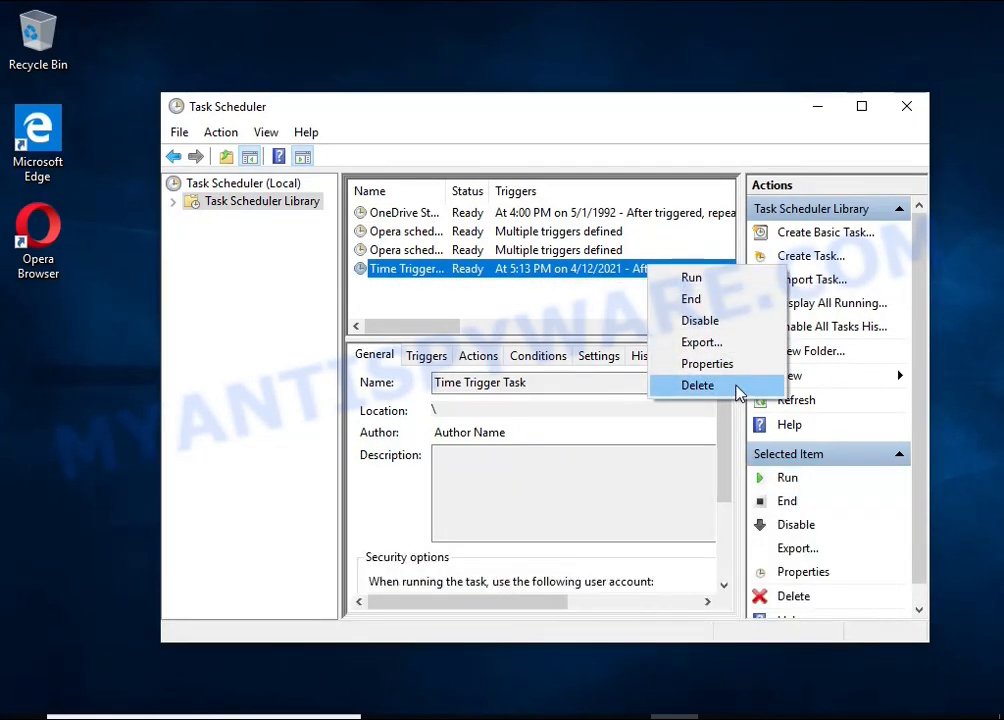
{"action": "left_click", "coordinate": [697, 385]}
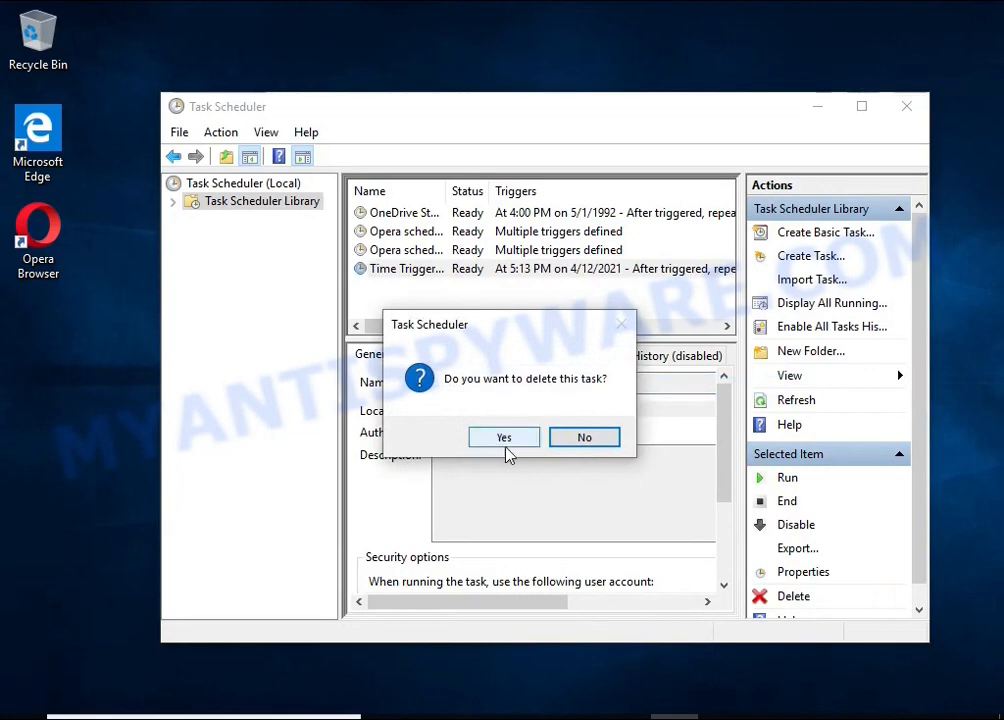
{"action": "left_click", "coordinate": [504, 437]}
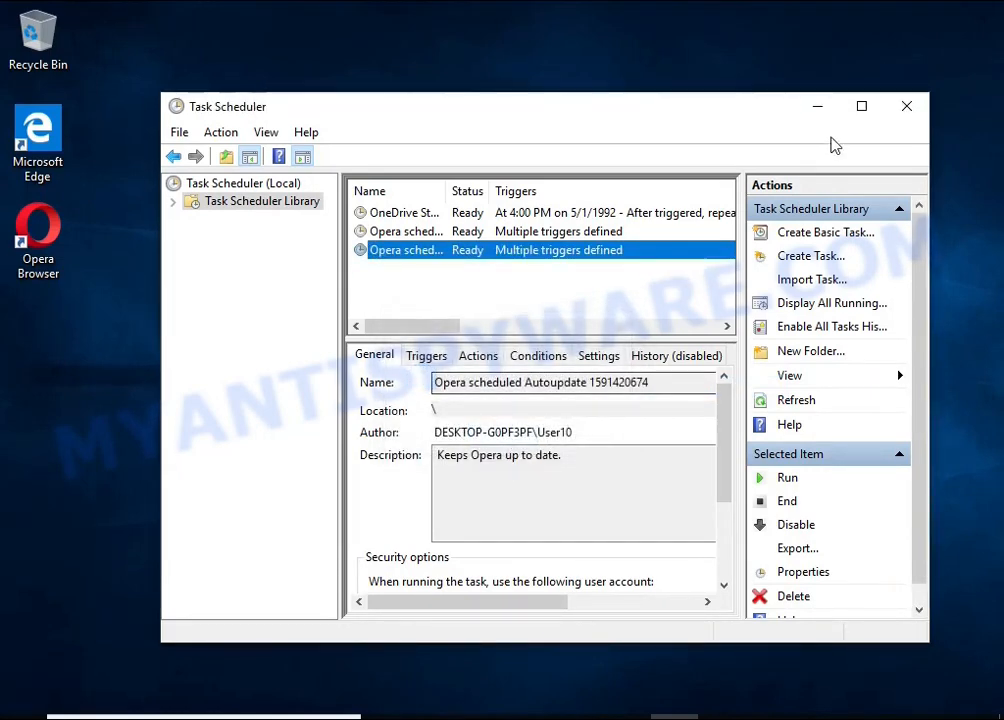
{"action": "left_click", "coordinate": [905, 106]}
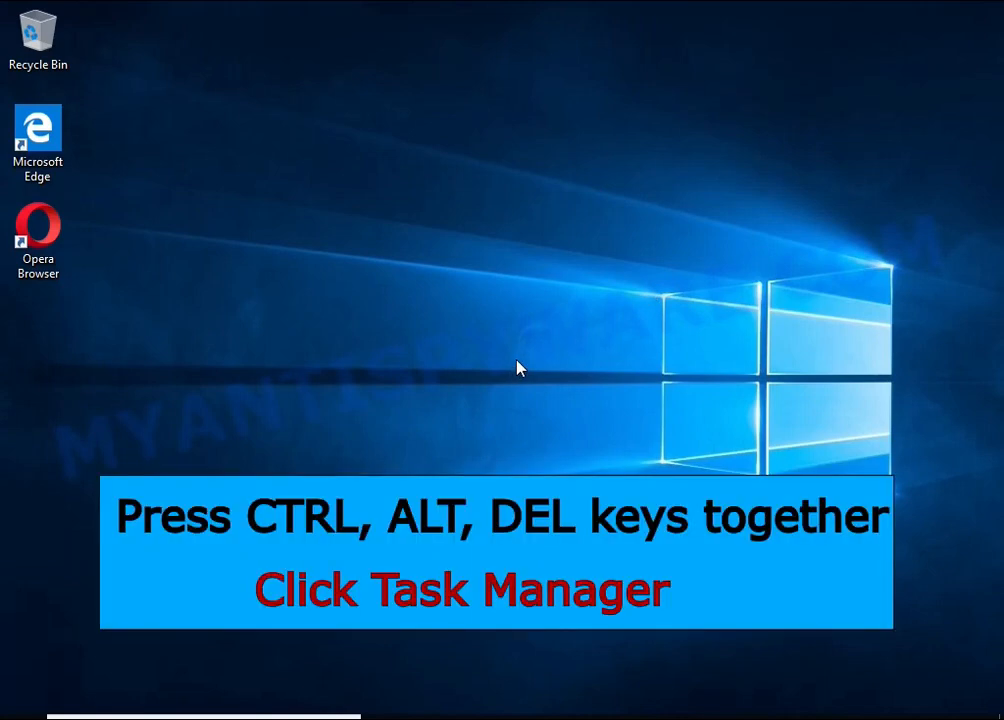
- Reopen Task Manager and open DB07.exe's file location from the Start-up tab
{"action": "key", "text": "ctrl+alt+delete"}
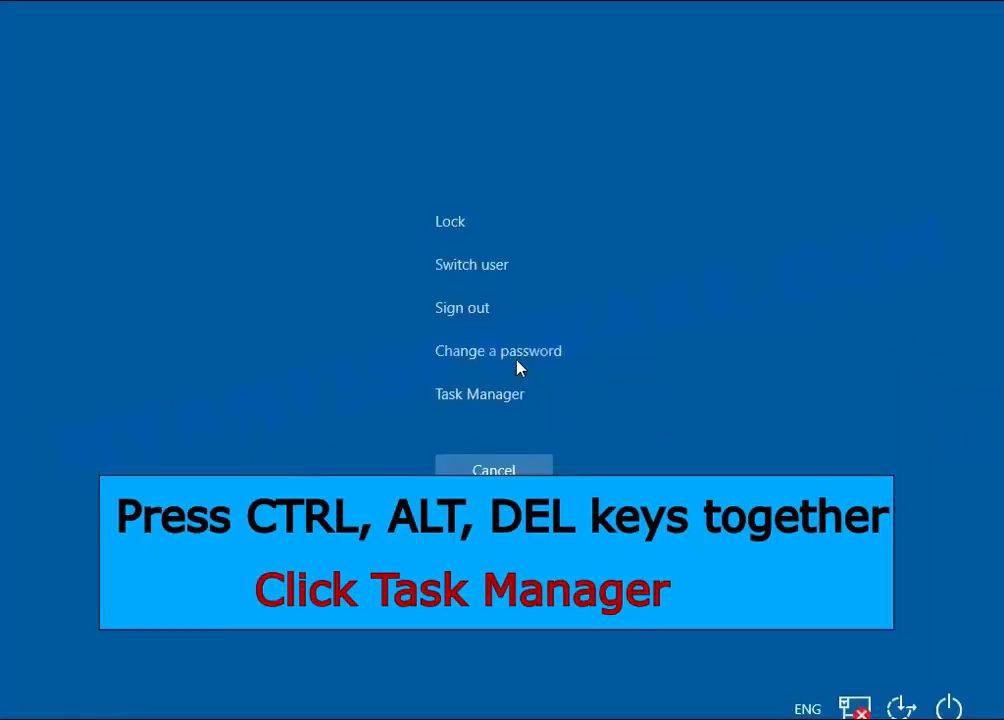
{"action": "left_click", "coordinate": [479, 393]}
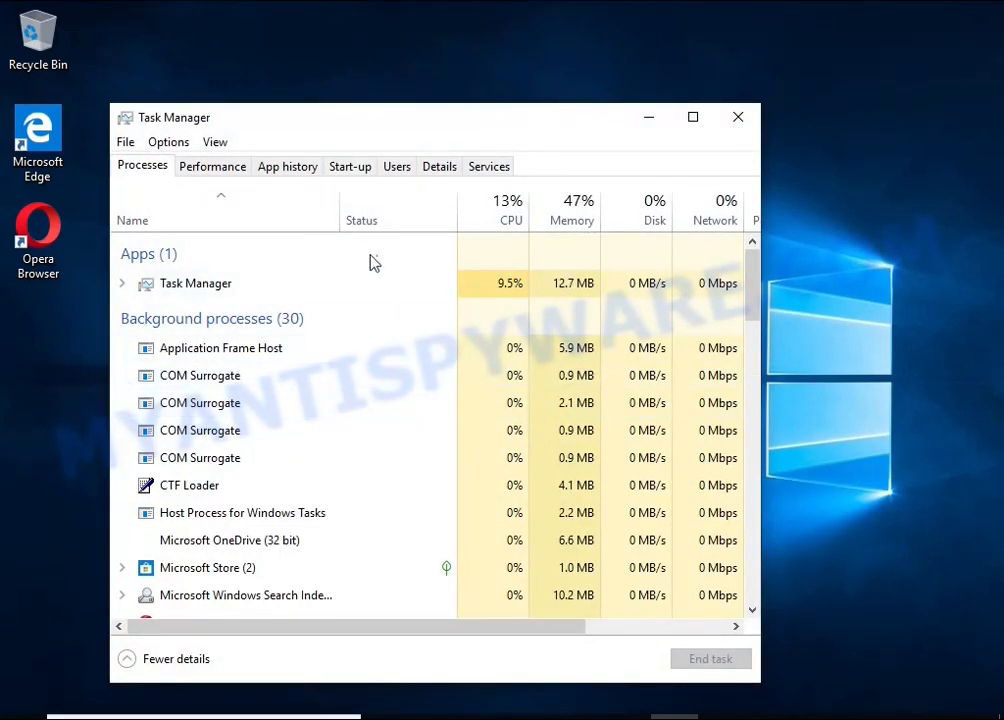
{"action": "left_click", "coordinate": [350, 166]}
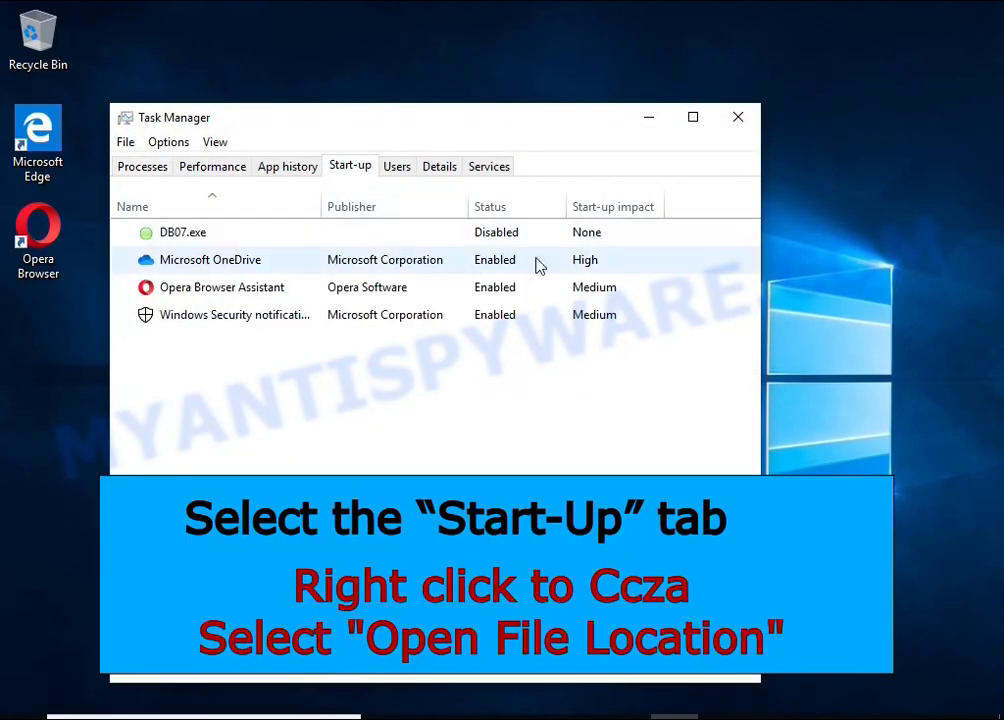
{"action": "right_click", "coordinate": [183, 232]}
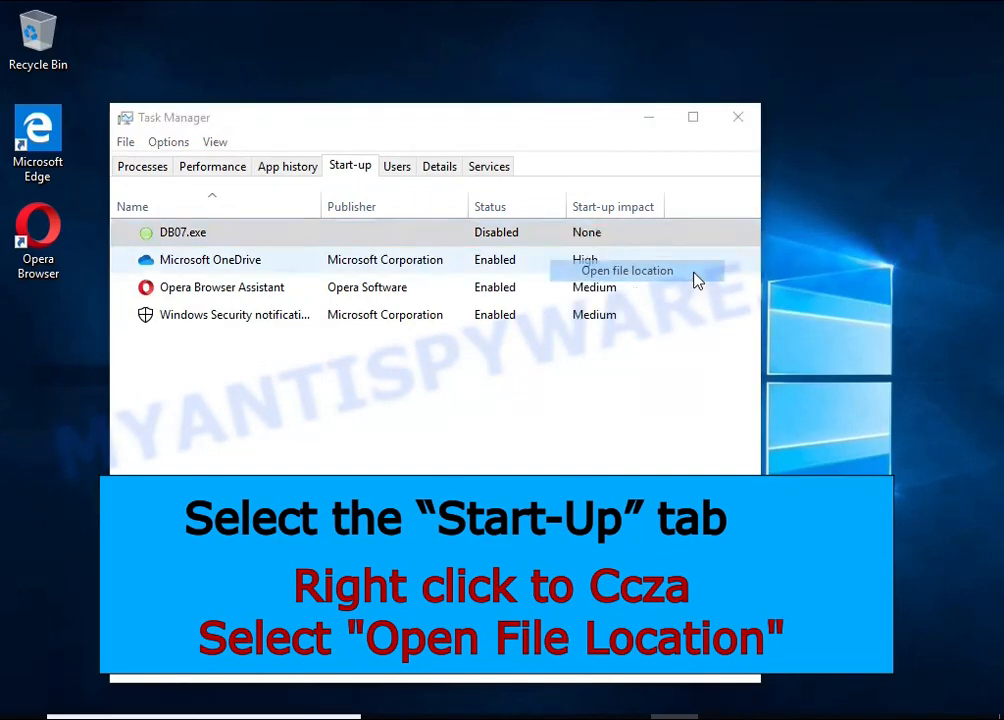
{"action": "left_click", "coordinate": [627, 270]}
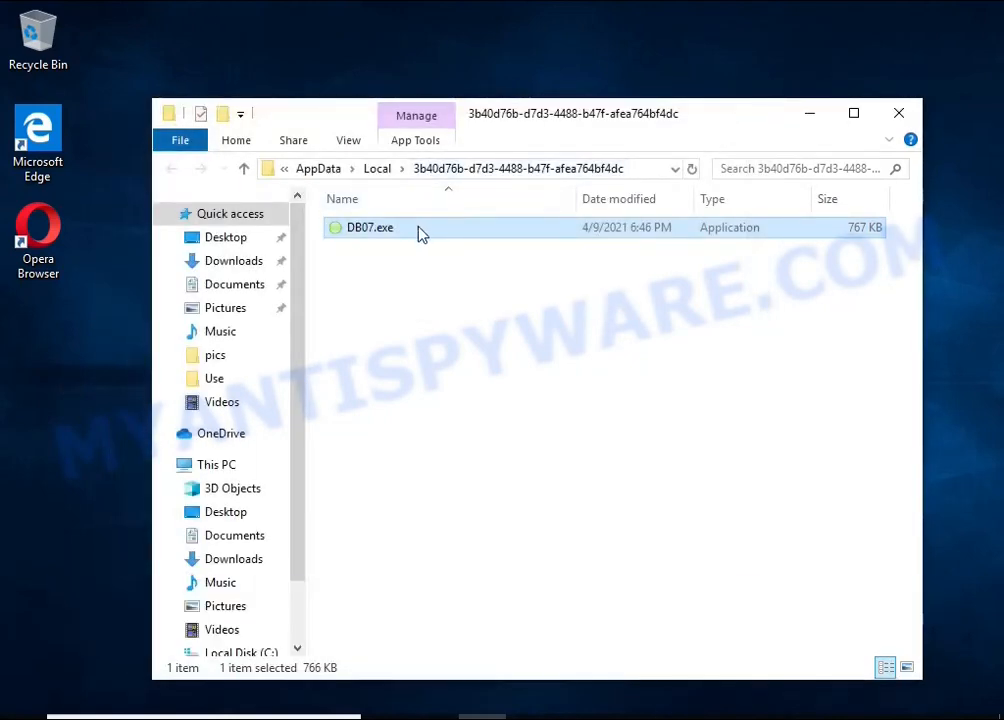
- Try deleting DB07.exe, dismiss the File Access Denied error, and reopen its context menu
{"action": "right_click", "coordinate": [369, 227]}
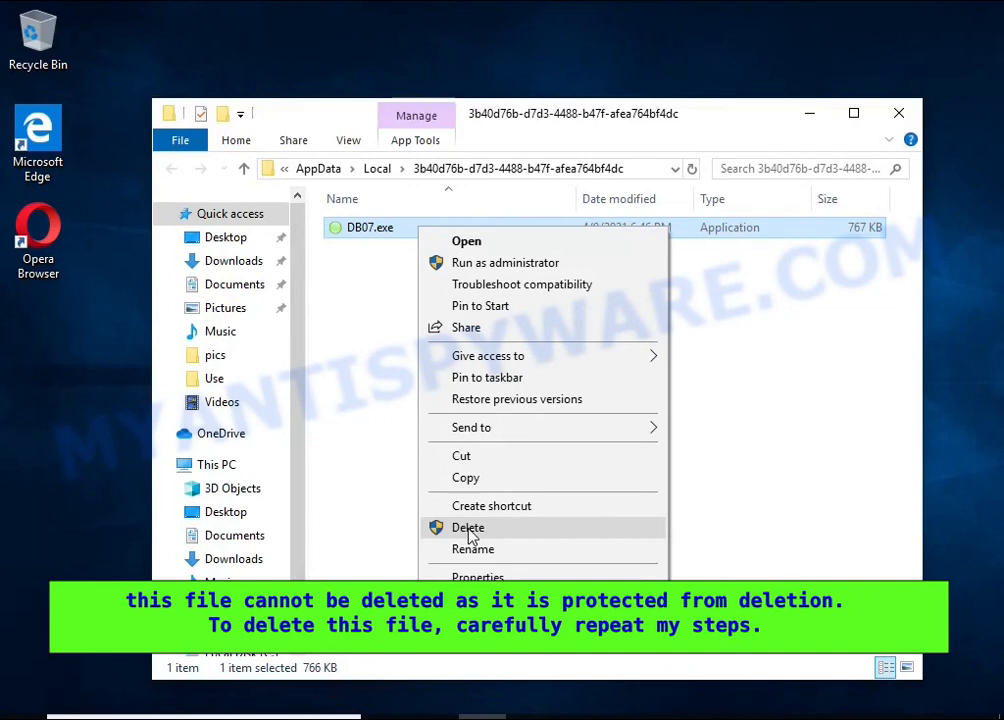
{"action": "left_click", "coordinate": [468, 527]}
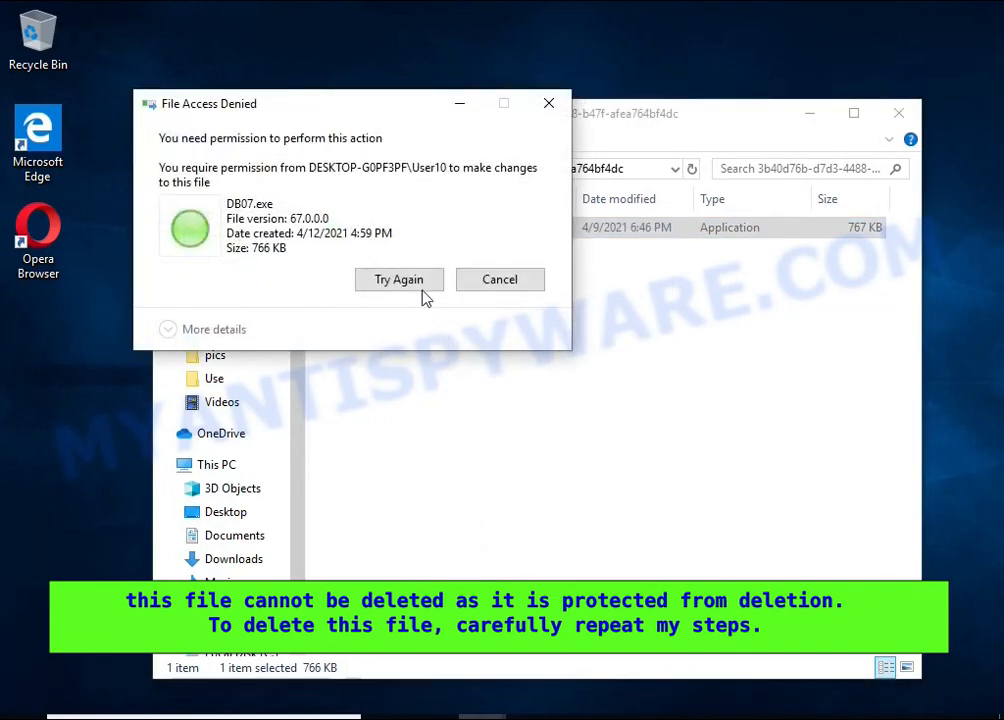
{"action": "mouse_move", "coordinate": [399, 279]}
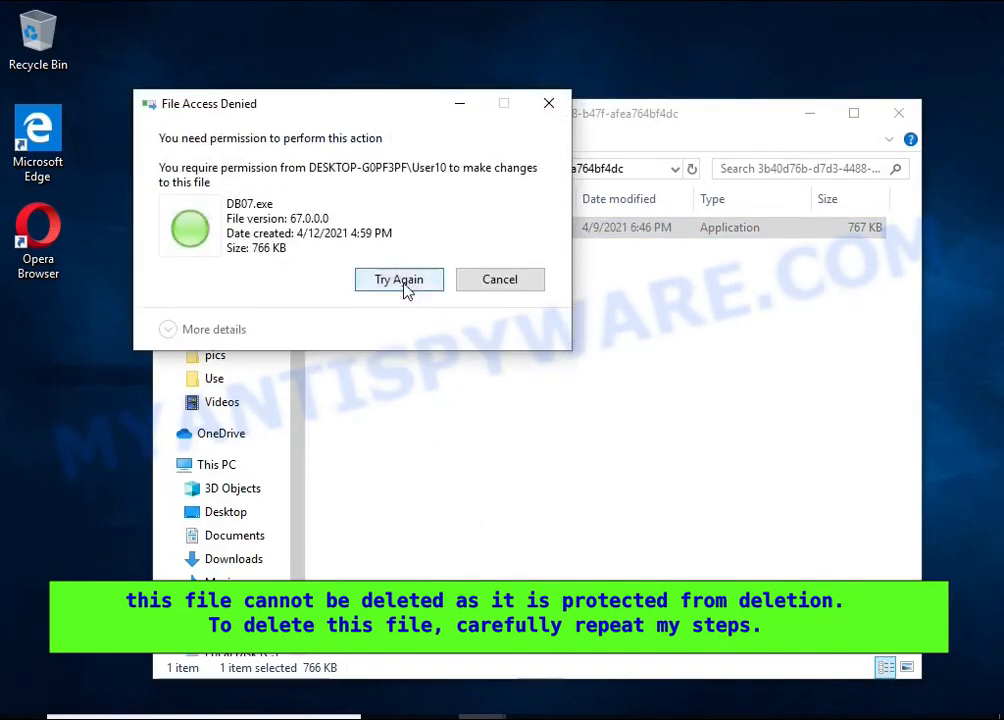
{"action": "mouse_move", "coordinate": [500, 279]}
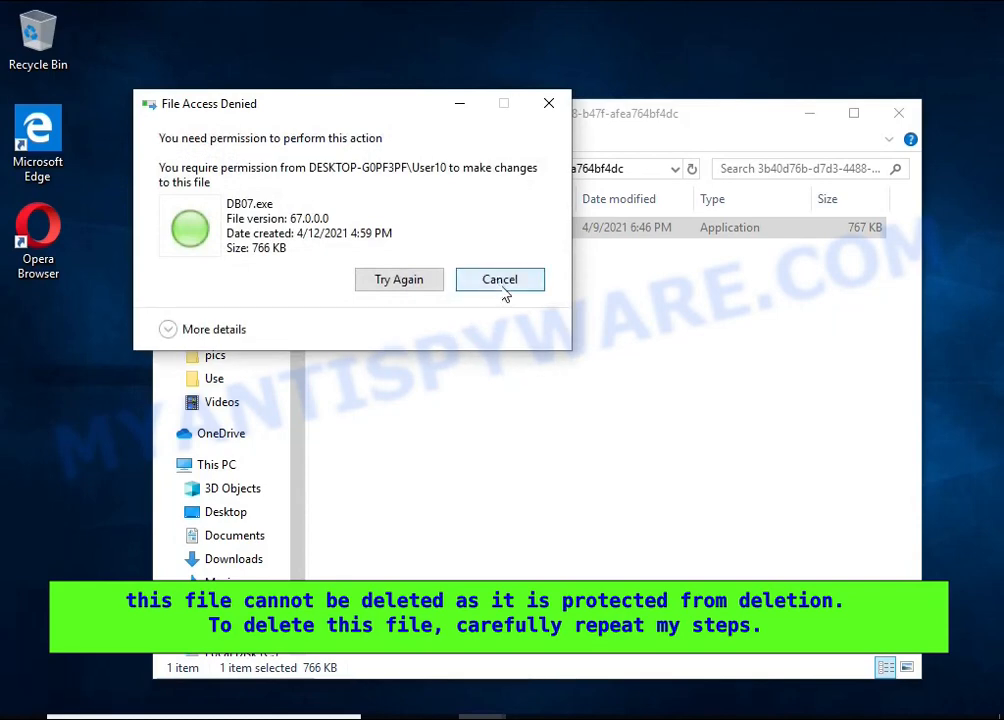
{"action": "right_click", "coordinate": [369, 227]}
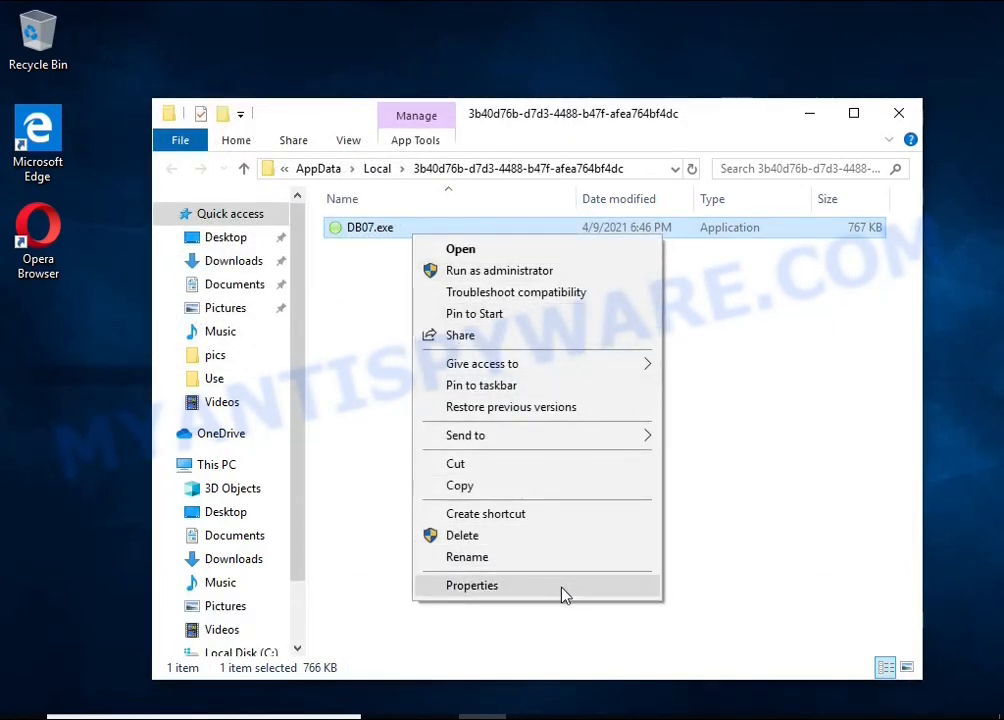
- In DB07.exe's Advanced Security Settings, disable inheritance and remove the Everyone Deny entry
{"action": "left_click", "coordinate": [471, 585]}
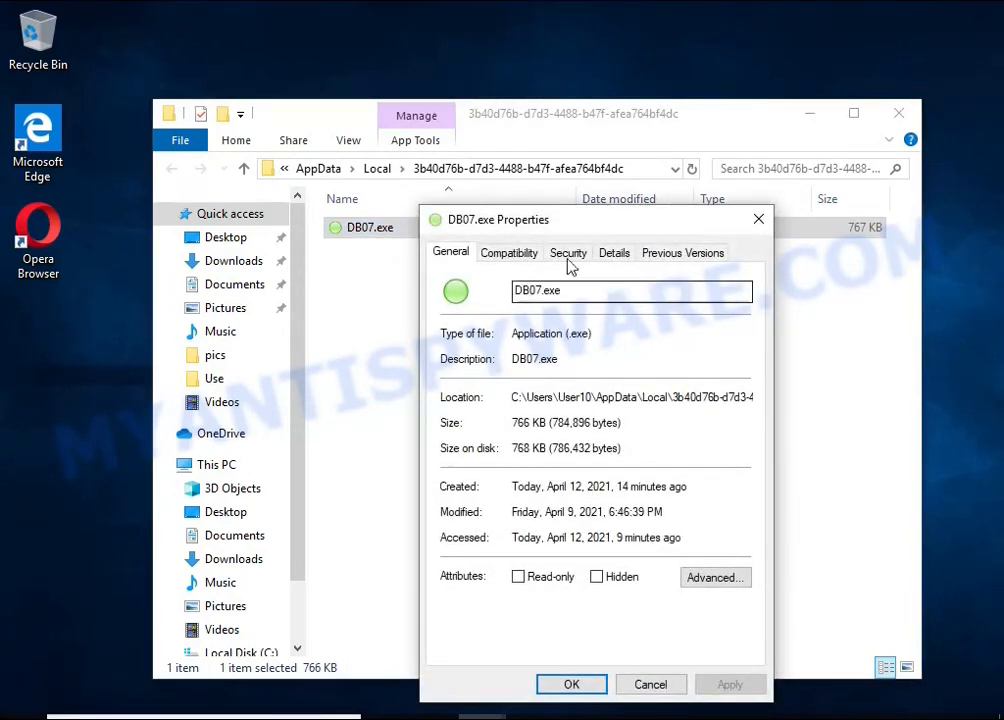
{"action": "left_click", "coordinate": [568, 252]}
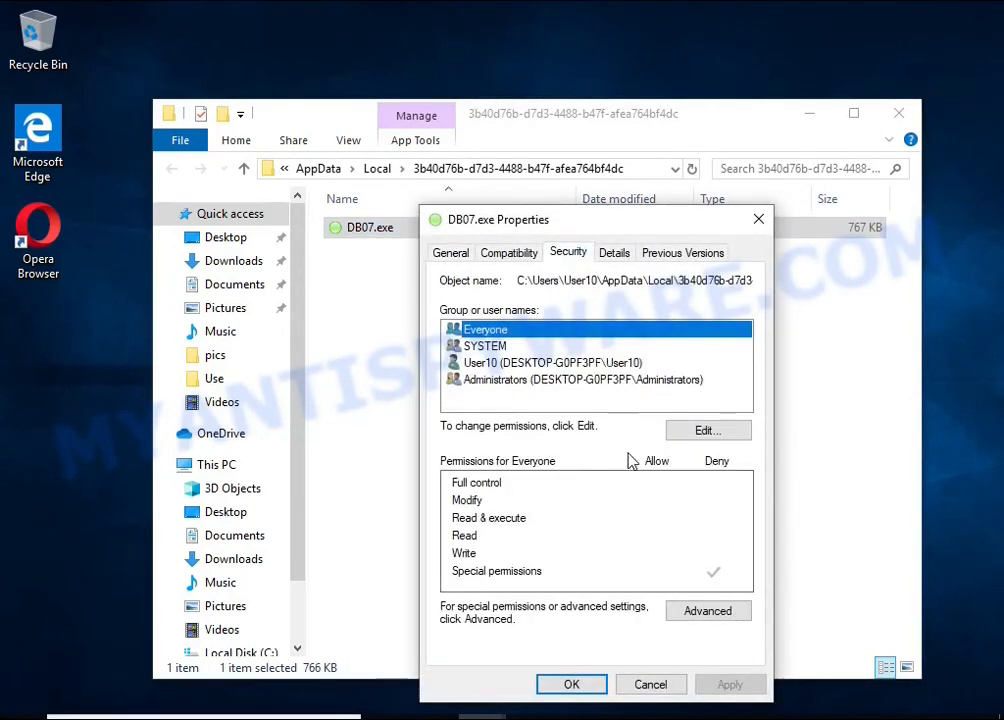
{"action": "left_click", "coordinate": [708, 610]}
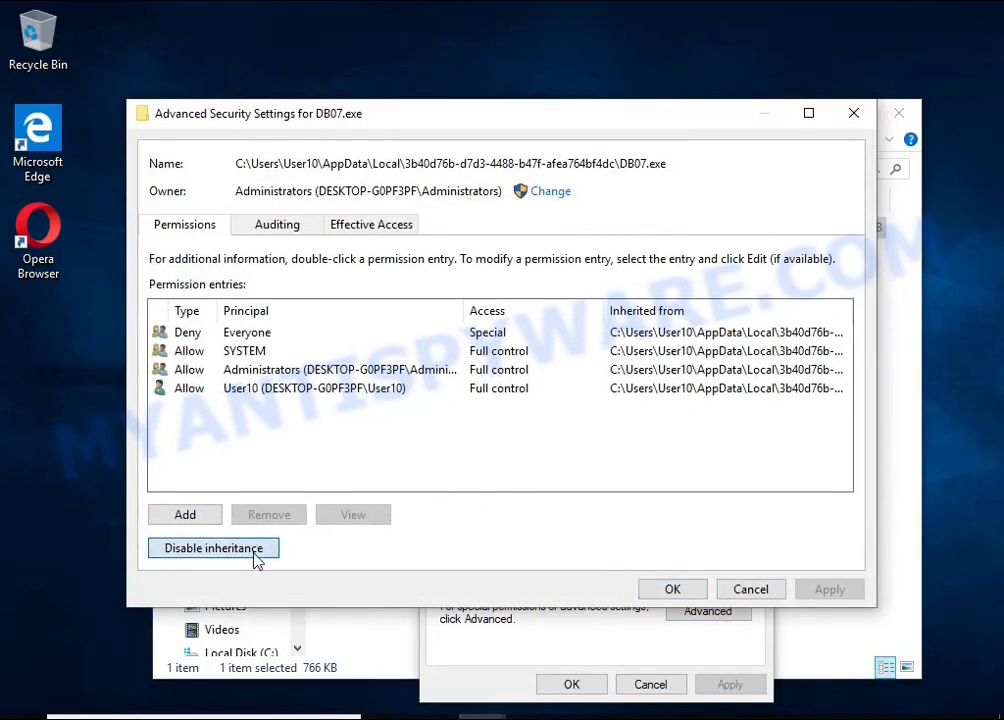
{"action": "left_click", "coordinate": [213, 548]}
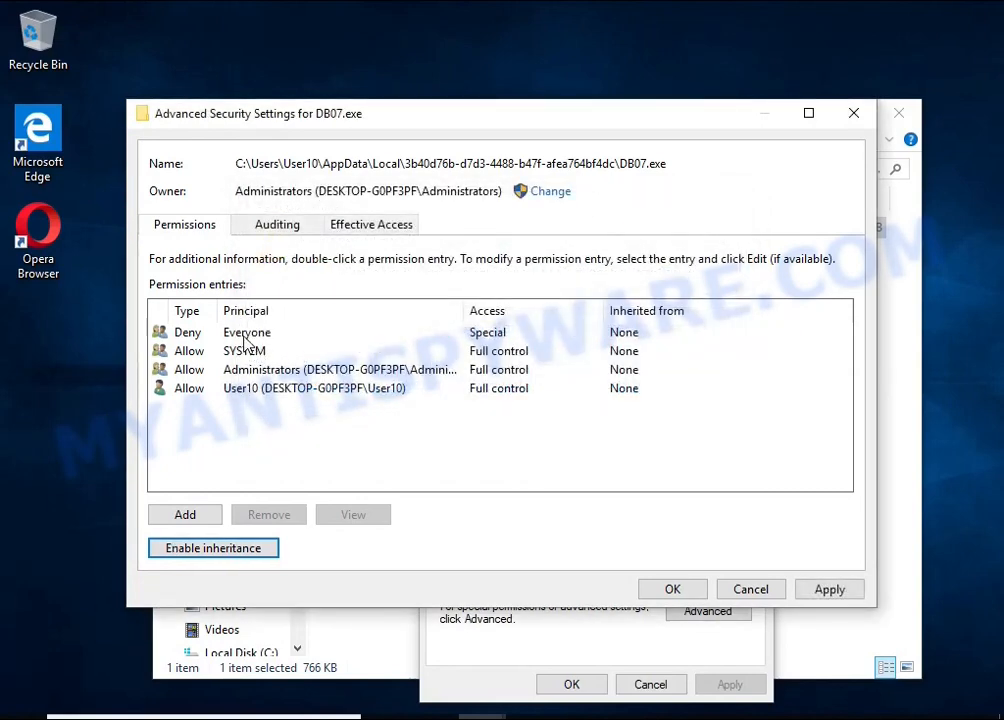
{"action": "left_click", "coordinate": [246, 332]}
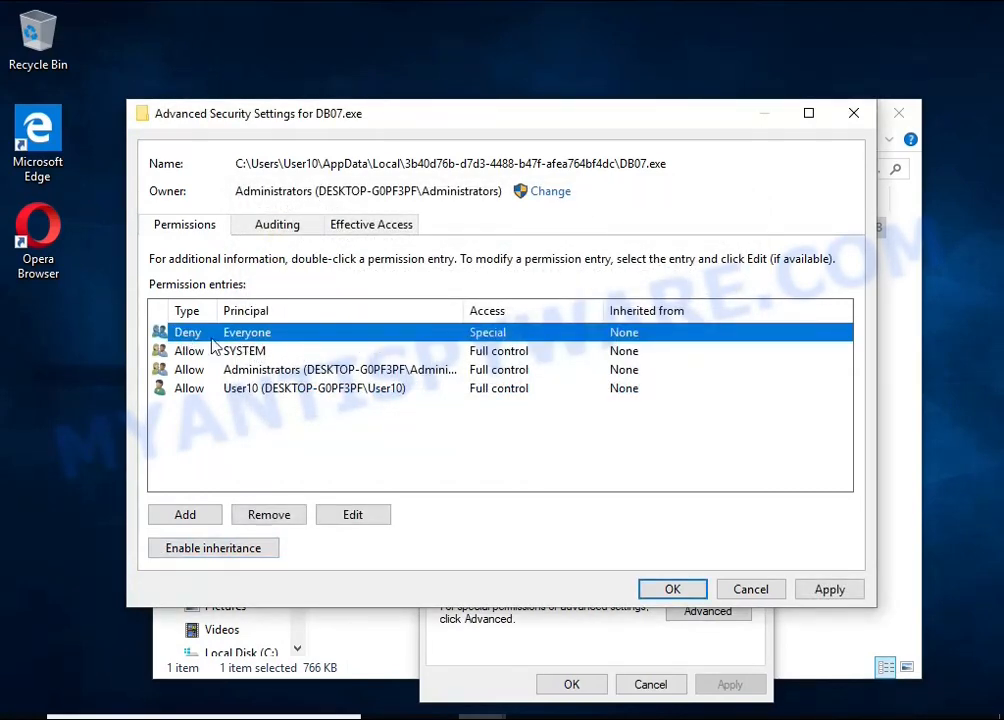
{"action": "mouse_move", "coordinate": [268, 514]}
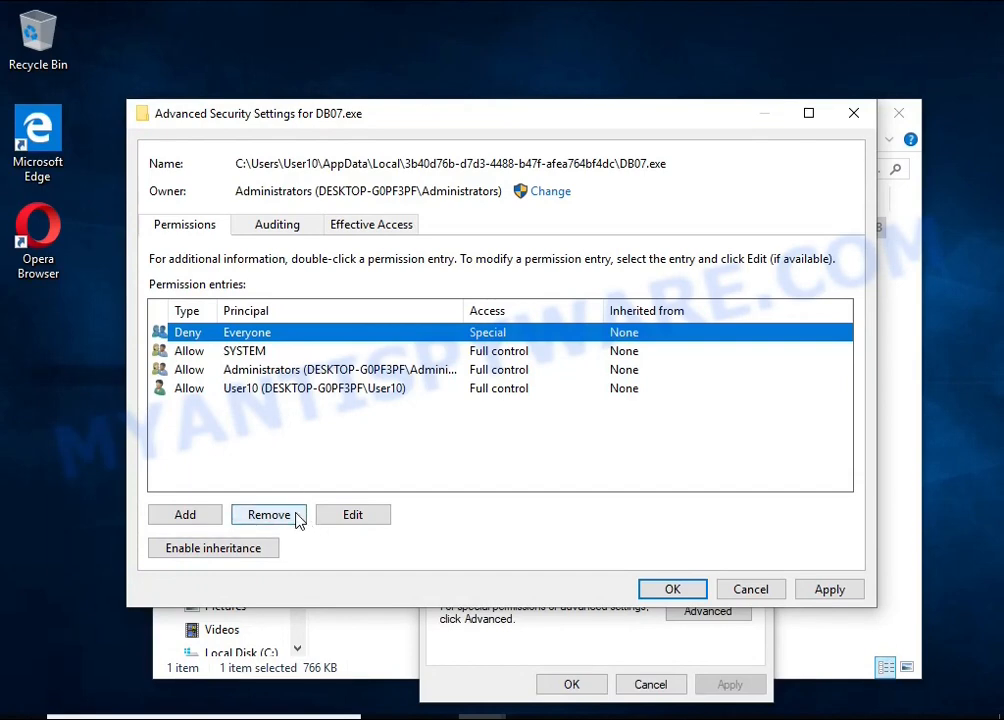
{"action": "left_click", "coordinate": [268, 514]}
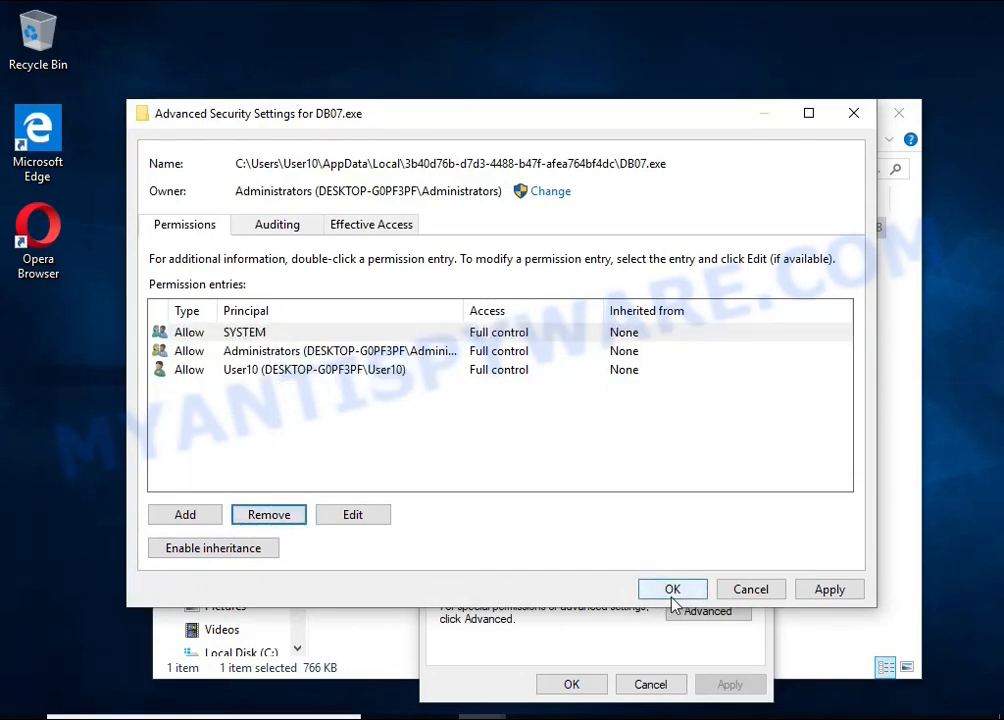
{"action": "left_click", "coordinate": [672, 589]}
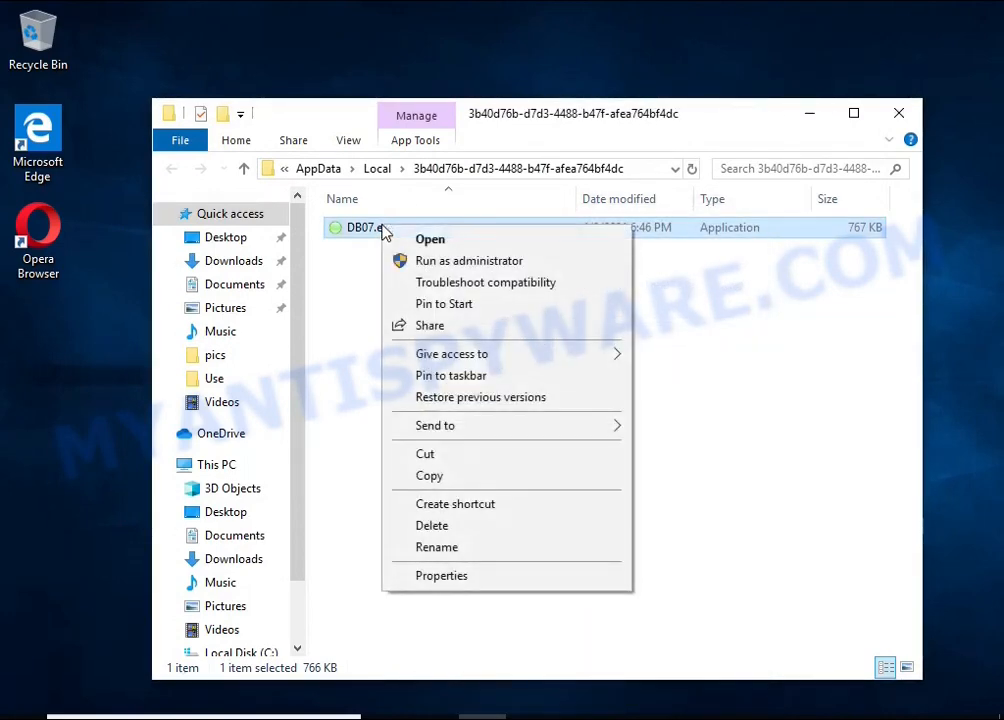
- Delete DB07.exe and close the now-empty AppData folder window
{"action": "left_click", "coordinate": [432, 525]}
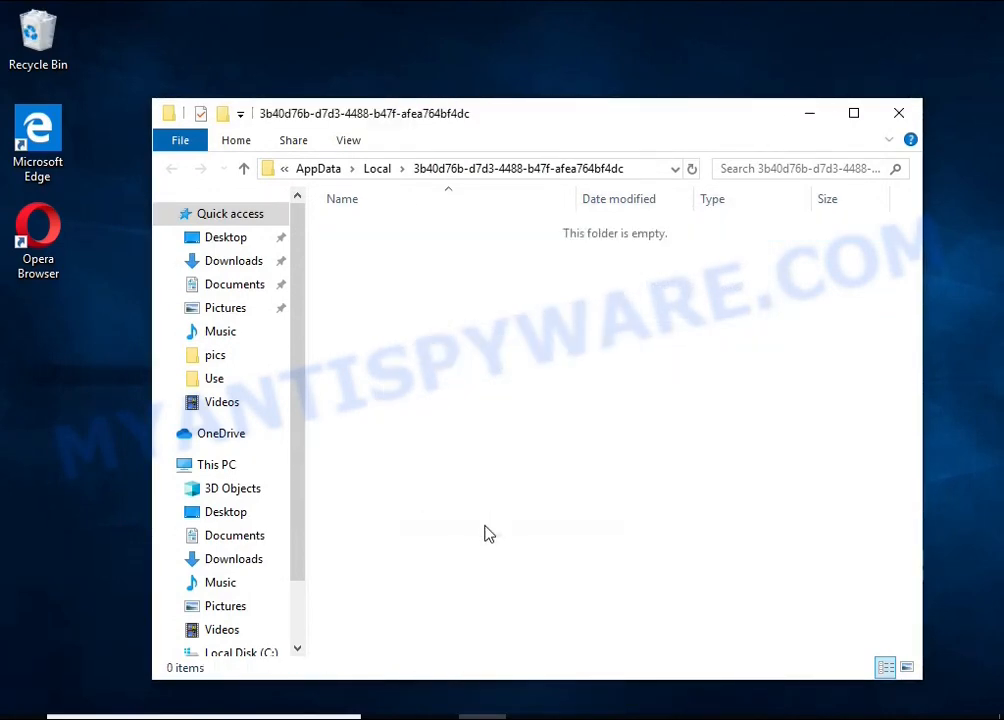
{"action": "mouse_move", "coordinate": [400, 238]}
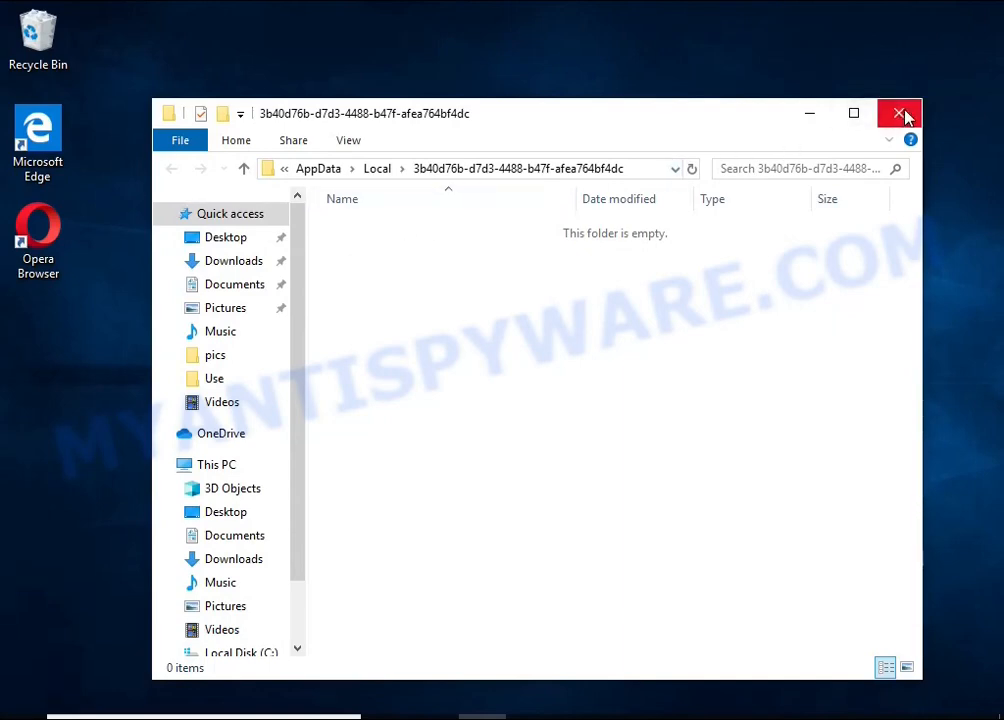
{"action": "left_click", "coordinate": [898, 113]}
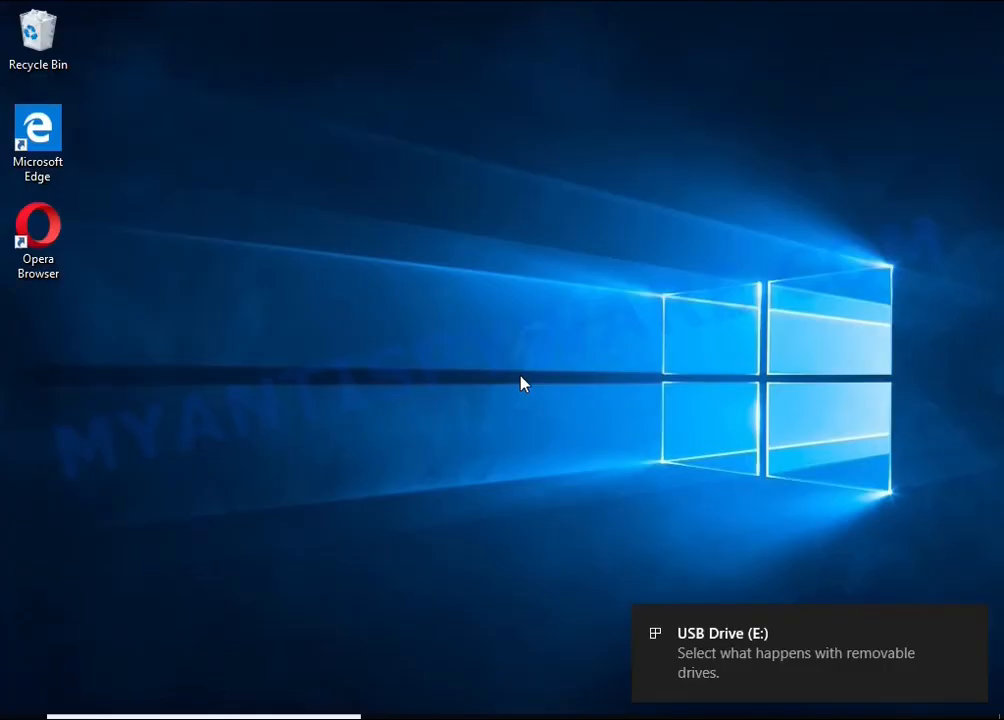
- Open USB Drive (E:) from its notification and launch decrypt_STOPDjvu.exe
{"action": "left_click", "coordinate": [795, 653]}
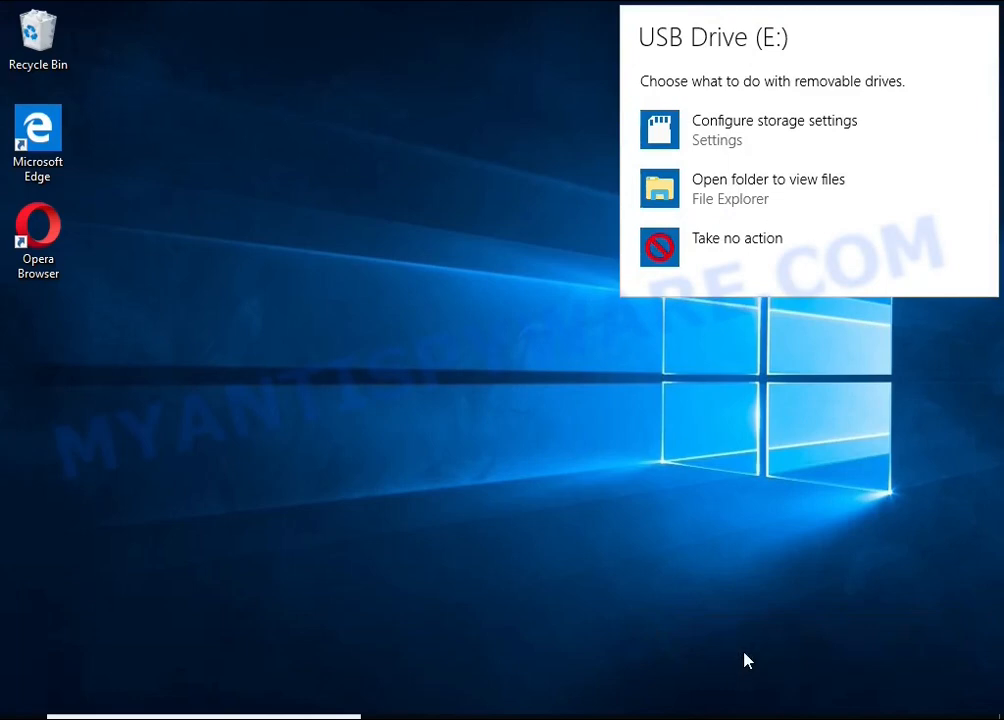
{"action": "mouse_move", "coordinate": [753, 191]}
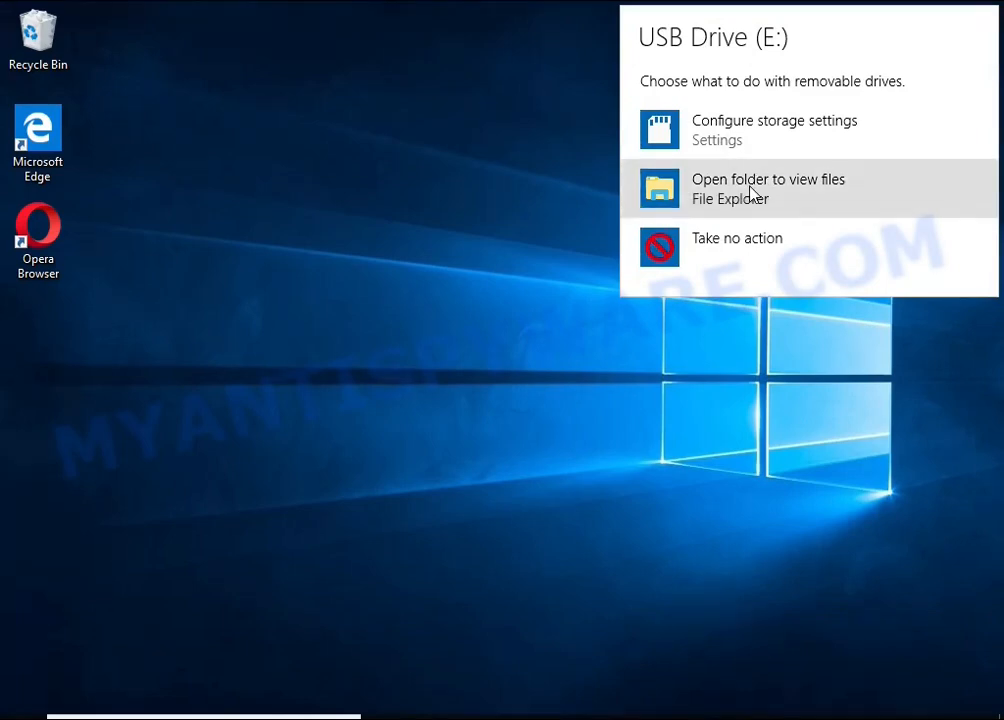
{"action": "left_click", "coordinate": [768, 188]}
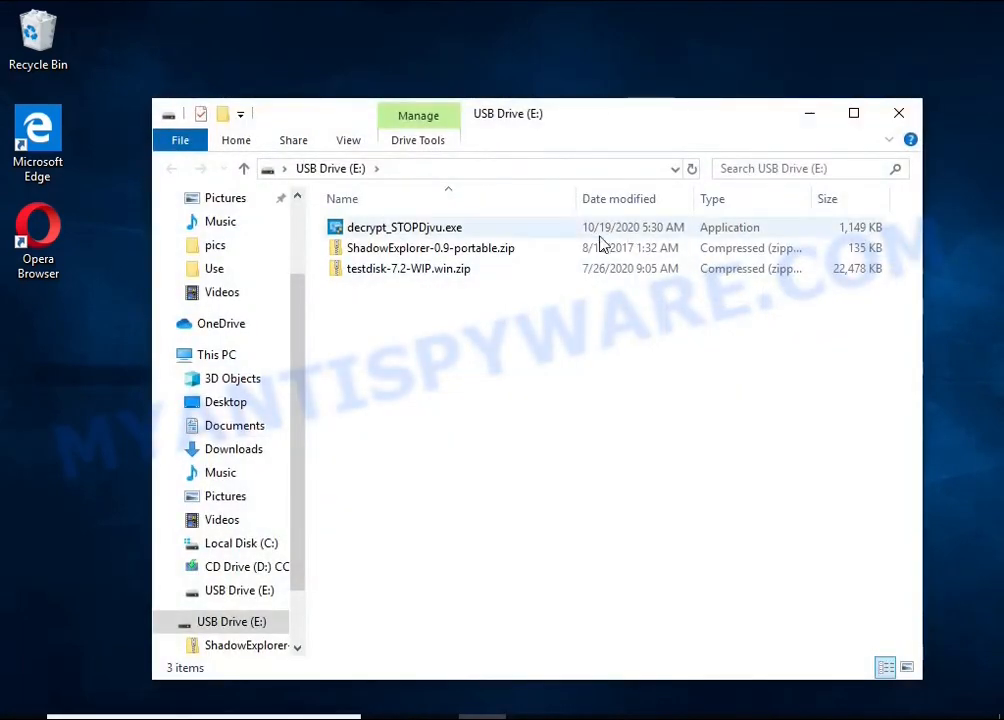
{"action": "left_click", "coordinate": [404, 227]}
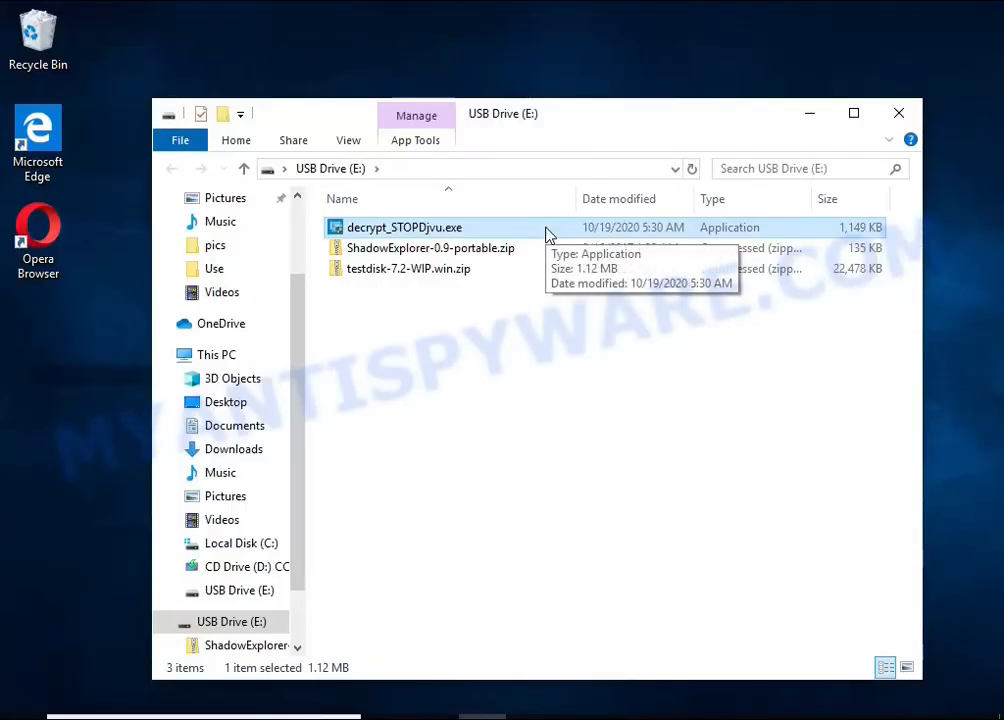
{"action": "double_click", "coordinate": [404, 227]}
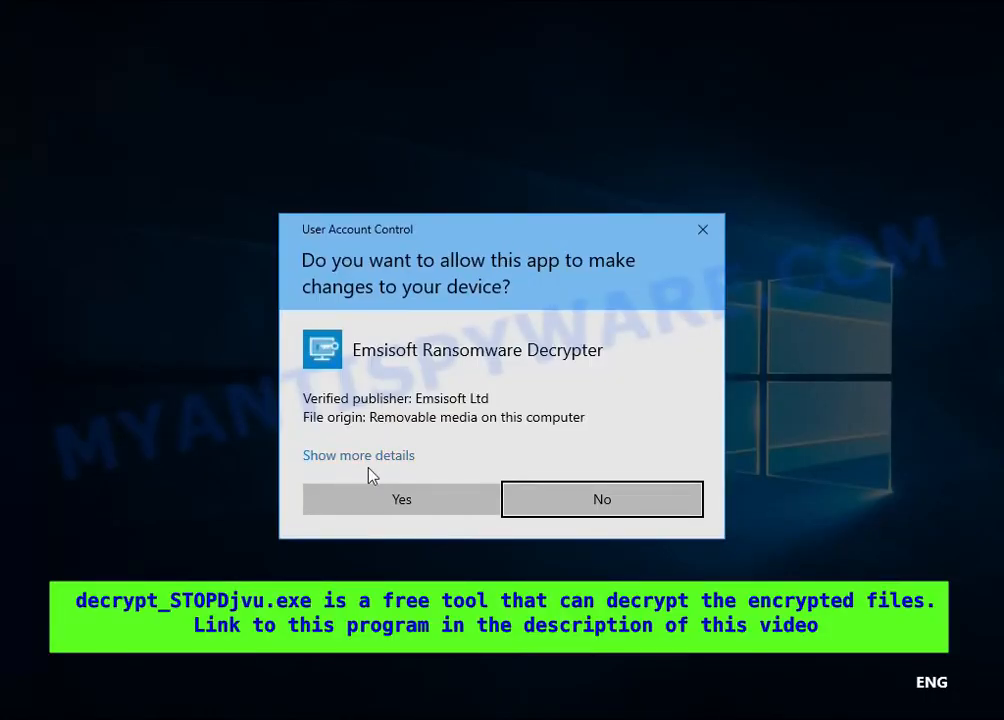
- Allow the decryptor as administrator and dismiss the disclaimer and ransomware-disabled notices
{"action": "left_click", "coordinate": [401, 499]}
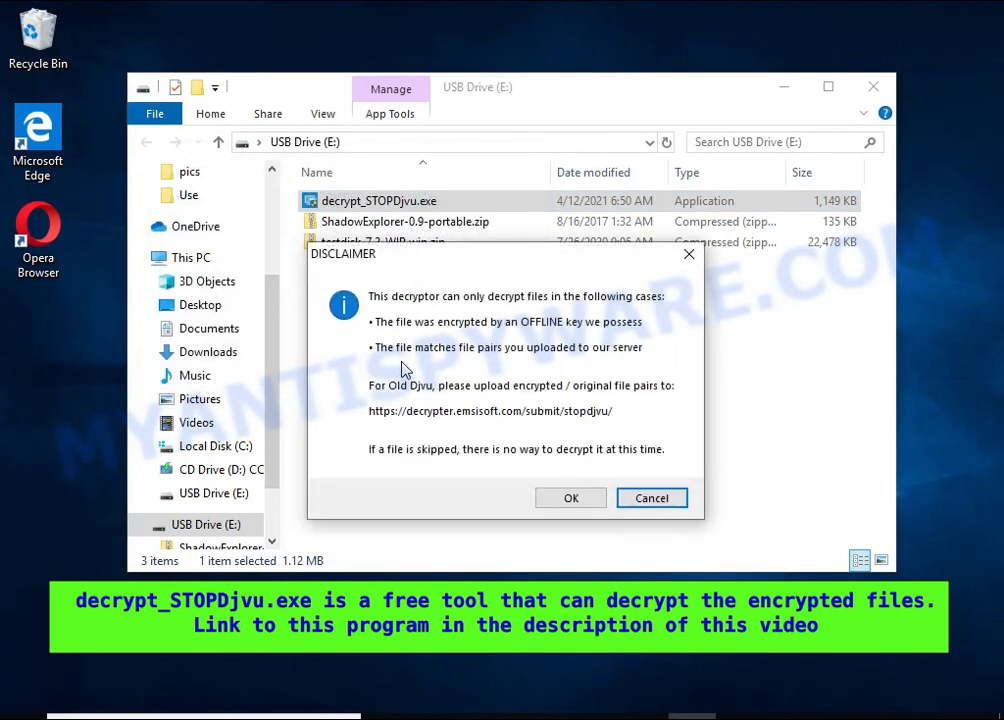
{"action": "left_click", "coordinate": [570, 498]}
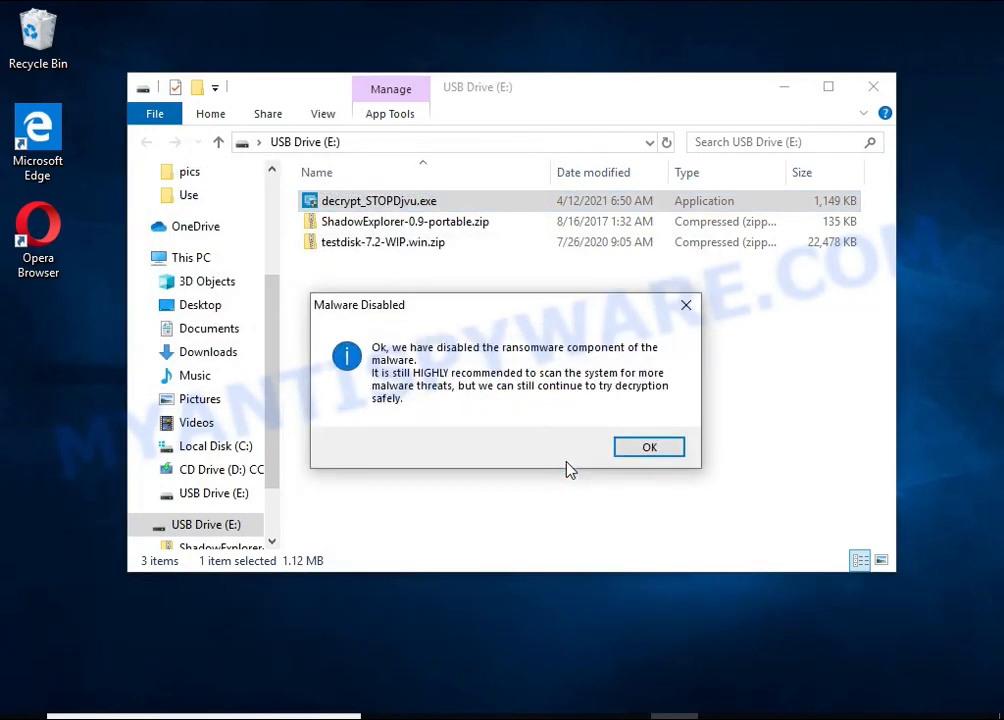
{"action": "left_click", "coordinate": [648, 446]}
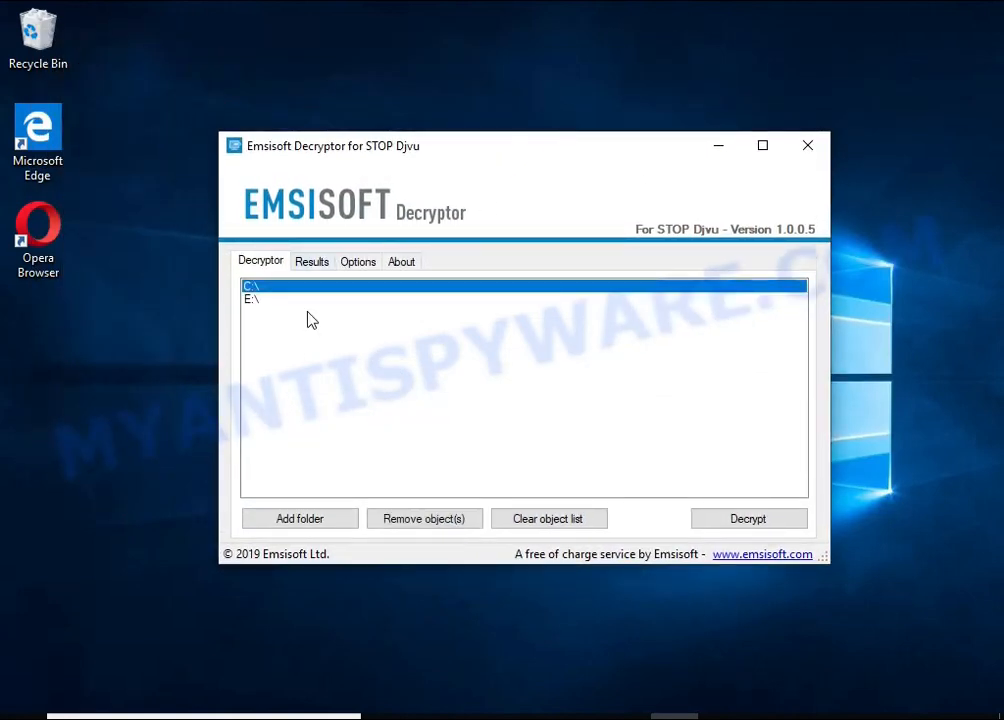
- Replace the object list with the Documents and Pictures folders and start decrypting
{"action": "left_click", "coordinate": [549, 518]}
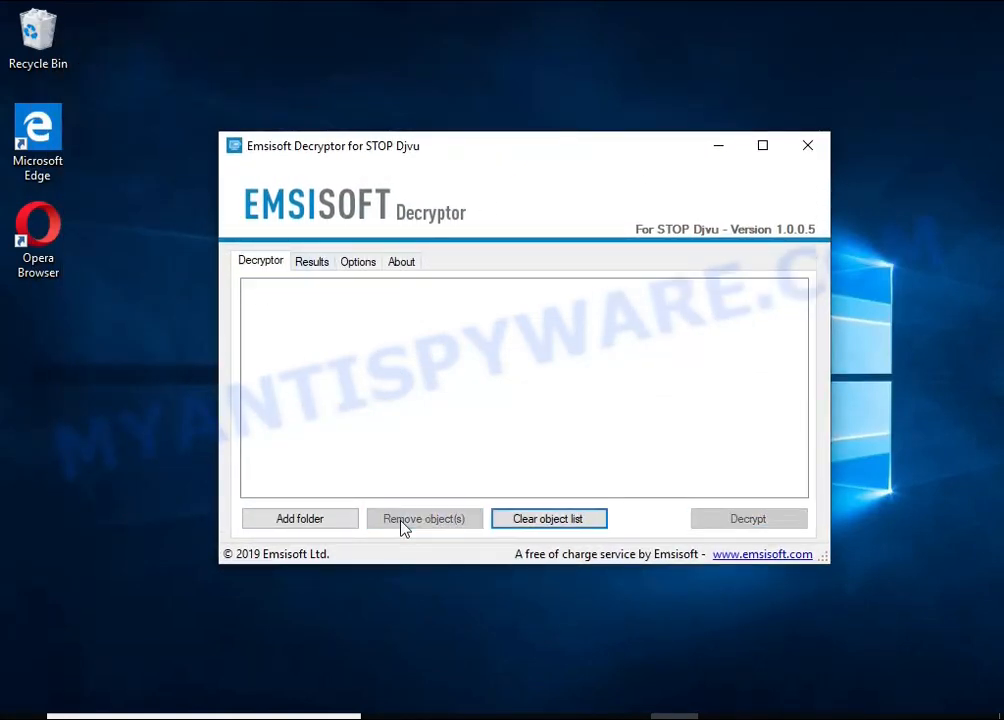
{"action": "left_click", "coordinate": [299, 518]}
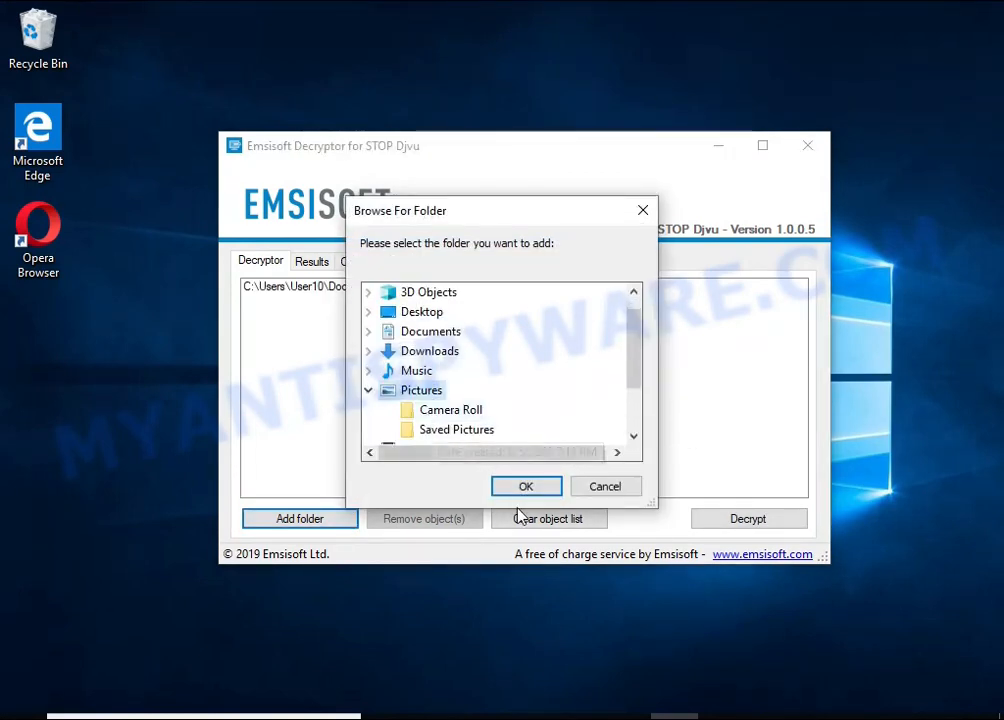
{"action": "left_click", "coordinate": [526, 486]}
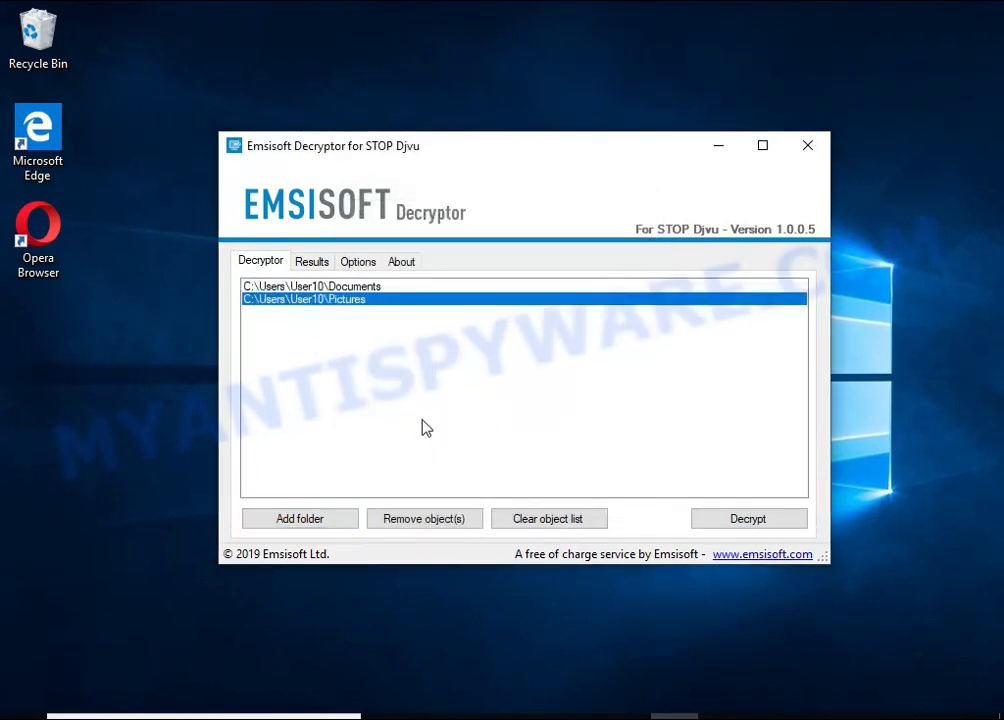
{"action": "left_click", "coordinate": [747, 518]}
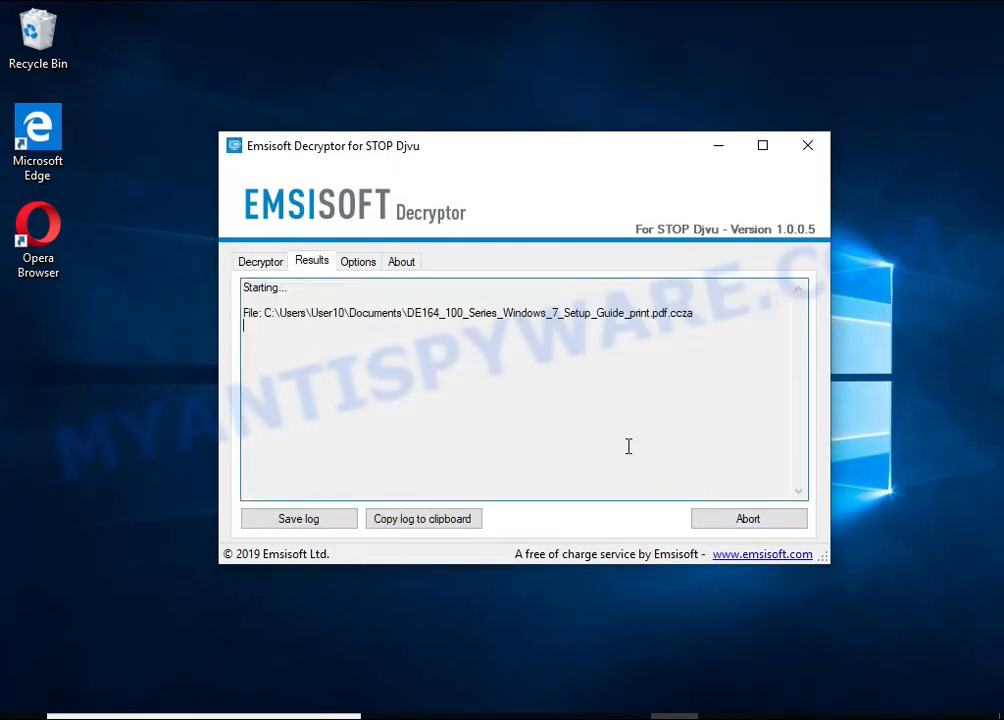
{"action": "mouse_move", "coordinate": [603, 395]}
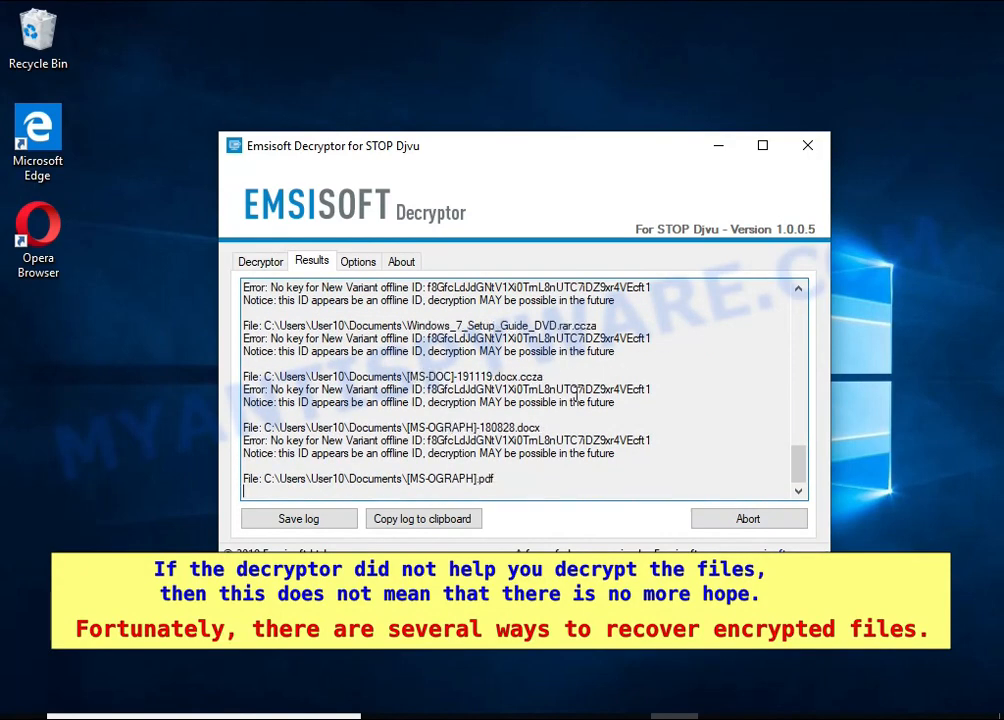
- Scroll the Results log showing no key for the offline-ID encrypted files
{"action": "scroll", "scroll_direction": "down", "scroll_amount": 3}
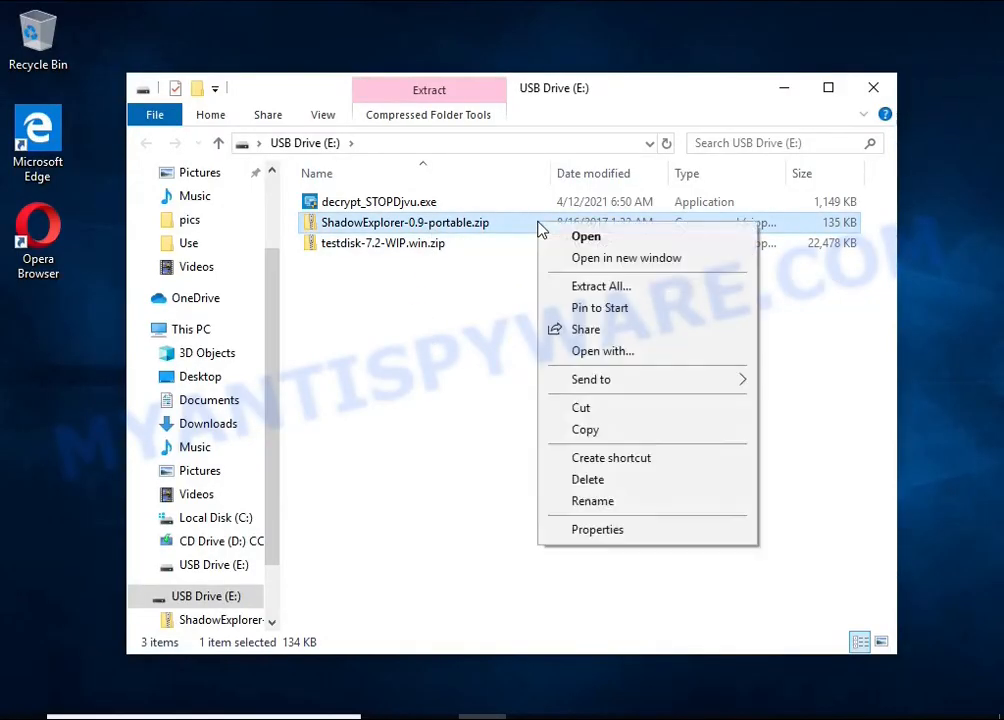
- Extract ShadowExplorer-0.9-portable.zip to the suggested folder and launch ShadowExplorerPortable.exe
{"action": "left_click", "coordinate": [601, 285]}
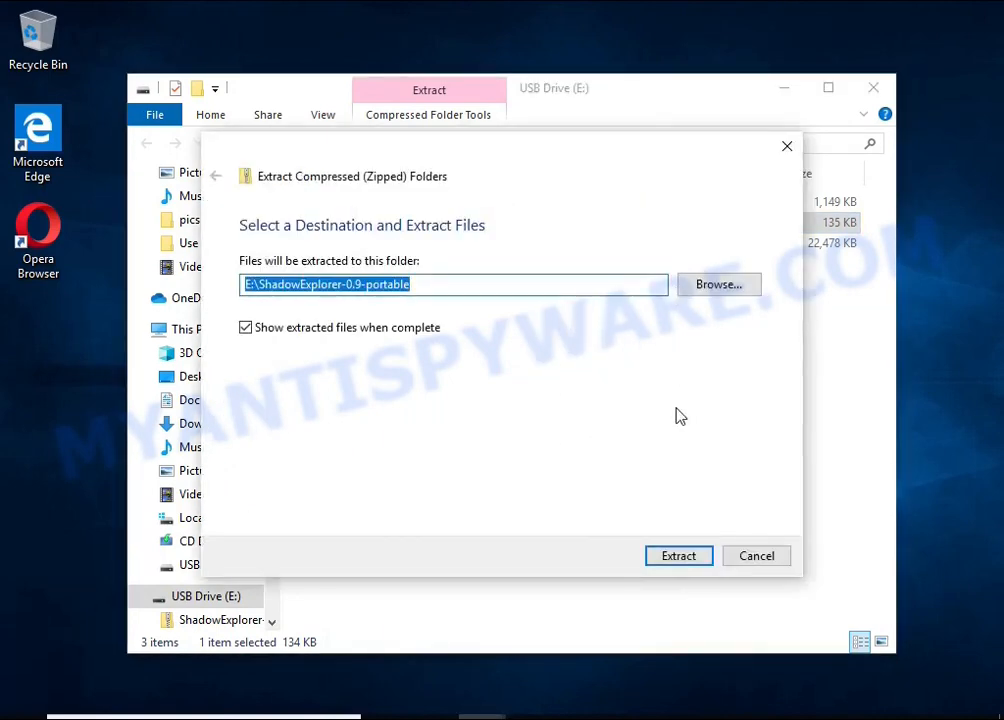
{"action": "left_click", "coordinate": [678, 555]}
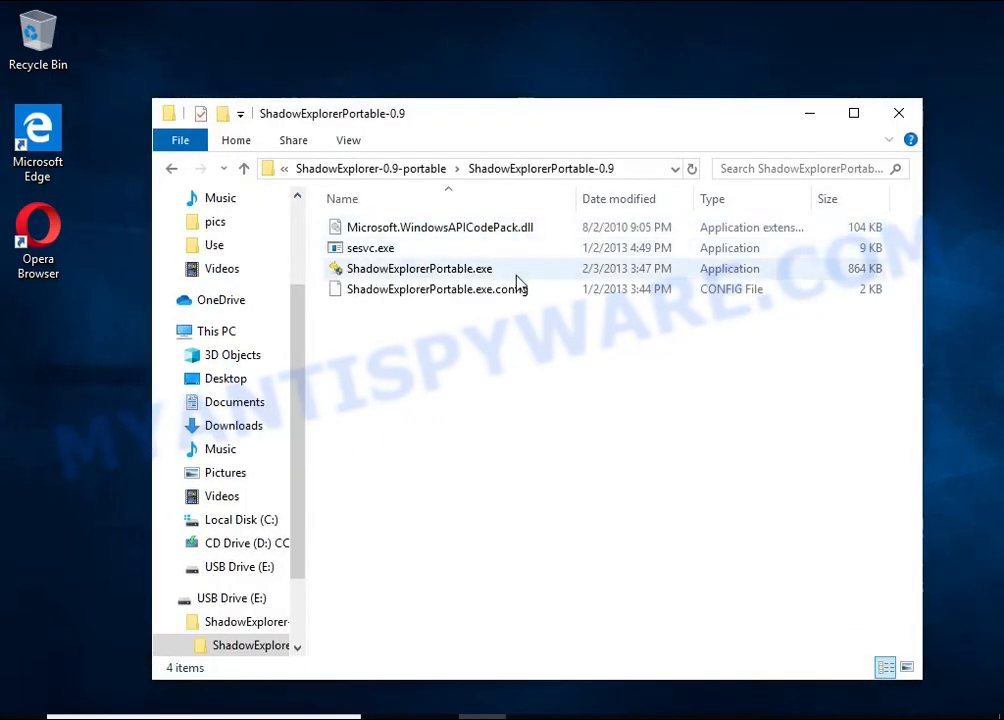
{"action": "double_click", "coordinate": [419, 268]}
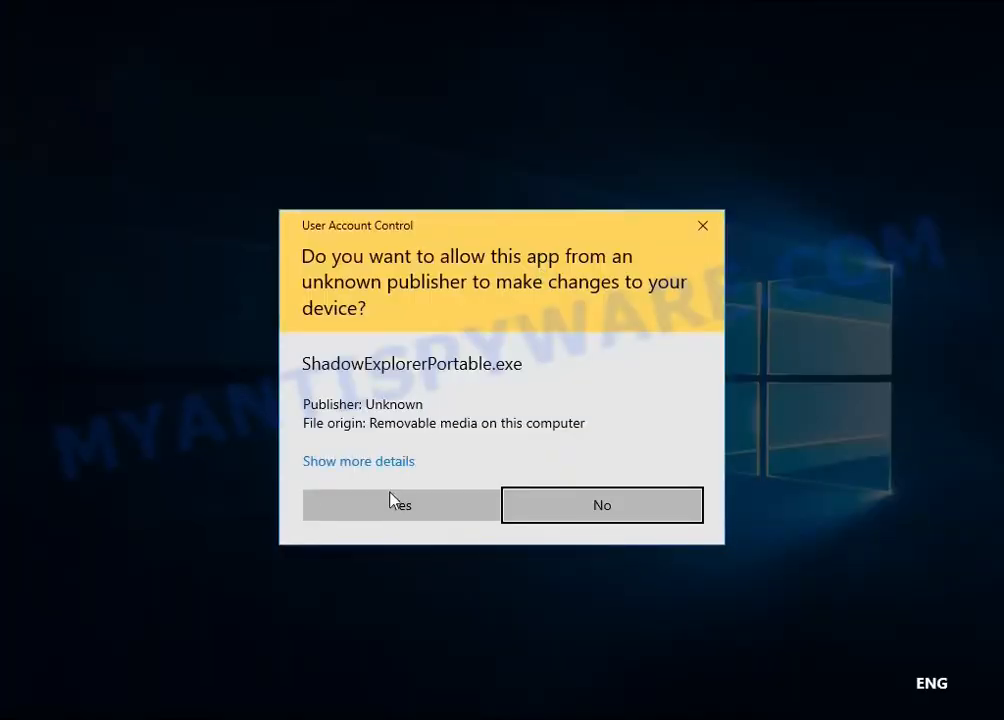
- Approve ShadowExplorer, then export documents from the 4/12/2021 C: shadow copy to a folder
{"action": "left_click", "coordinate": [399, 504]}
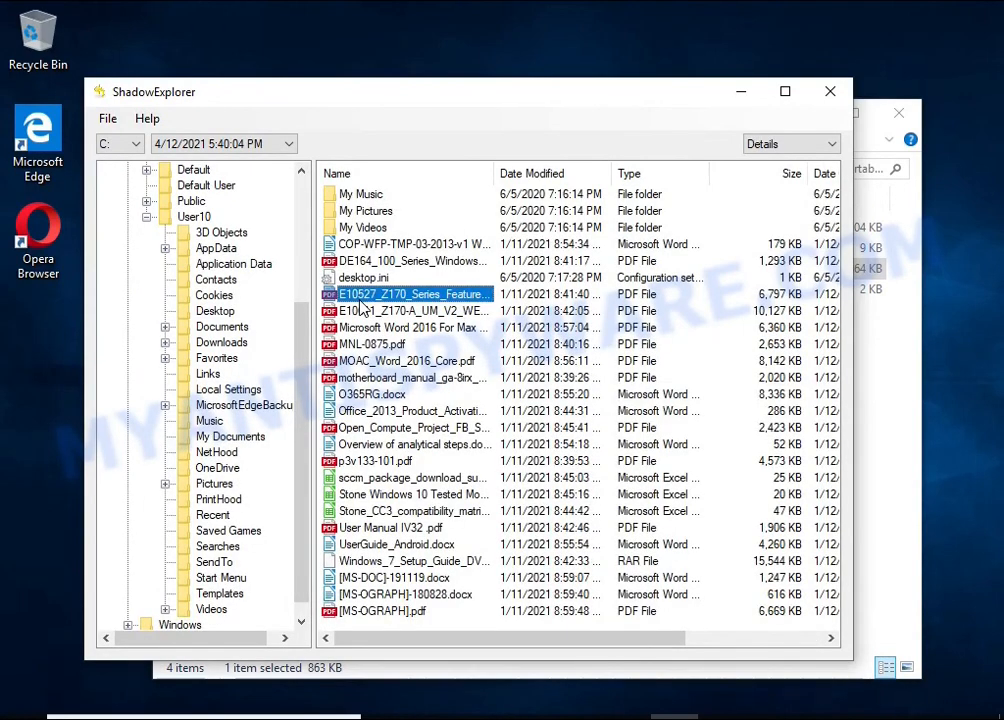
{"action": "left_click", "coordinate": [372, 394]}
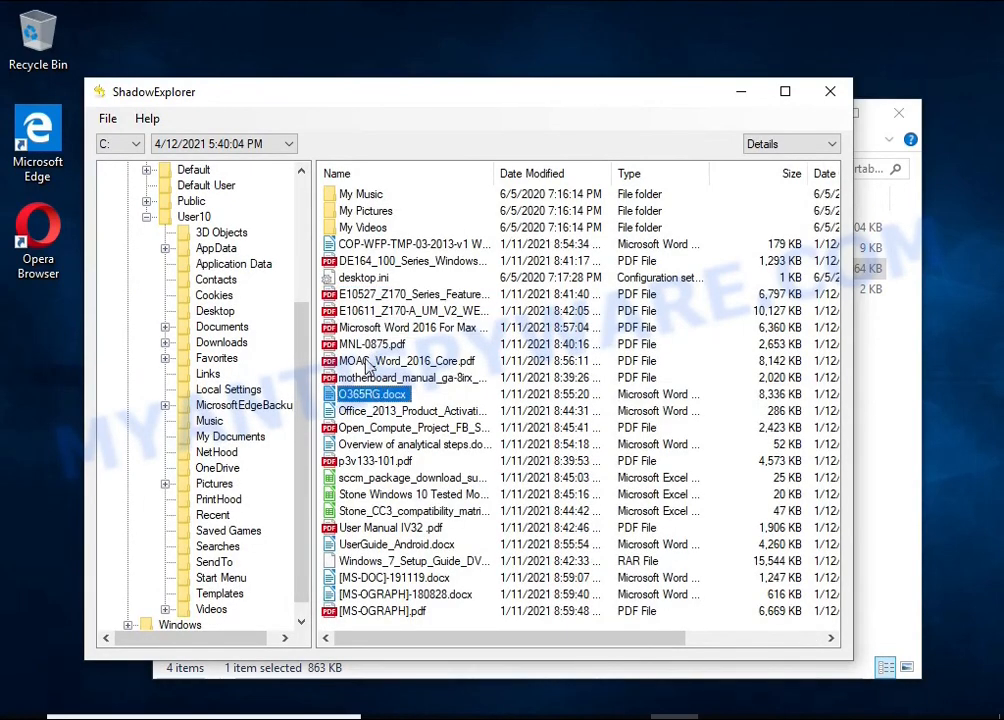
{"action": "left_click", "coordinate": [411, 327]}
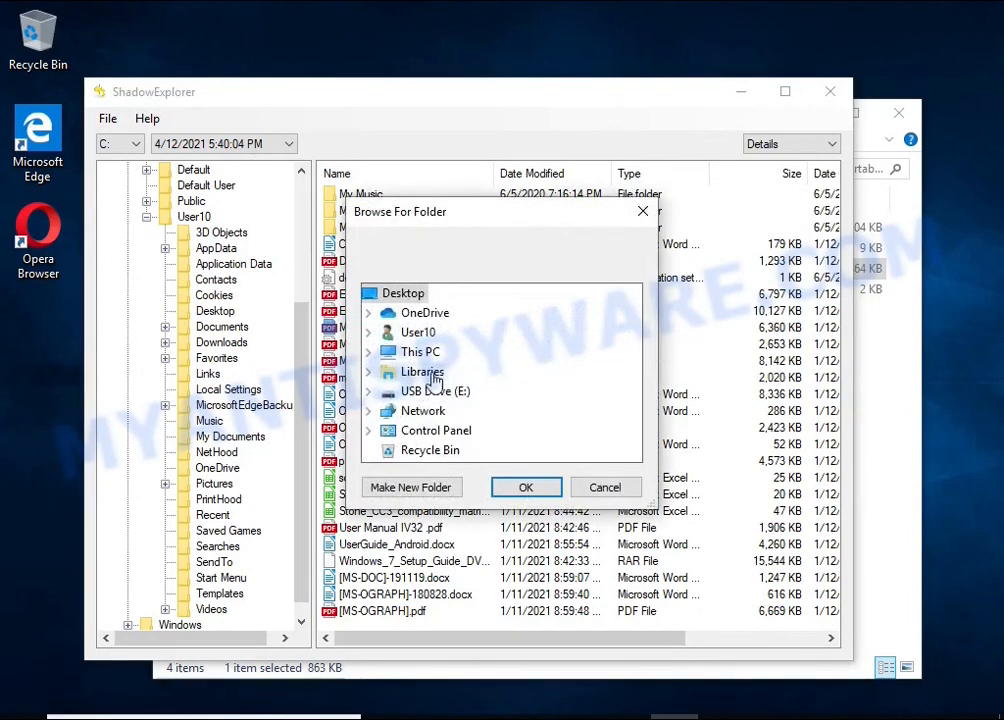
{"action": "left_click", "coordinate": [605, 487]}
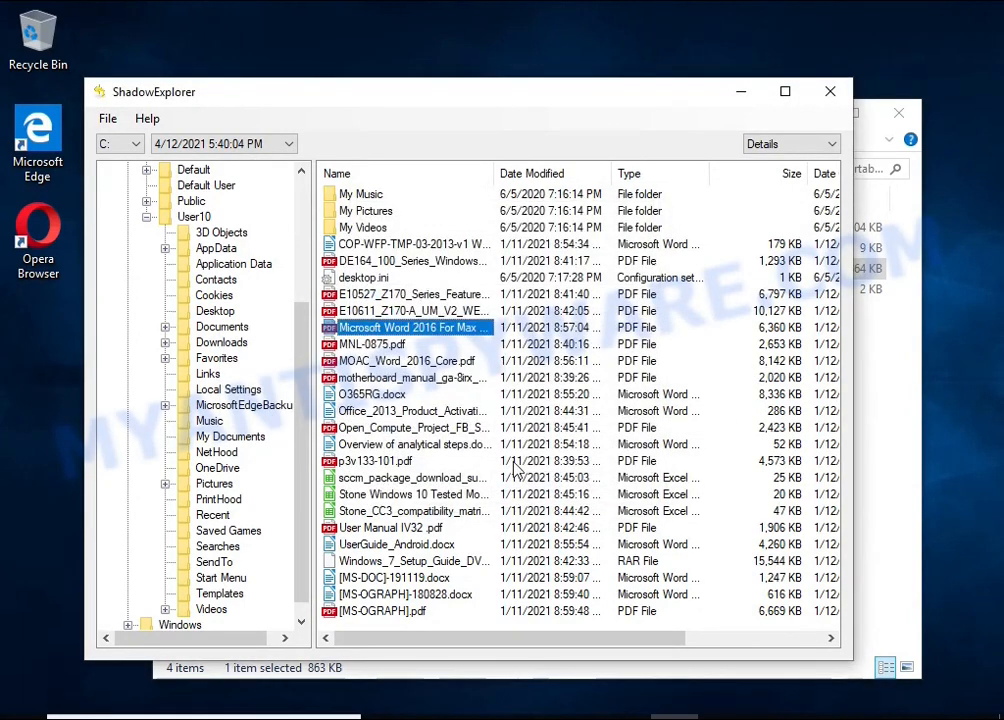
{"action": "left_click", "coordinate": [394, 544]}
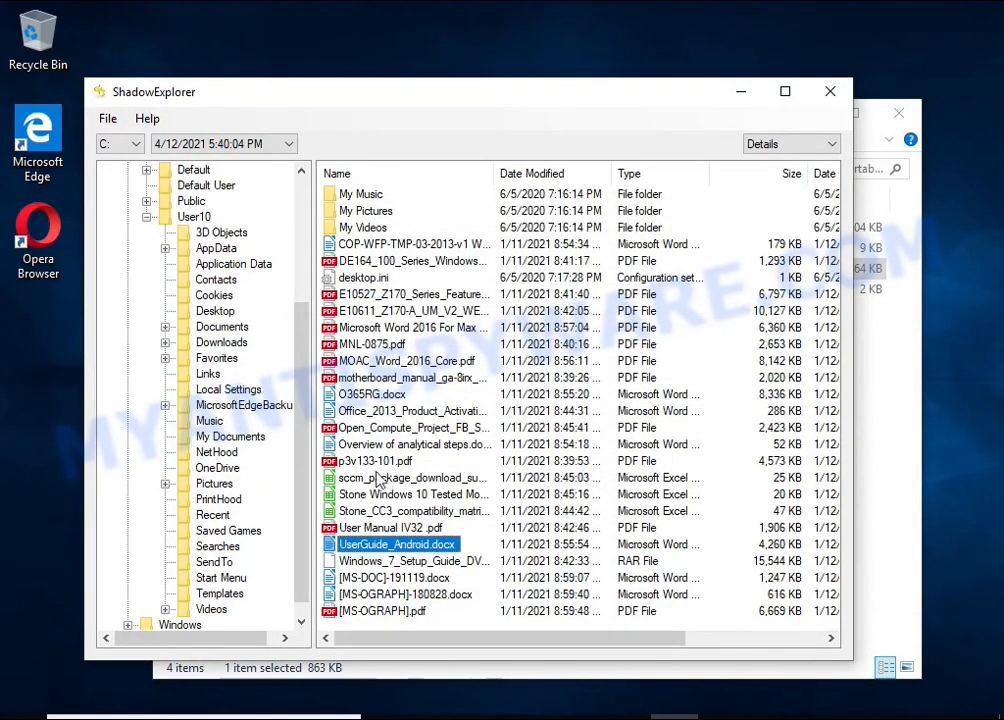
{"action": "mouse_move", "coordinate": [238, 513]}
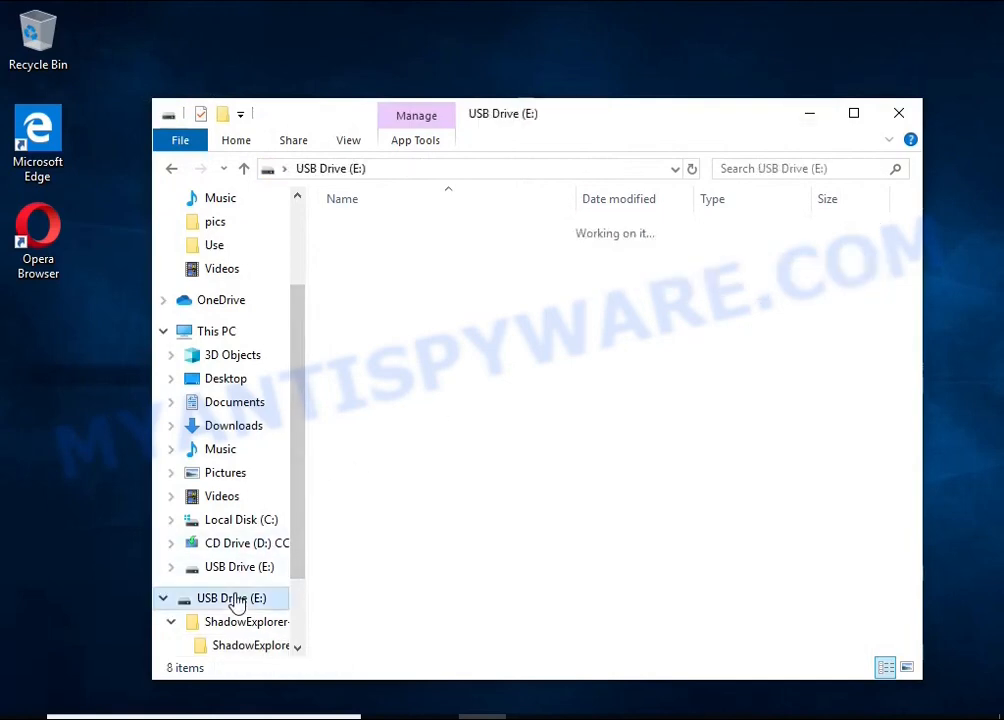
{"action": "left_click", "coordinate": [400, 247]}
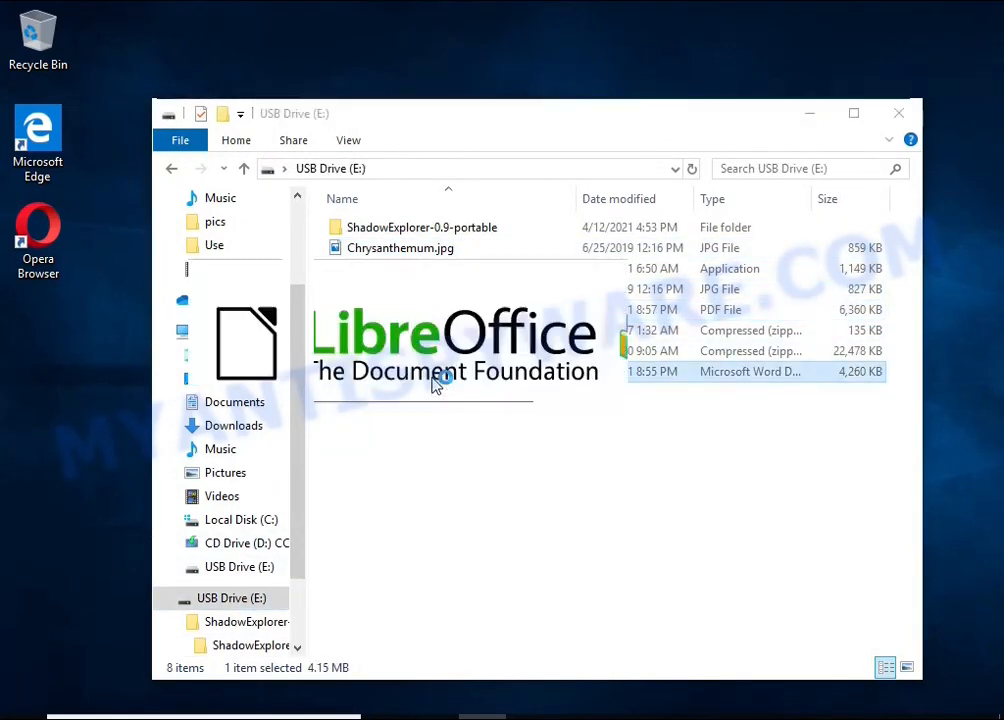
{"action": "double_click", "coordinate": [748, 371]}
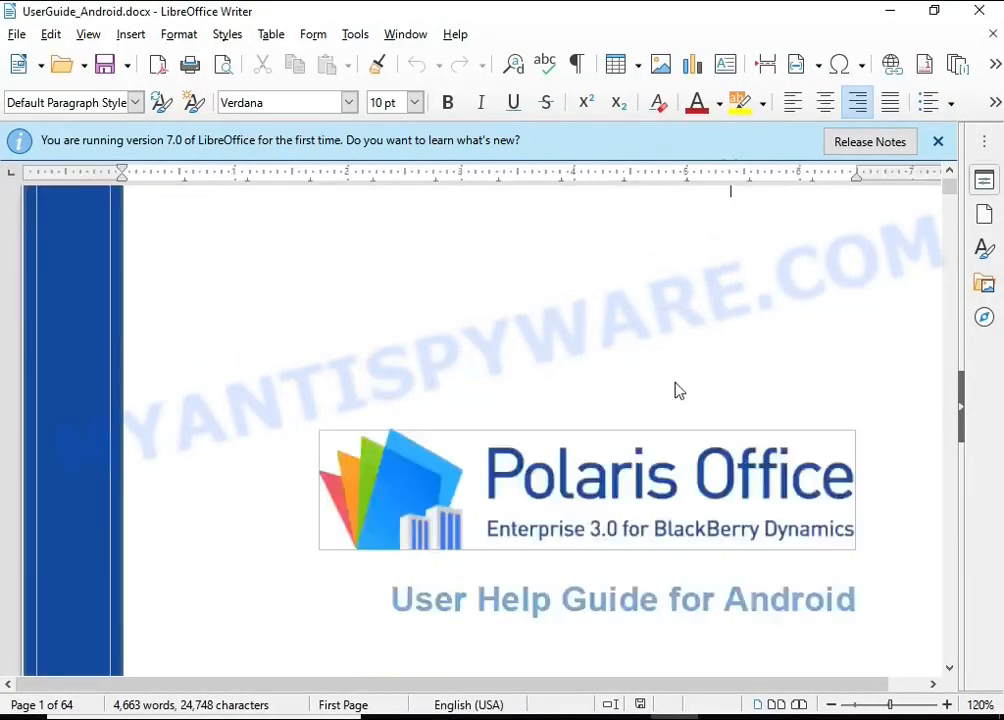
{"action": "scroll", "scroll_direction": "down", "scroll_amount": 3}
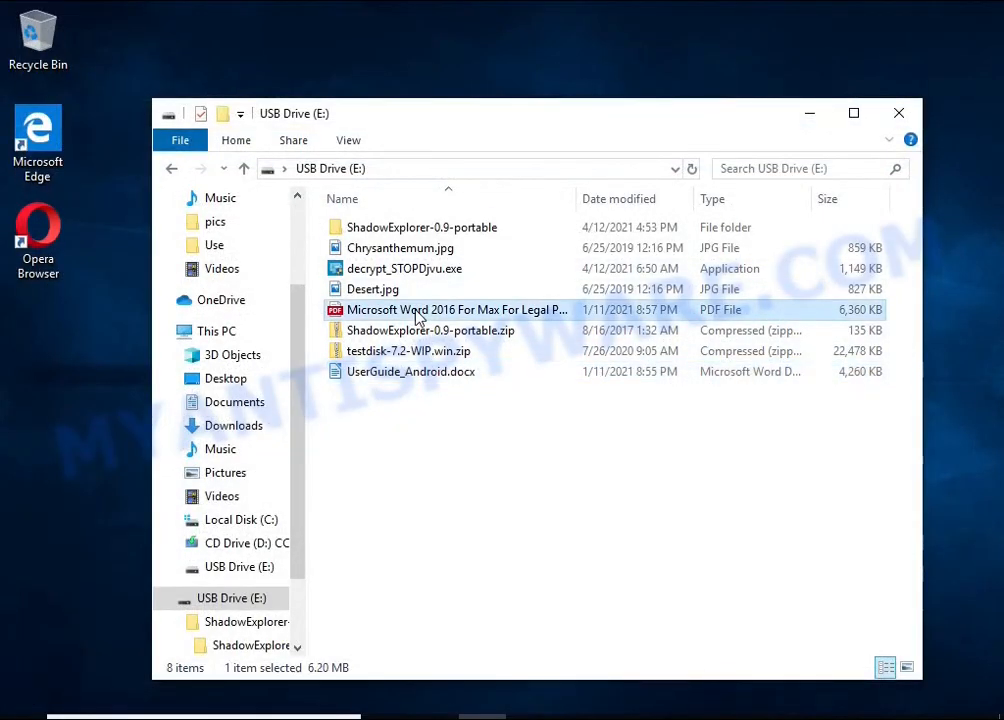
- Check the PDF, extract testdisk-7.2-WIP.win.zip, and launch qphotorec_win.exe from its folder
{"action": "double_click", "coordinate": [455, 309]}
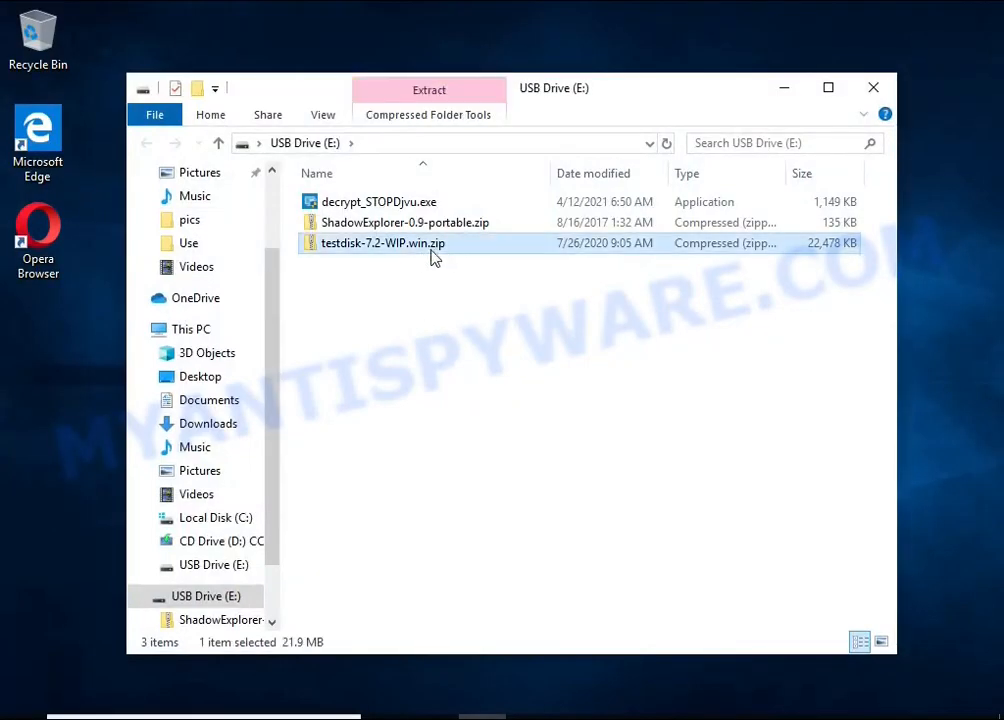
{"action": "left_click", "coordinate": [429, 89]}
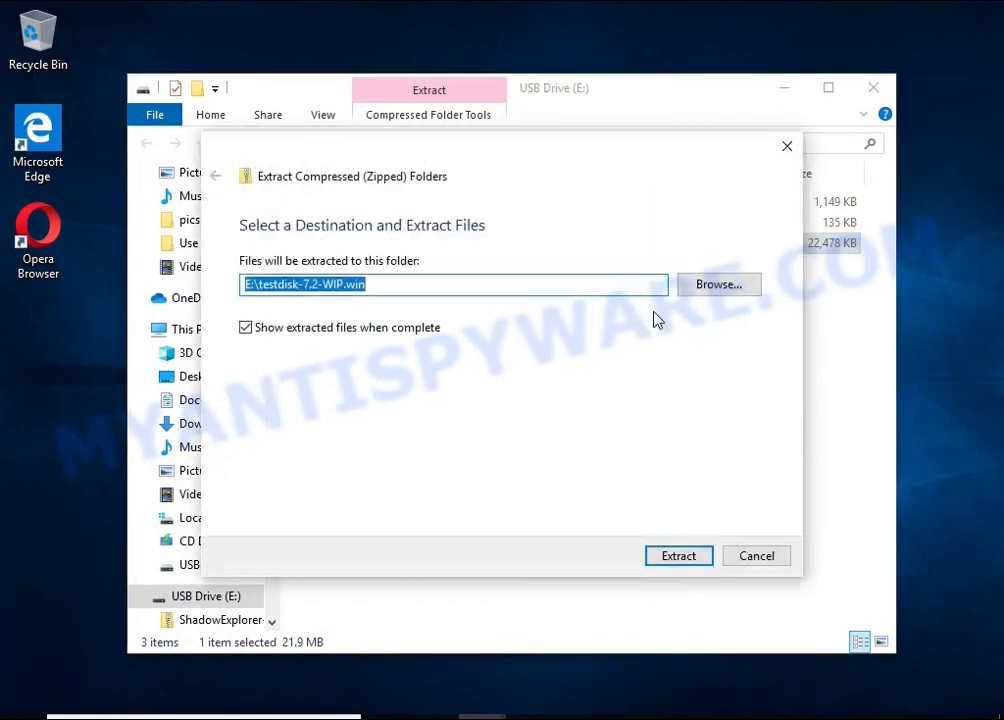
{"action": "left_click", "coordinate": [678, 555]}
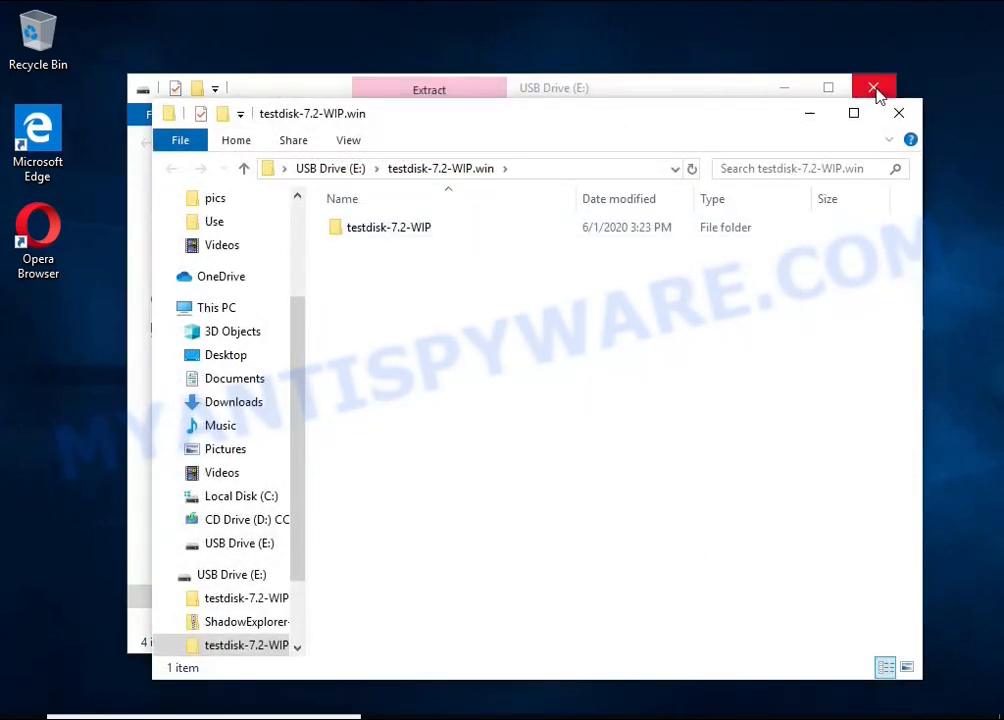
{"action": "double_click", "coordinate": [389, 227]}
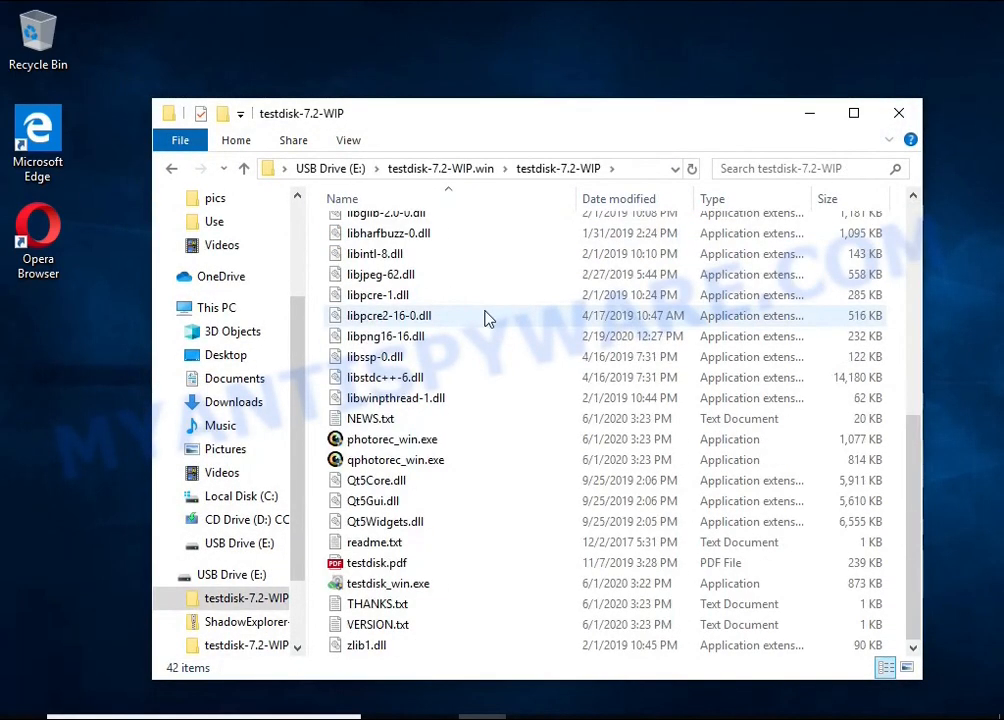
{"action": "double_click", "coordinate": [395, 459]}
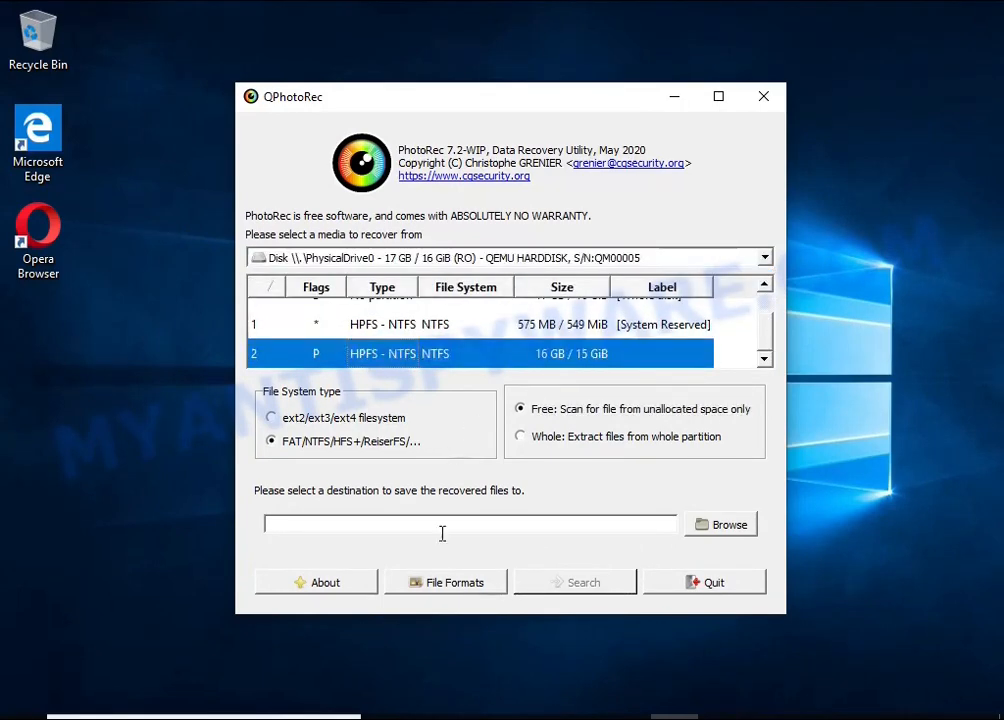
- Tick recovery file formats in QPhotoRec's File Formats list, including jpg and zip
{"action": "left_click", "coordinate": [444, 582]}
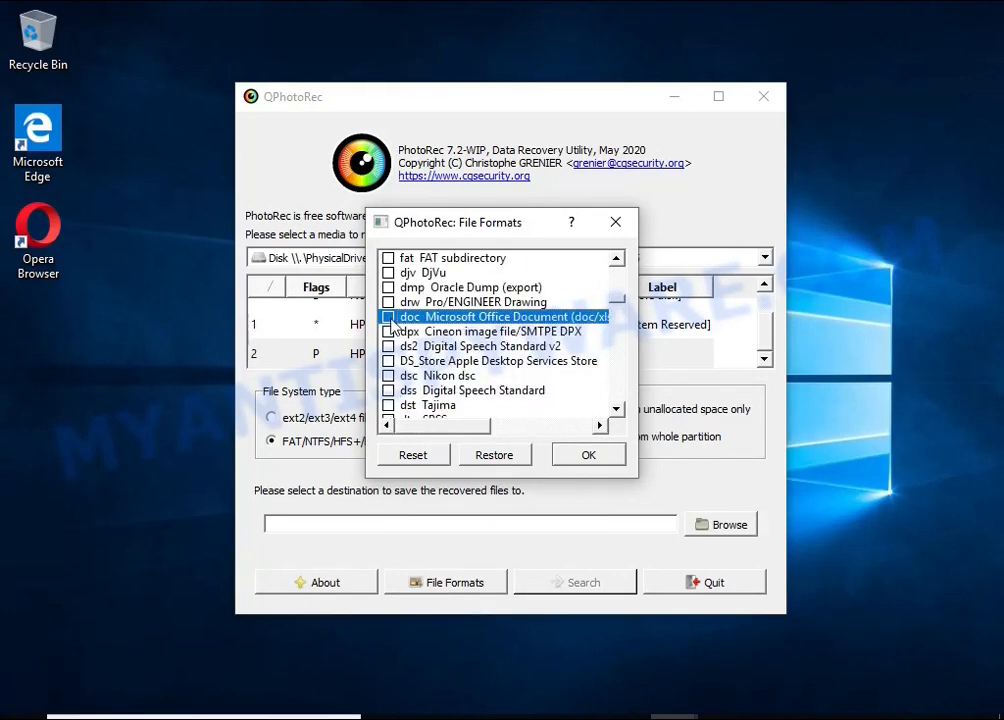
{"action": "scroll", "scroll_direction": "down", "scroll_amount": 3}
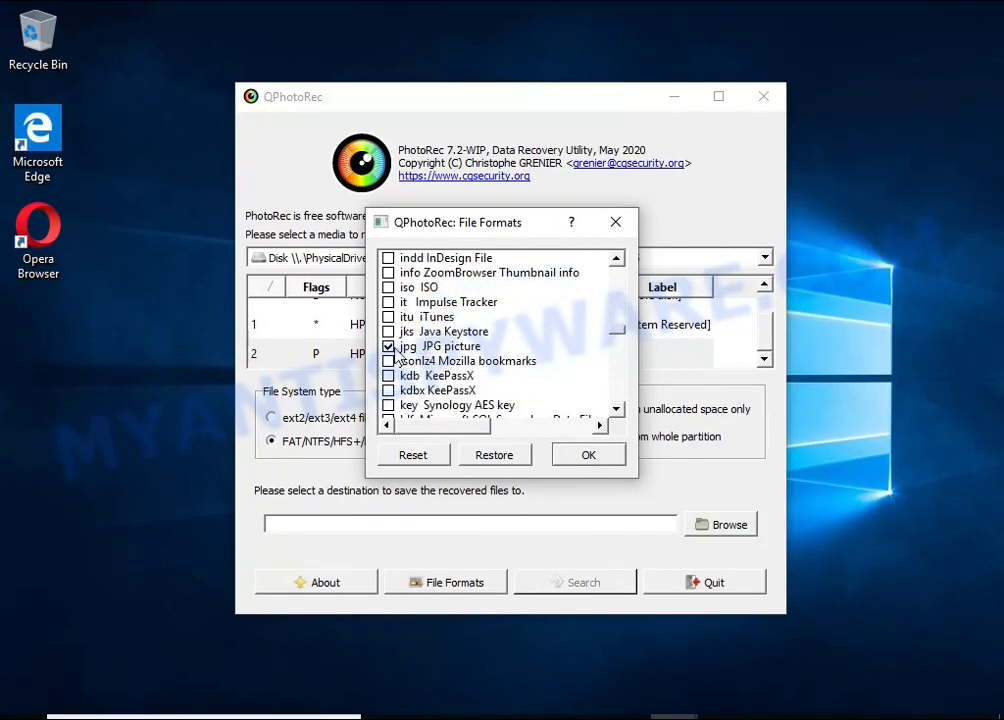
{"action": "scroll", "scroll_direction": "down", "scroll_amount": 3}
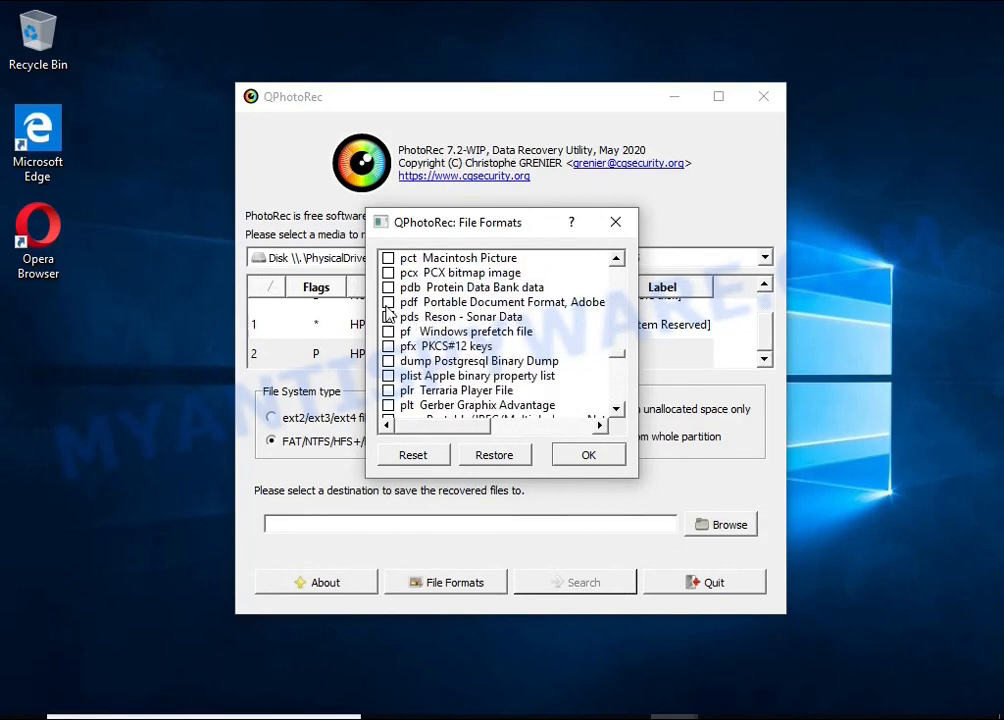
{"action": "scroll", "scroll_direction": "down", "scroll_amount": 3}
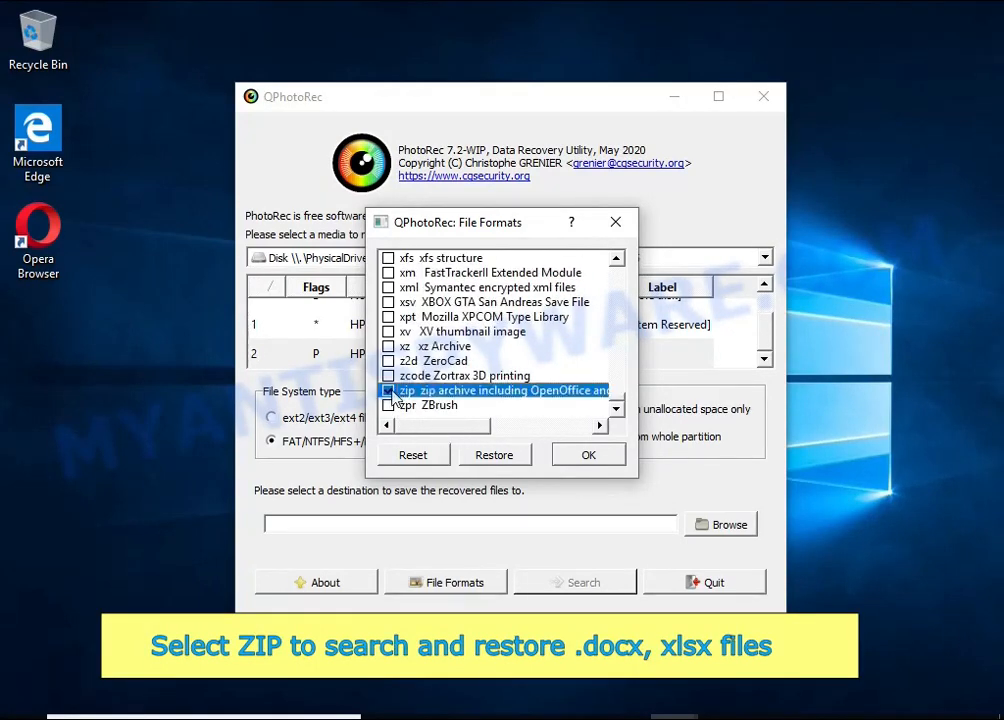
{"action": "left_click", "coordinate": [588, 454]}
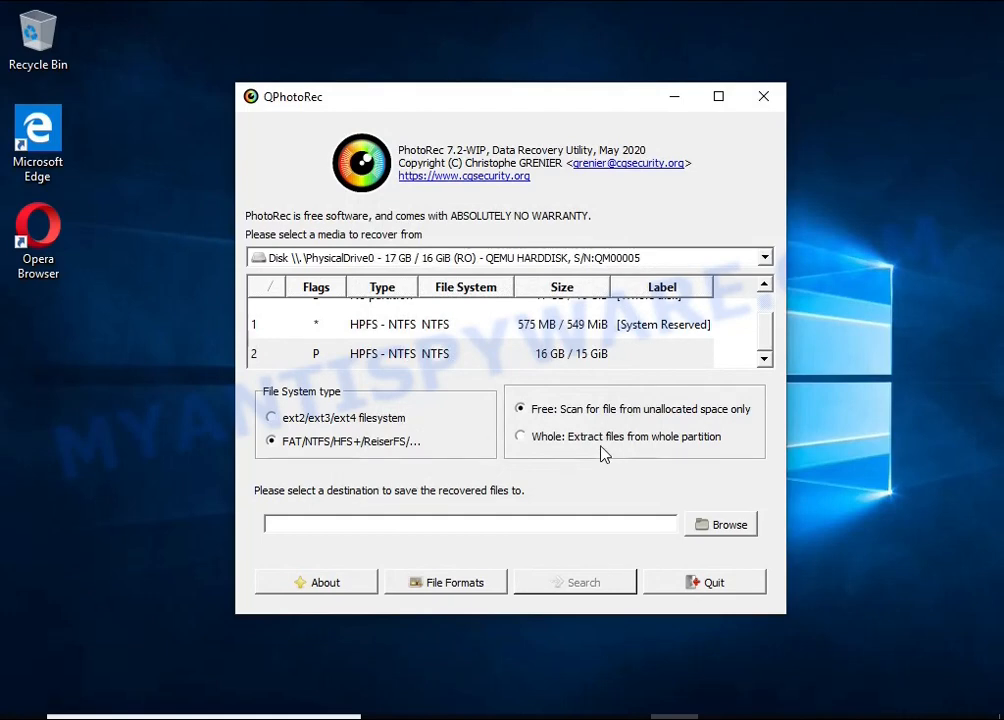
- Recover files to USB Drive (E:), finding 58: 44 jpg, 6 pdf, 5 zip, 3 doc
{"action": "left_click", "coordinate": [719, 524]}
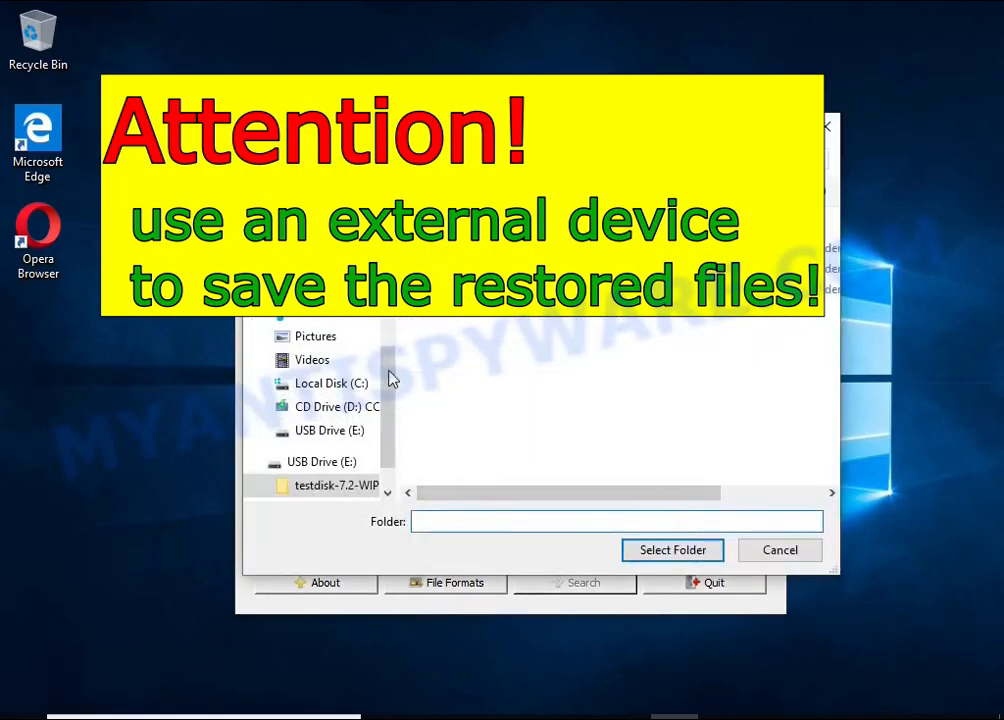
{"action": "left_click", "coordinate": [672, 550]}
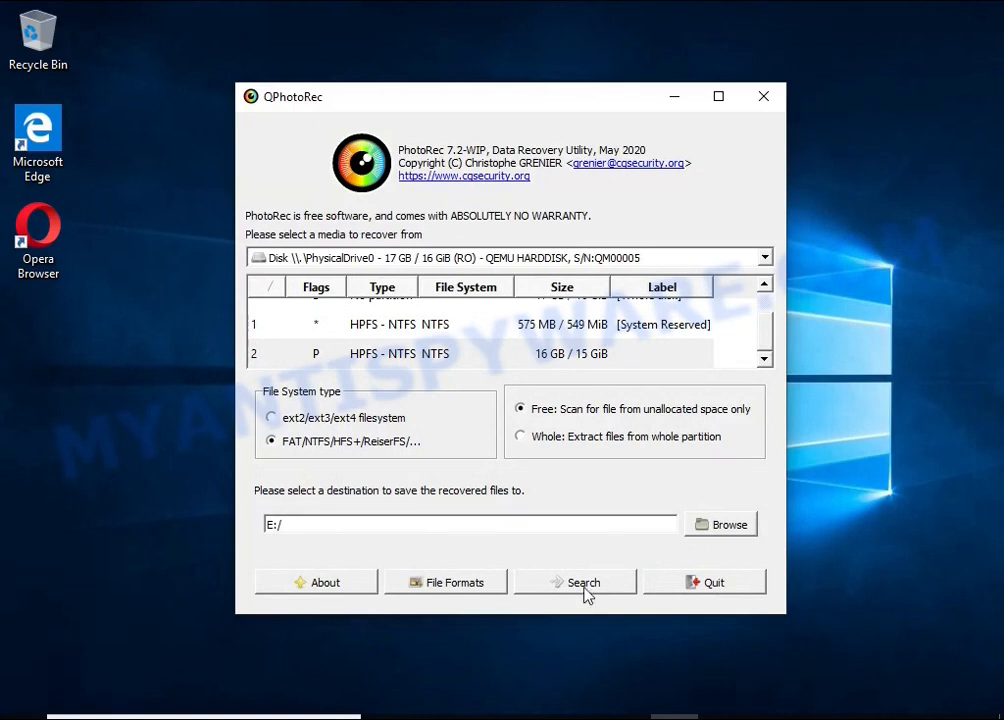
{"action": "left_click", "coordinate": [583, 582]}
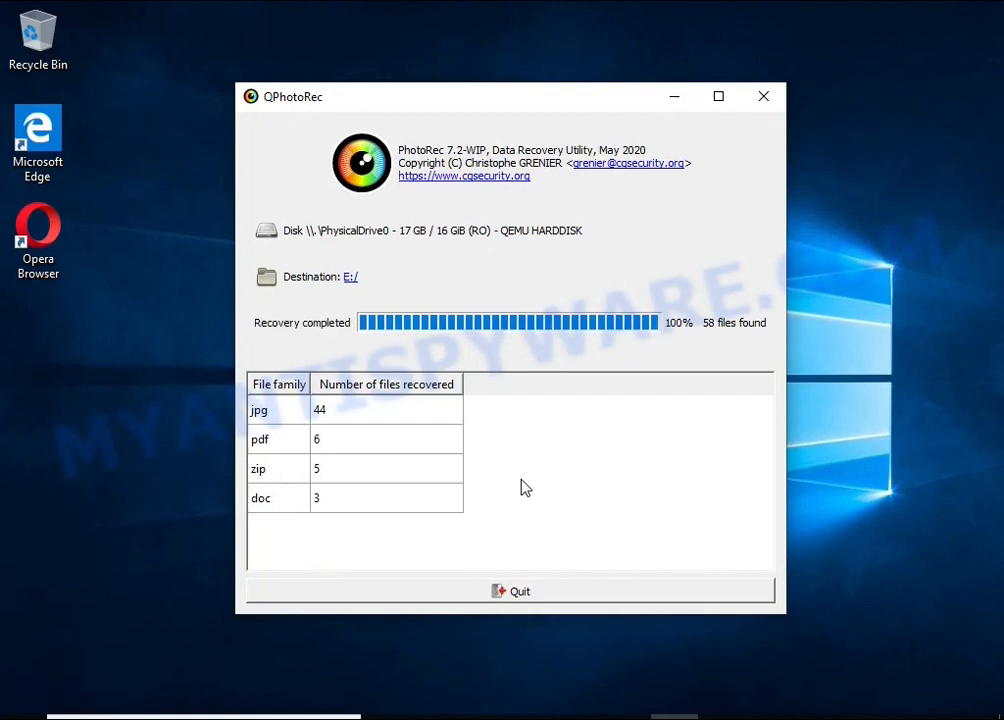
{"action": "mouse_move", "coordinate": [648, 315]}
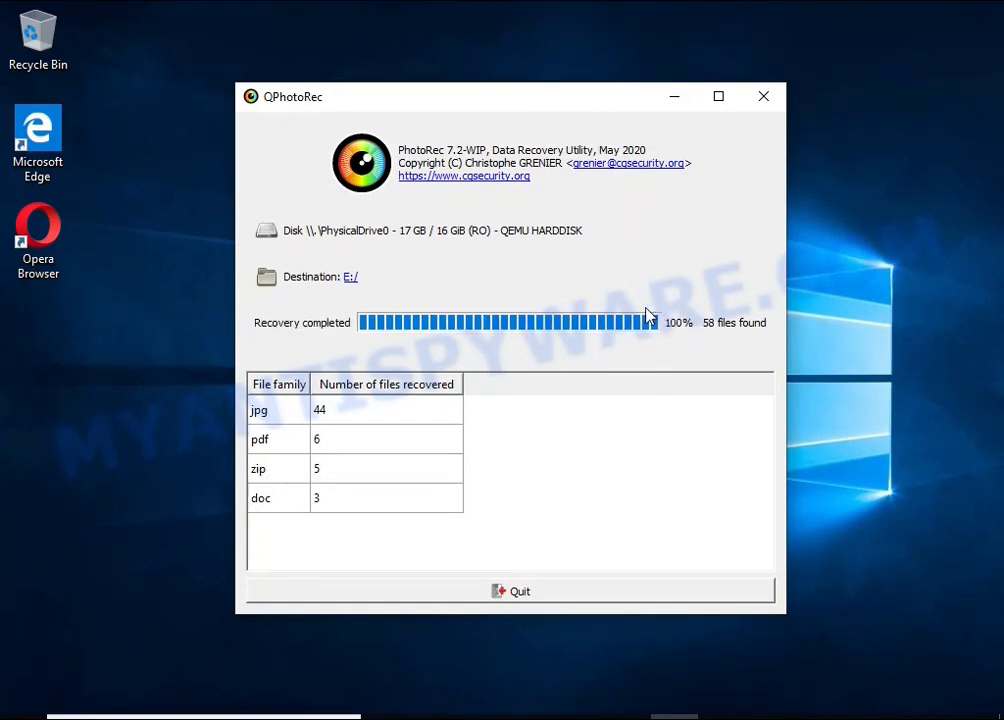
{"action": "mouse_move", "coordinate": [357, 462]}
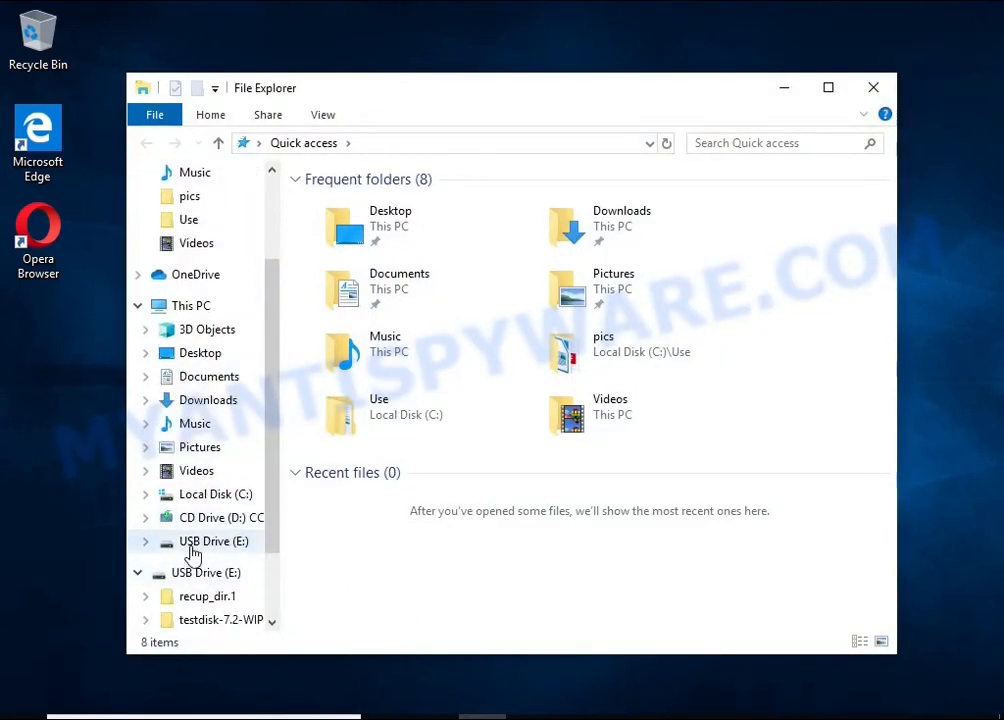
- Open recup_dir.1 on USB Drive (E:) and sort its 60 recovered files by size
{"action": "left_click", "coordinate": [214, 541]}
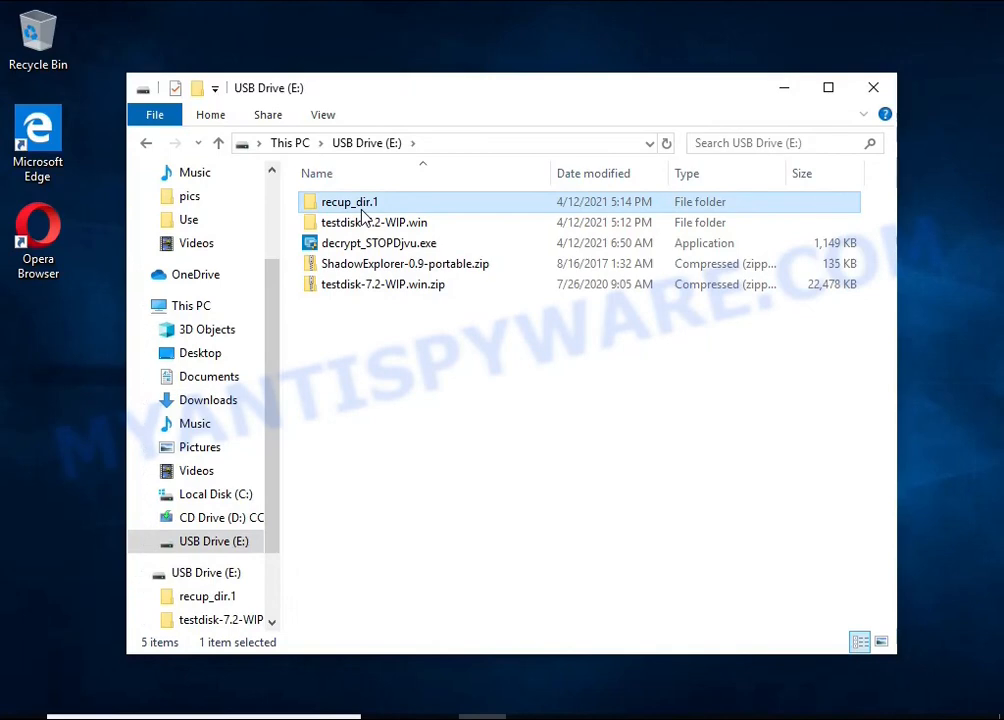
{"action": "double_click", "coordinate": [349, 201]}
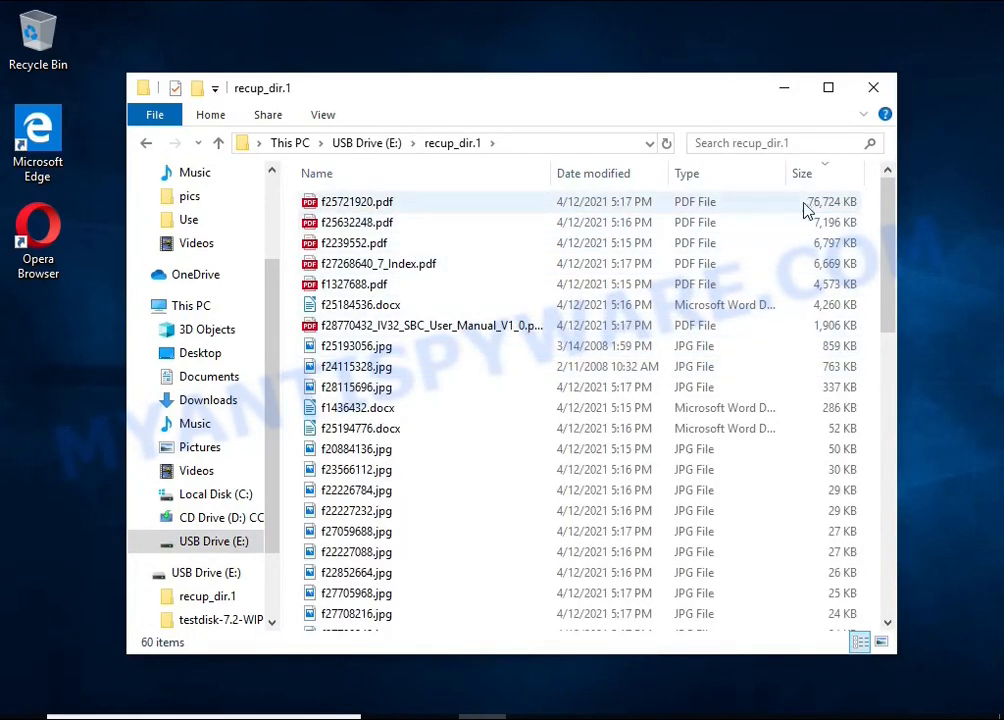
{"action": "left_click", "coordinate": [801, 173]}
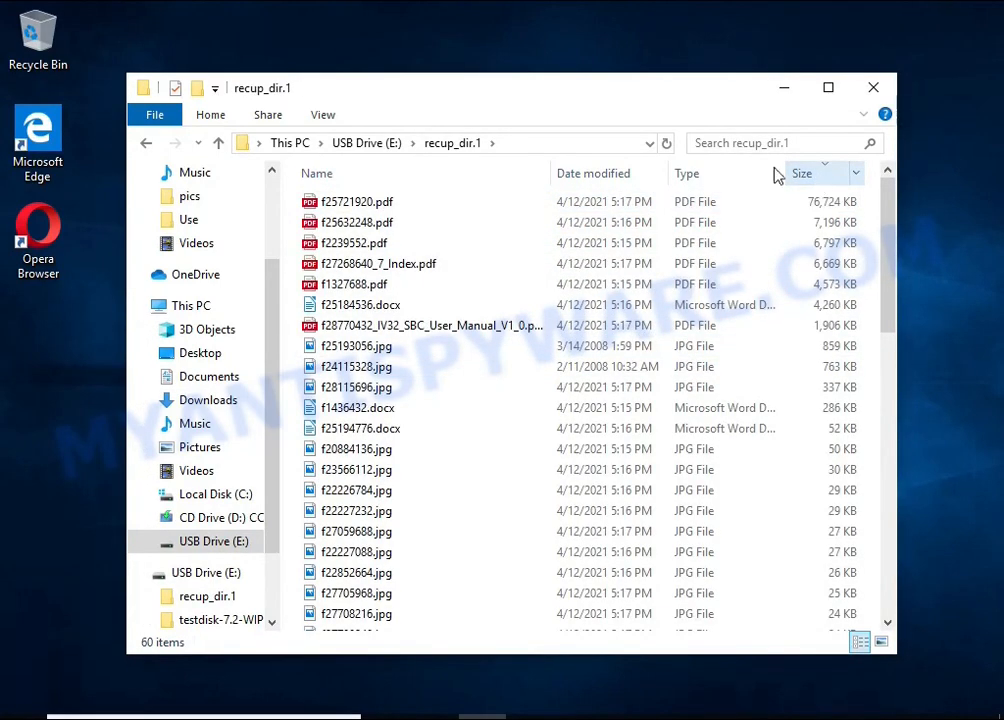
- View recovered JPGs such as f25193056.jpg, then open f1436432.docx to check its product key text
{"action": "double_click", "coordinate": [379, 325]}
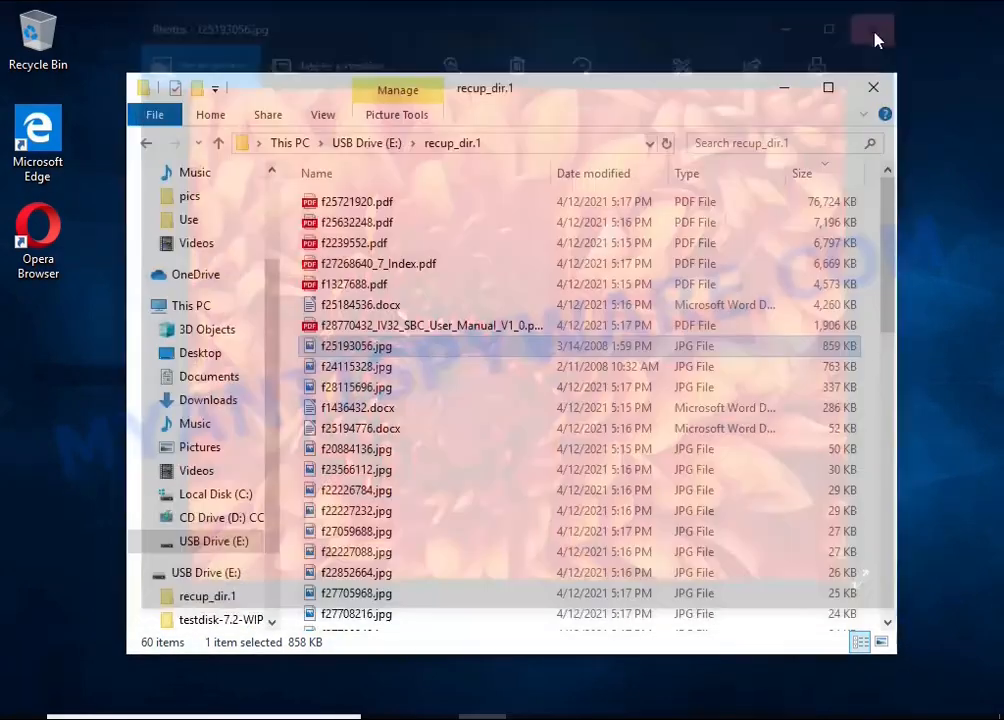
{"action": "double_click", "coordinate": [356, 366]}
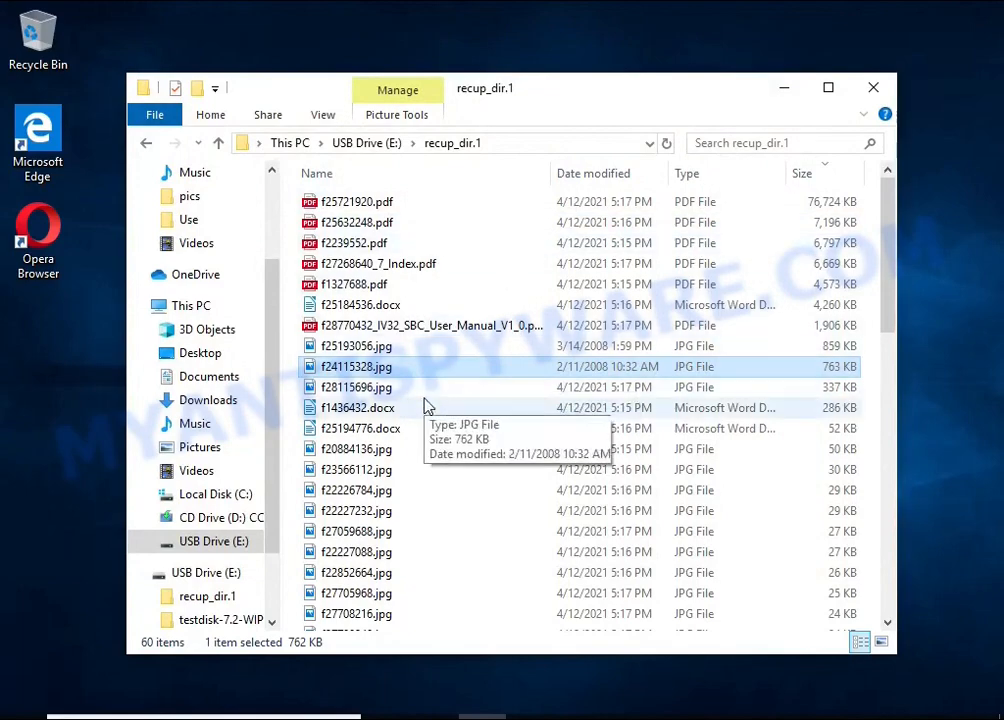
{"action": "double_click", "coordinate": [356, 366]}
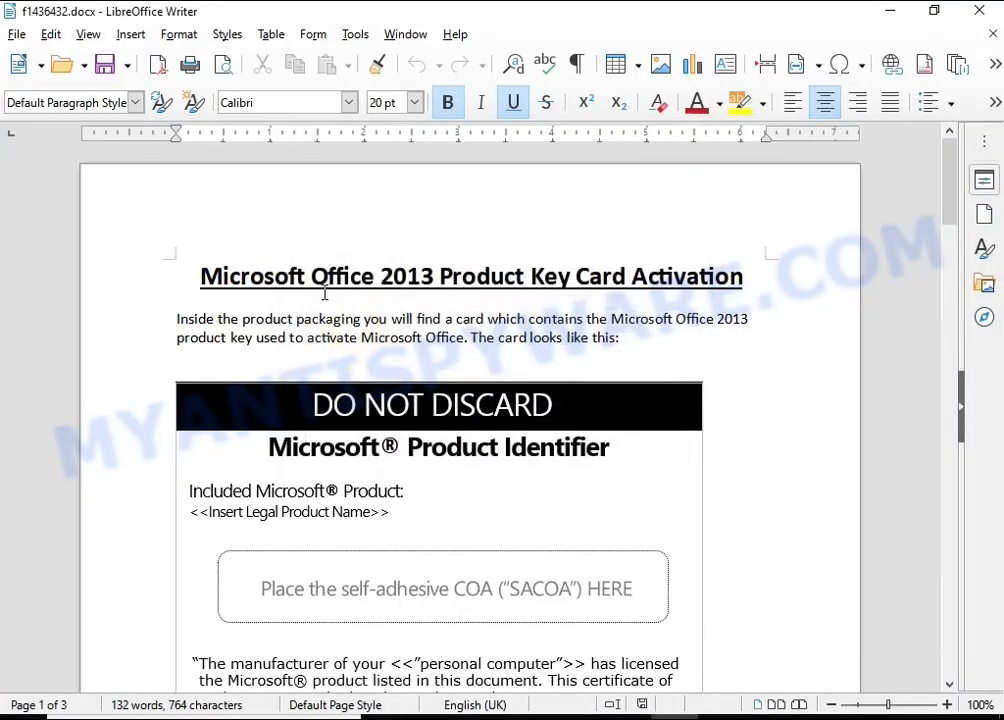
{"action": "scroll", "scroll_direction": "down", "scroll_amount": 3}
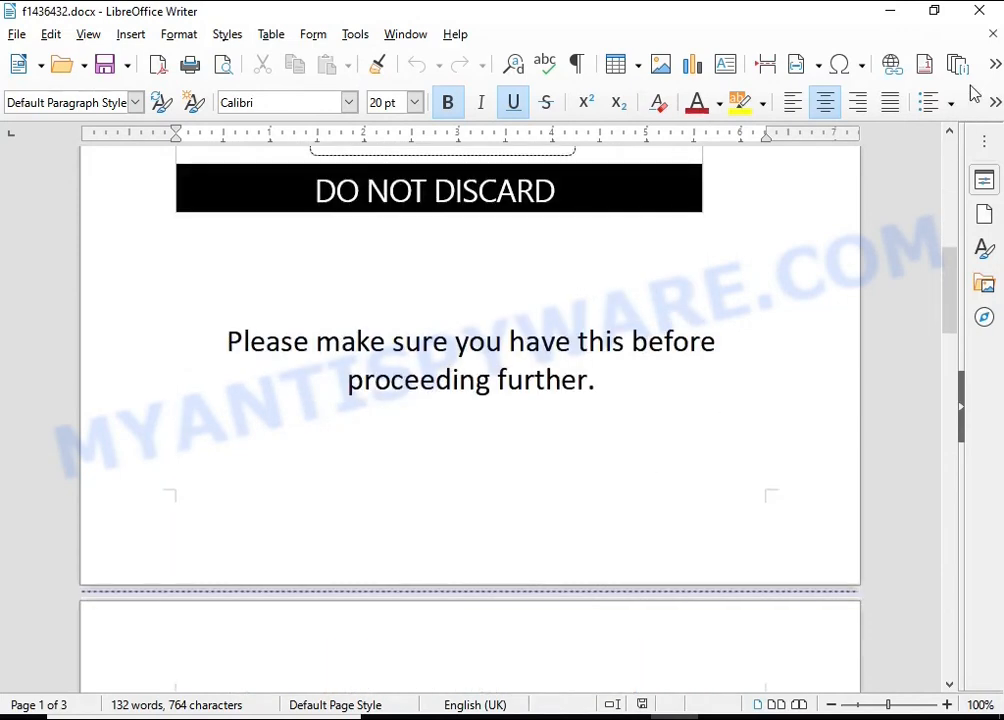